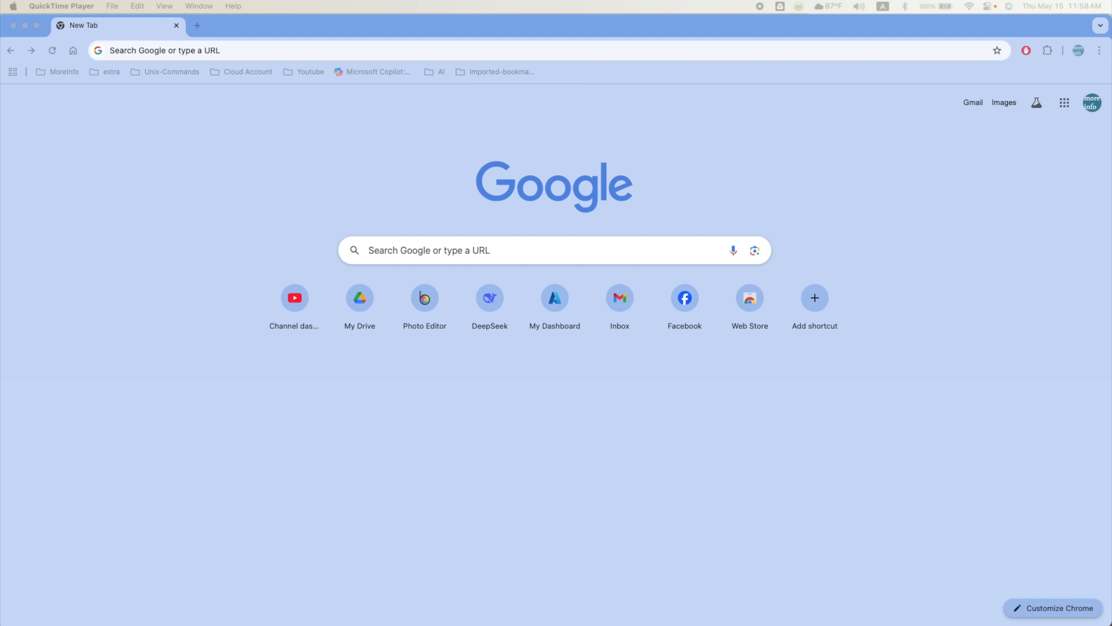
{"action": "mouse_move", "coordinate": [646, 307]}
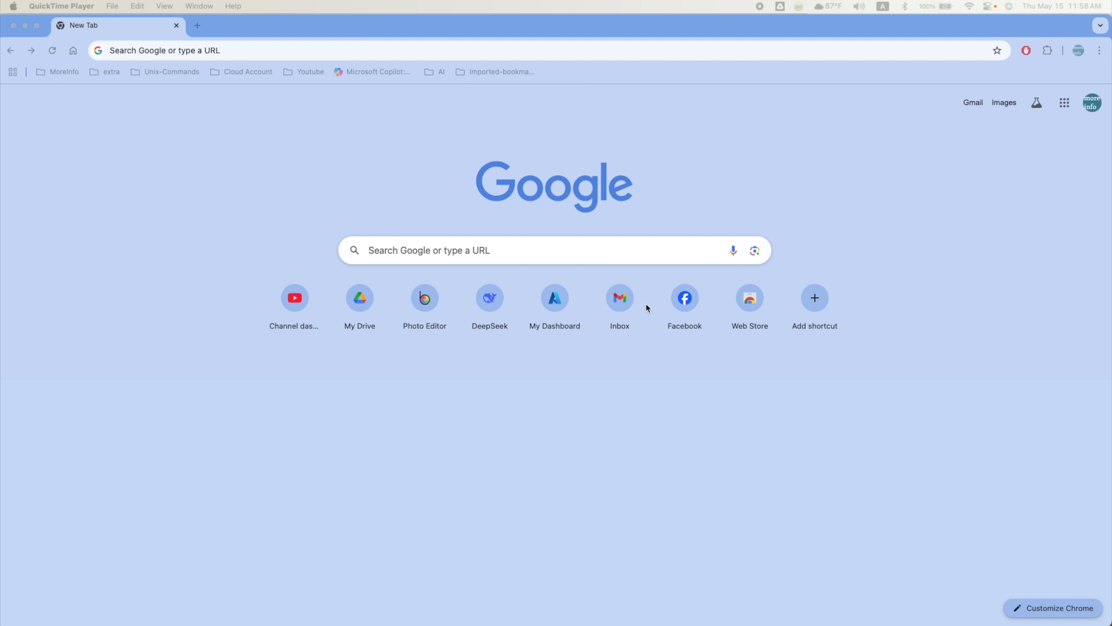
{"action": "mouse_move", "coordinate": [713, 180]}
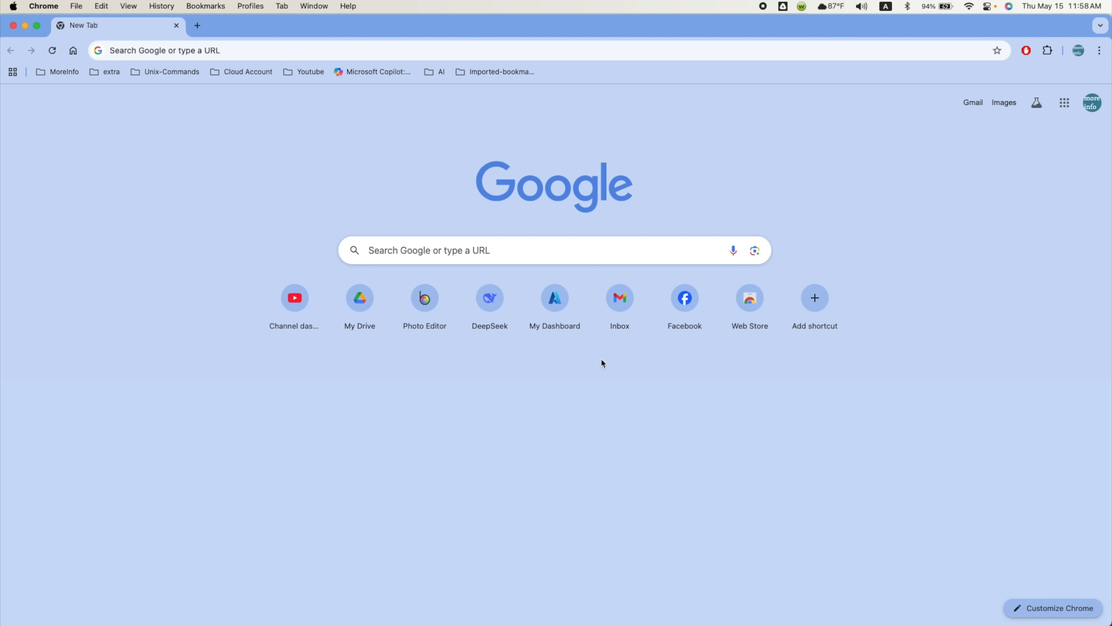
{"action": "mouse_move", "coordinate": [614, 363]}
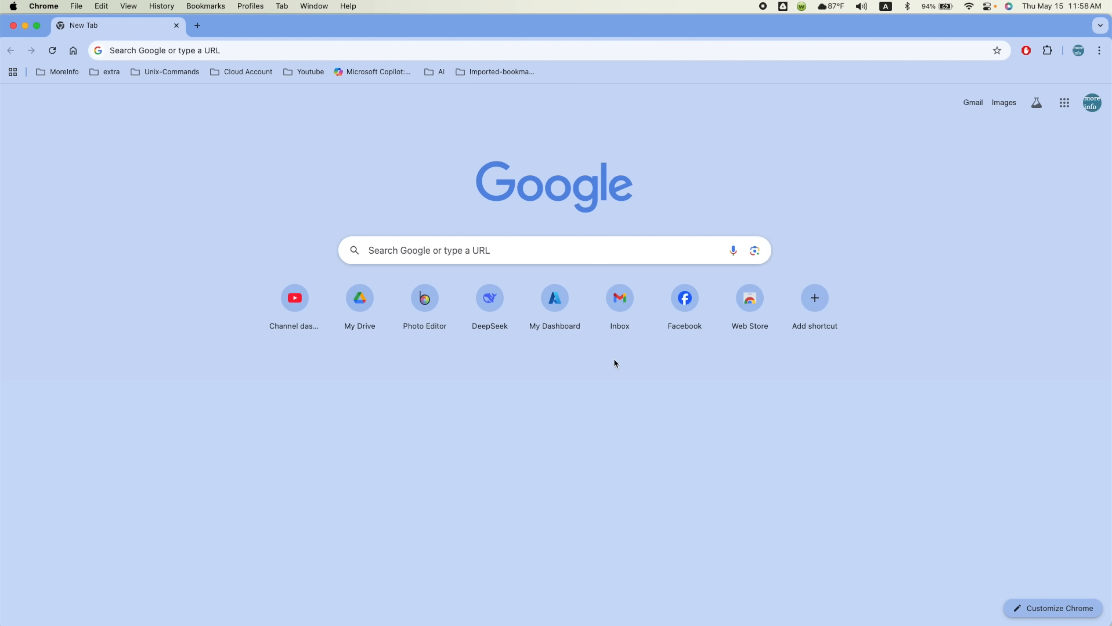
{"action": "mouse_move", "coordinate": [617, 365]}
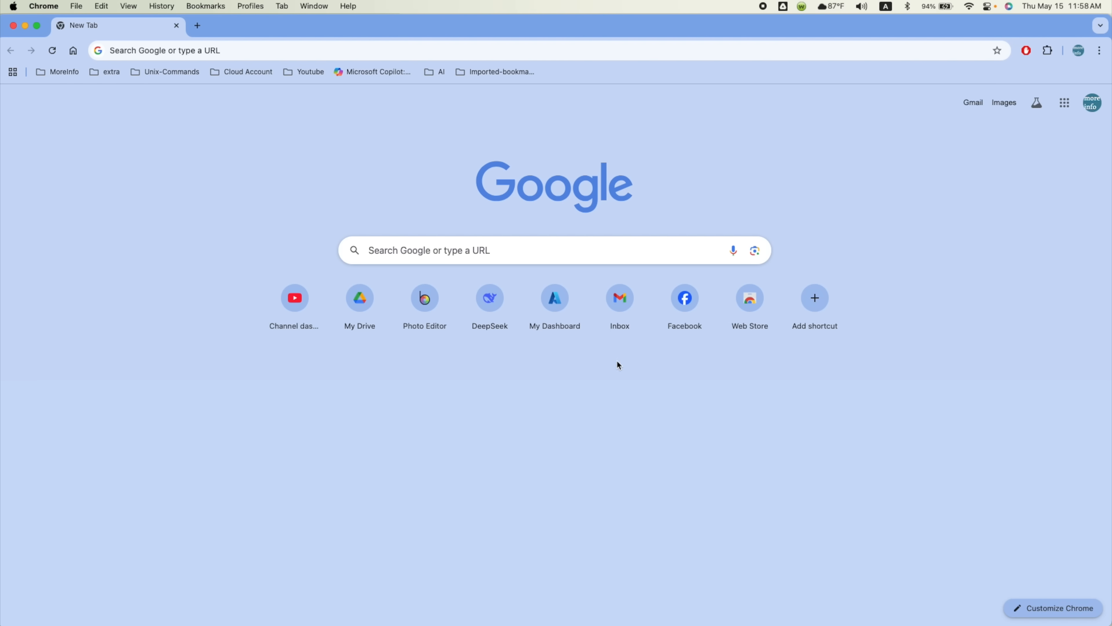
- Go to the inbox and expand More to list Important, Spam, Trash and other folders
{"action": "left_click", "coordinate": [618, 298]}
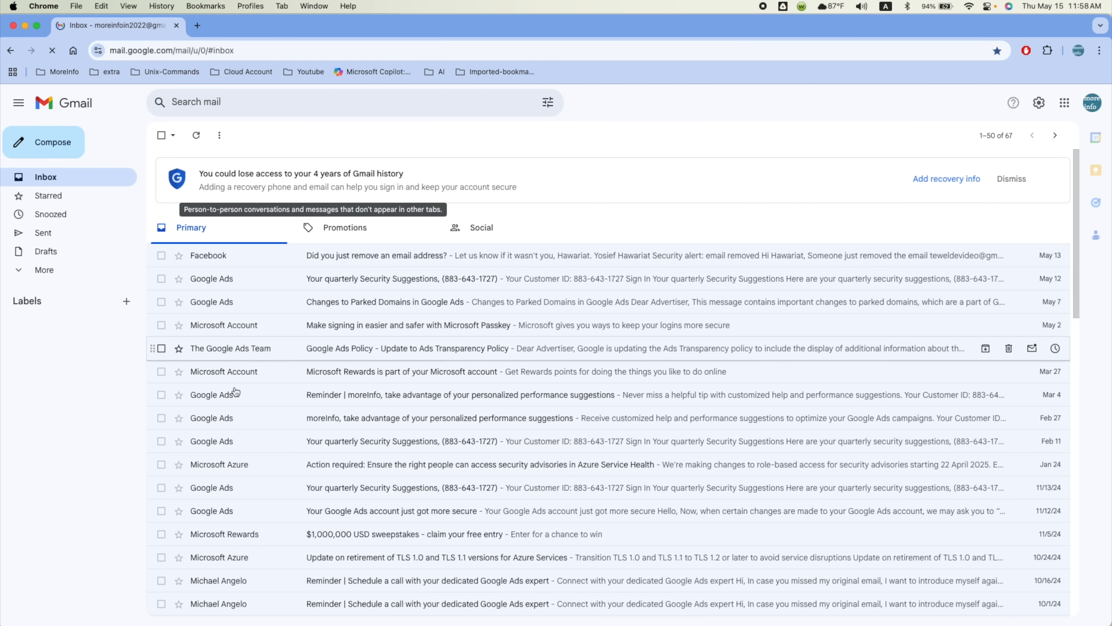
{"action": "scroll", "scroll_direction": "down", "scroll_amount": 3}
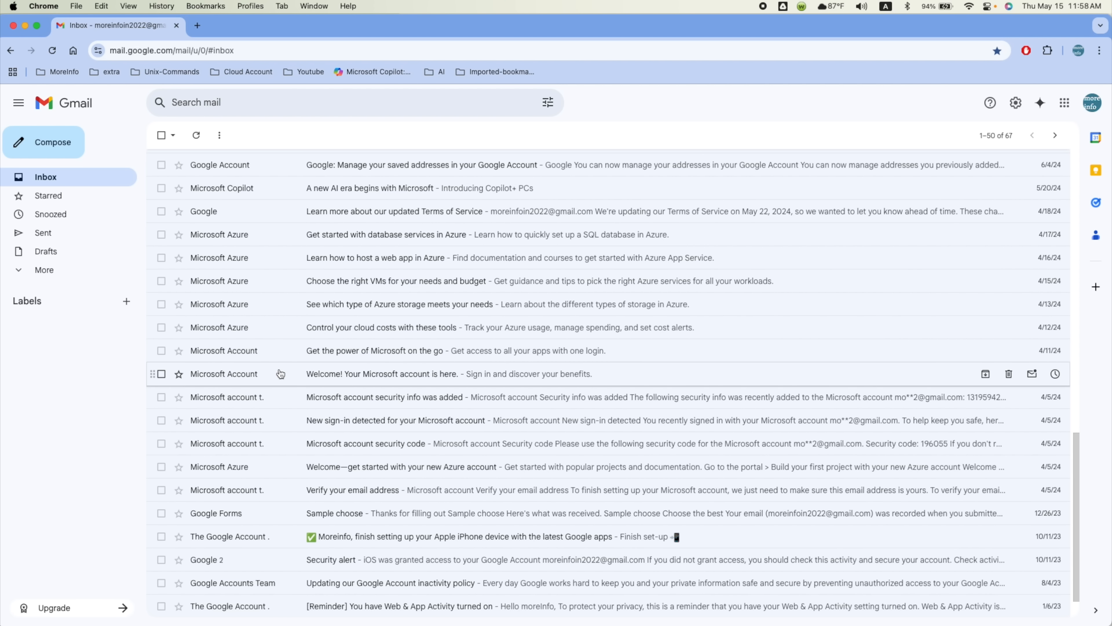
{"action": "mouse_move", "coordinate": [269, 344]}
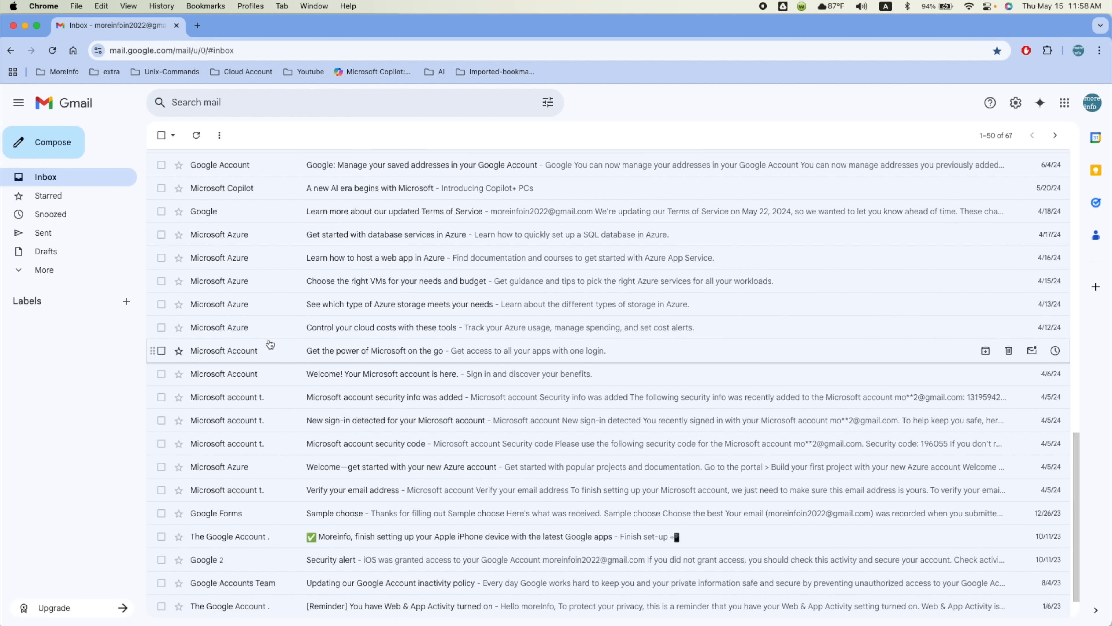
{"action": "scroll", "scroll_direction": "down", "scroll_amount": 3}
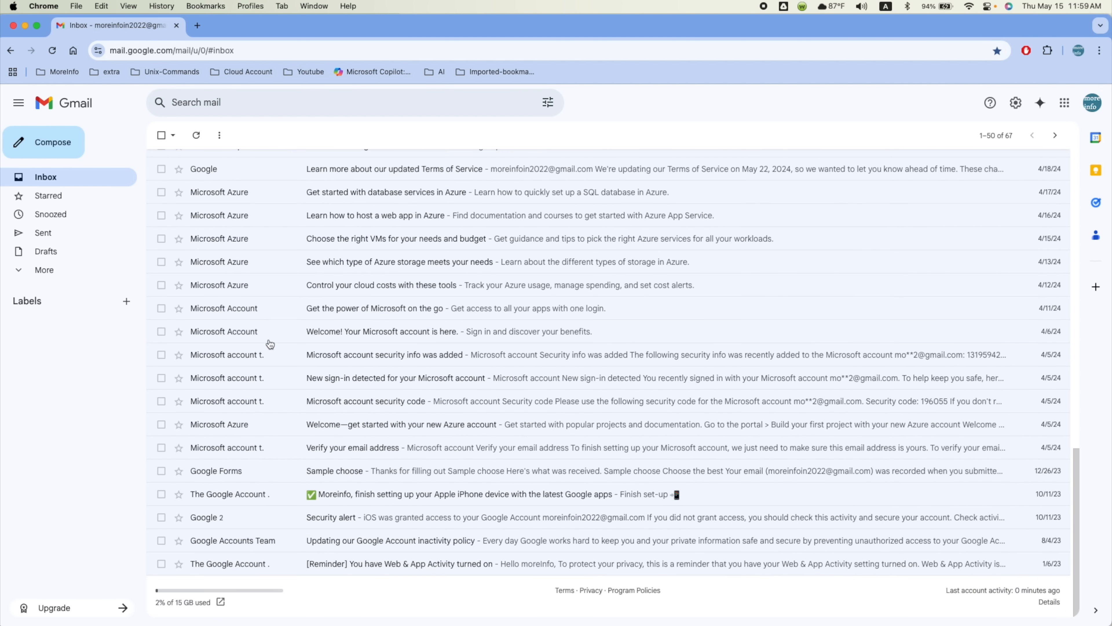
{"action": "mouse_move", "coordinate": [268, 332]}
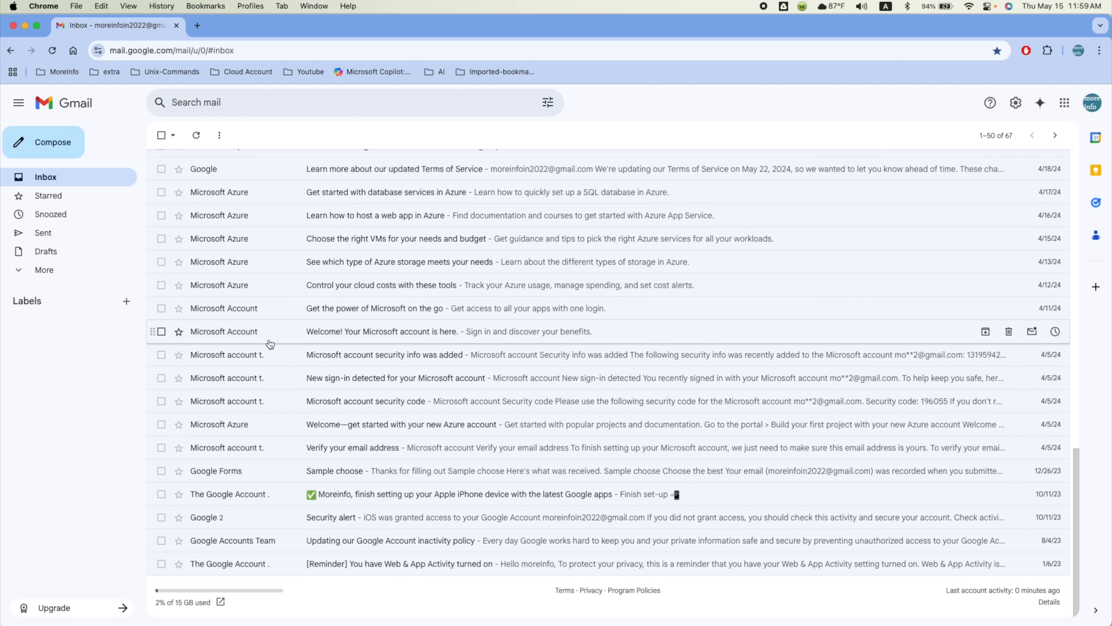
{"action": "mouse_move", "coordinate": [296, 405]}
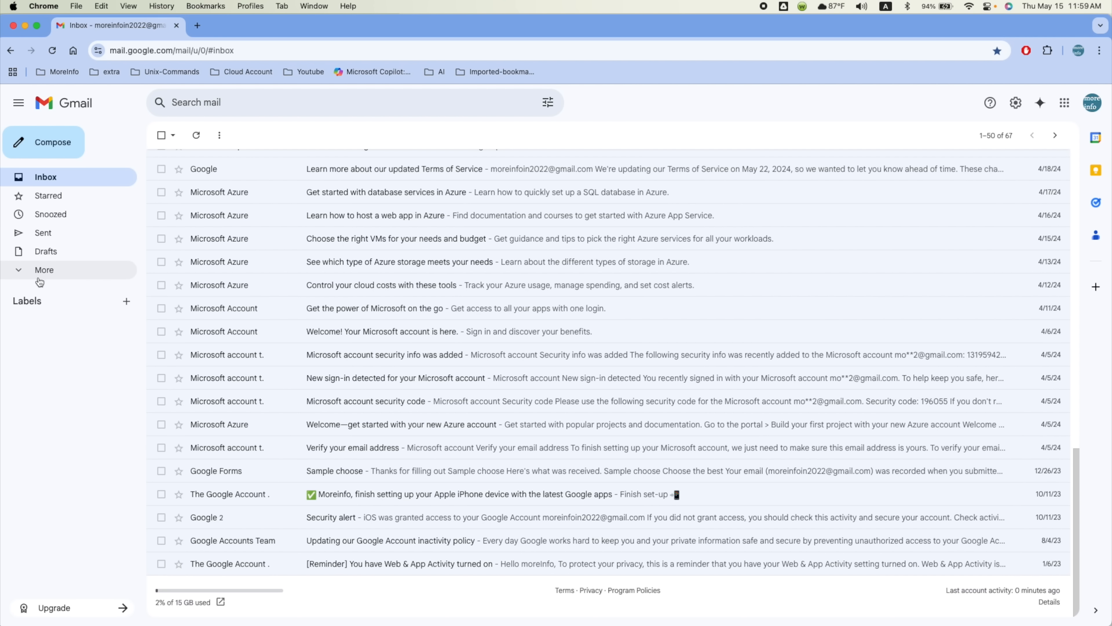
{"action": "left_click", "coordinate": [44, 269]}
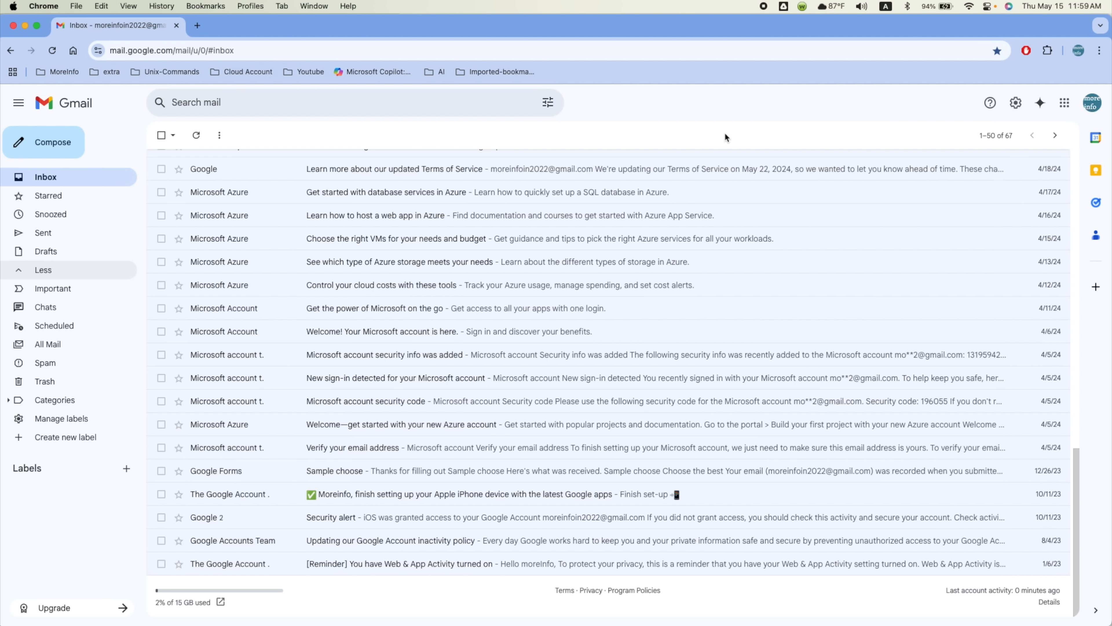
{"action": "mouse_move", "coordinate": [740, 139]}
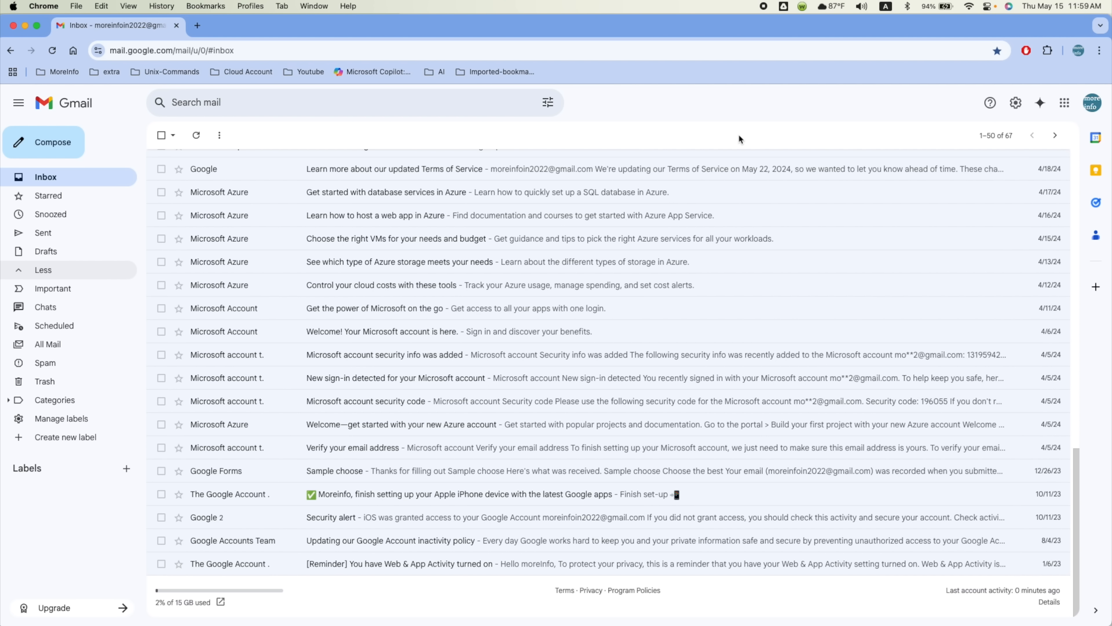
{"action": "mouse_move", "coordinate": [1016, 103]}
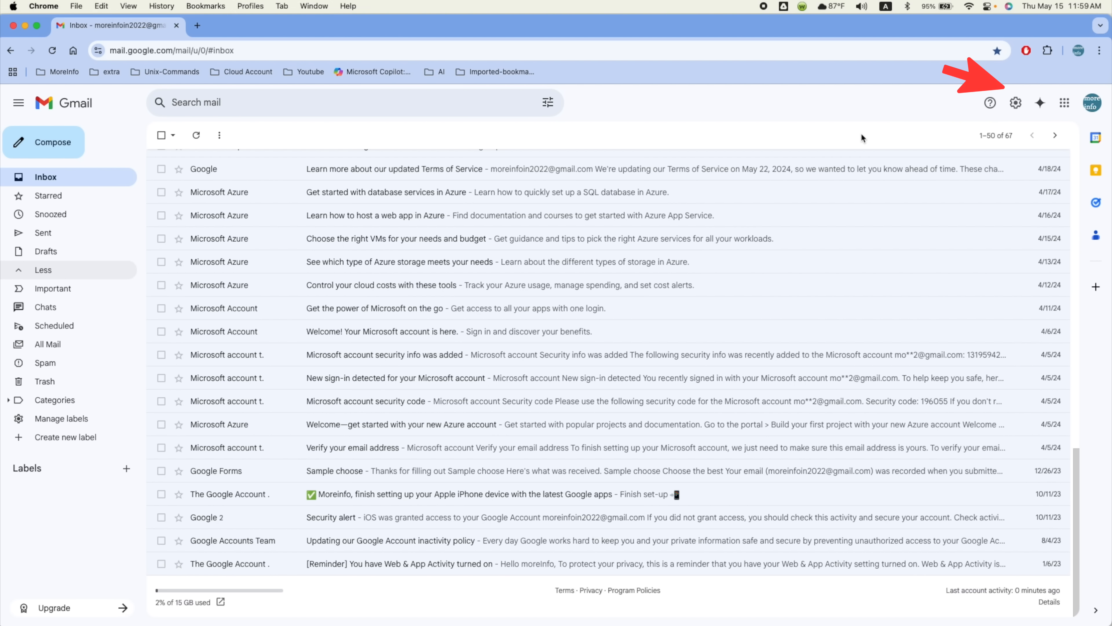
{"action": "mouse_move", "coordinate": [886, 134]}
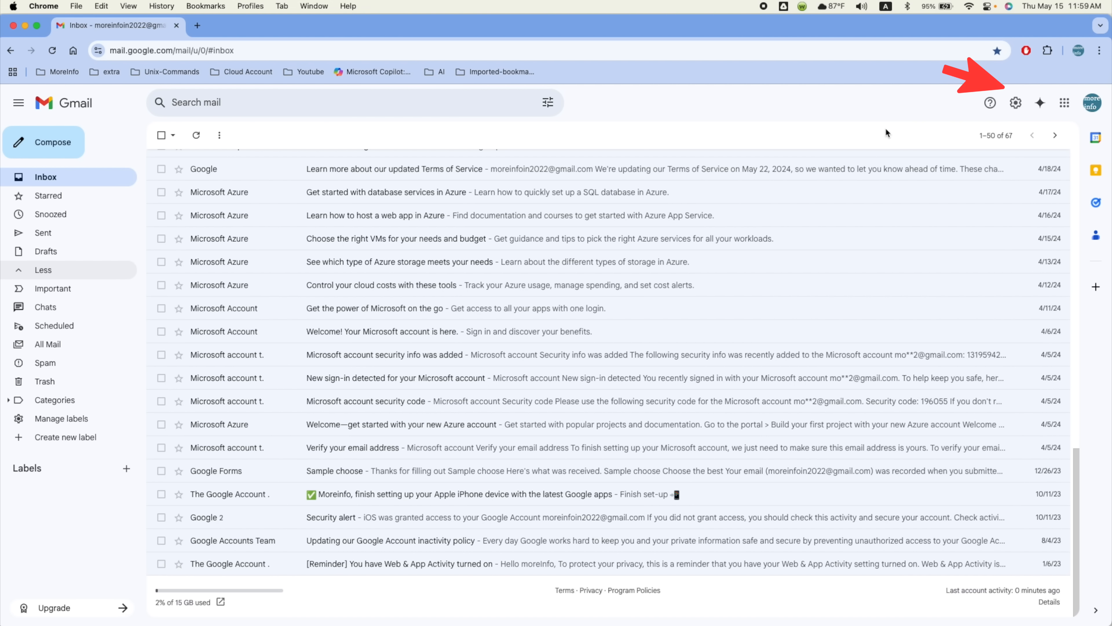
{"action": "mouse_move", "coordinate": [1015, 102]}
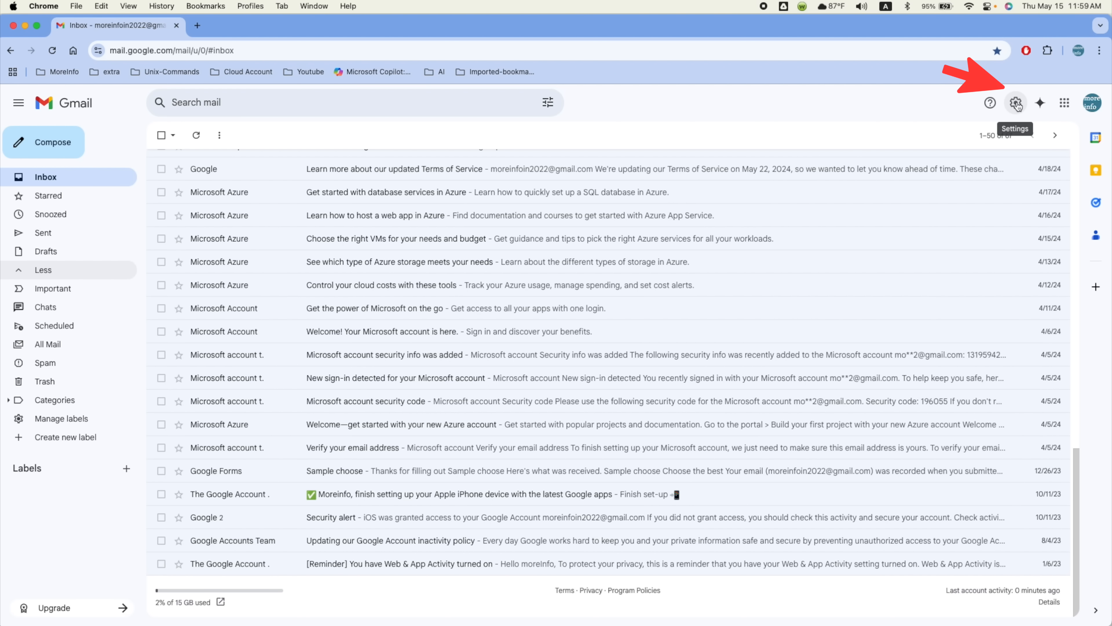
- Reach the full Settings page on the General tab via Quick settings
{"action": "left_click", "coordinate": [1015, 102]}
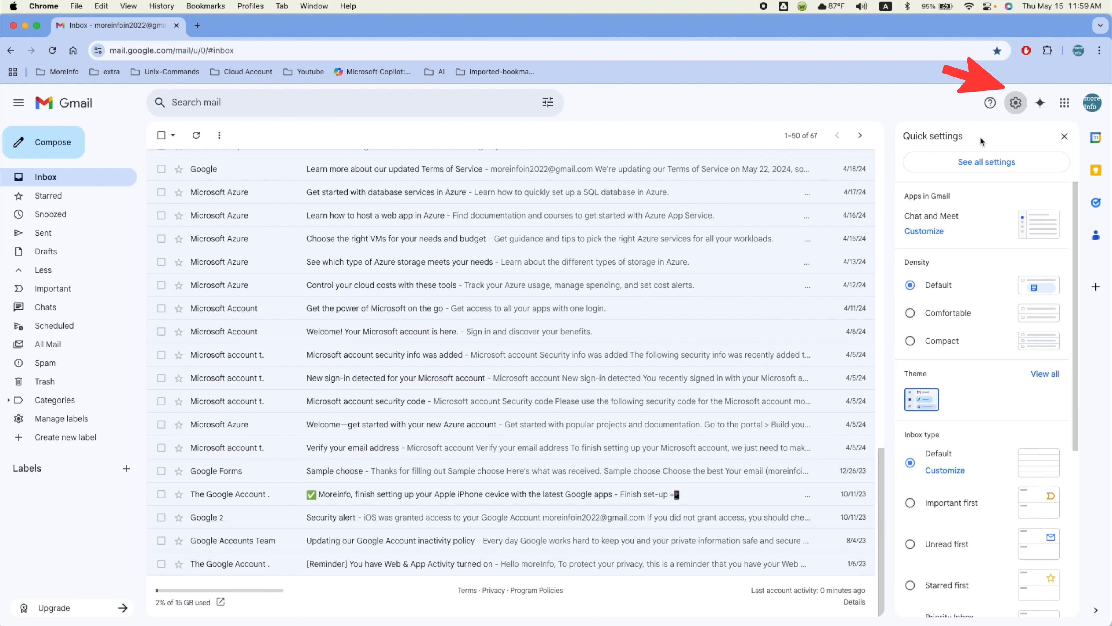
{"action": "scroll", "scroll_direction": "down", "scroll_amount": 3}
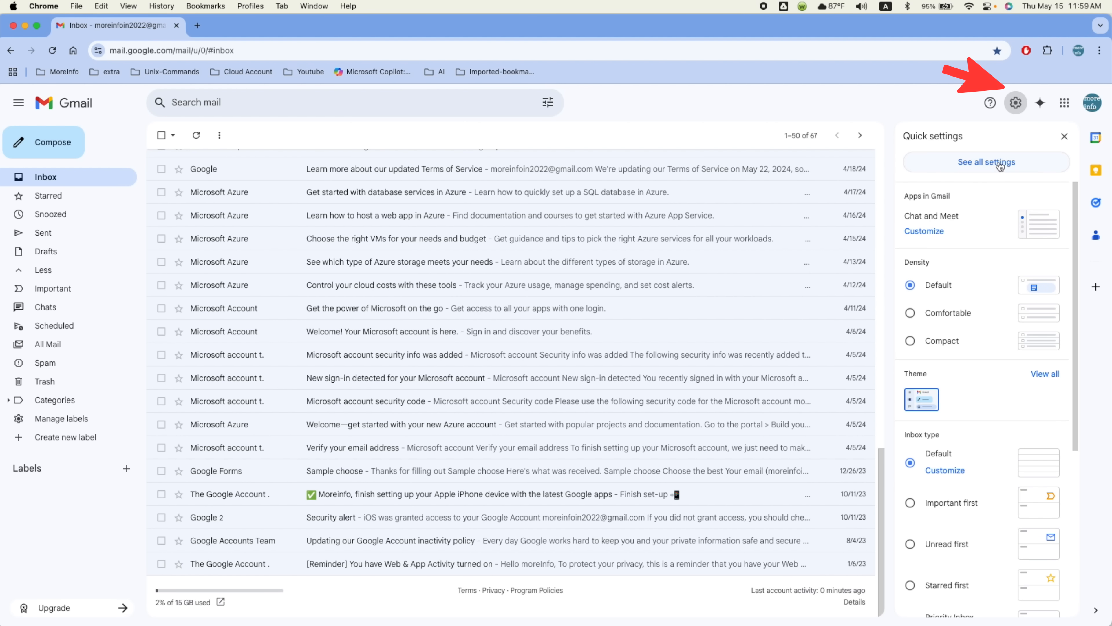
{"action": "left_click", "coordinate": [986, 162]}
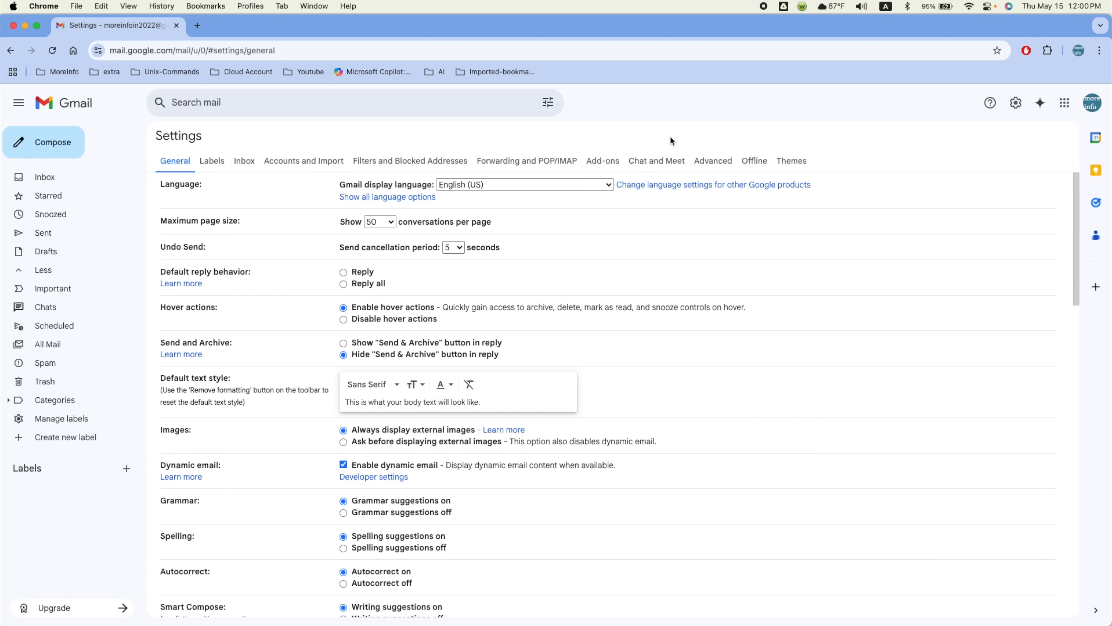
{"action": "mouse_move", "coordinate": [604, 149]}
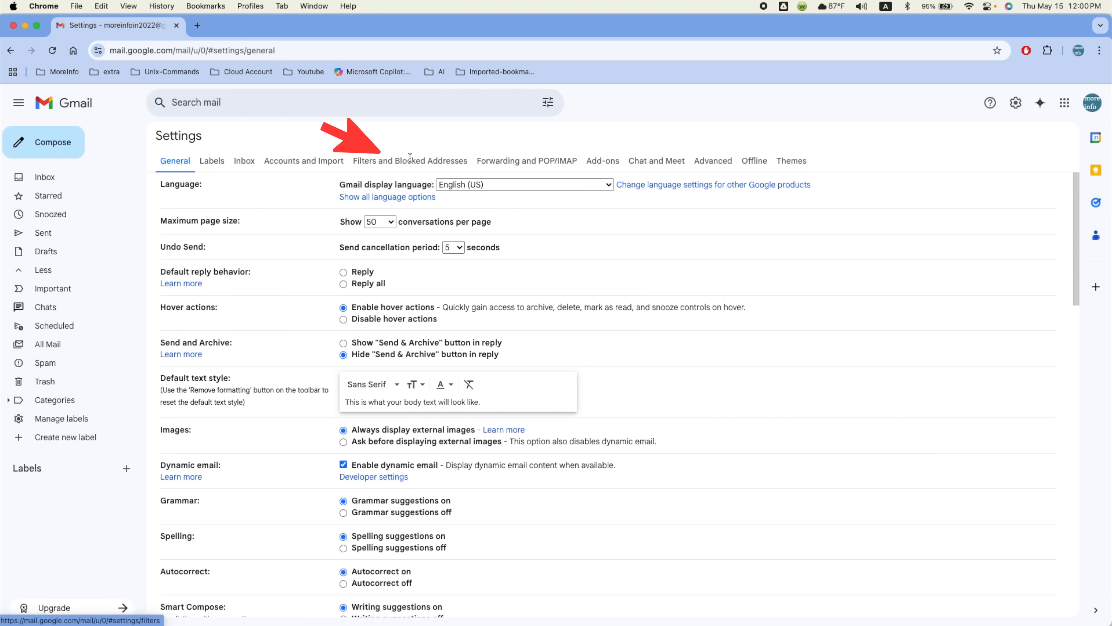
{"action": "left_click", "coordinate": [410, 160]}
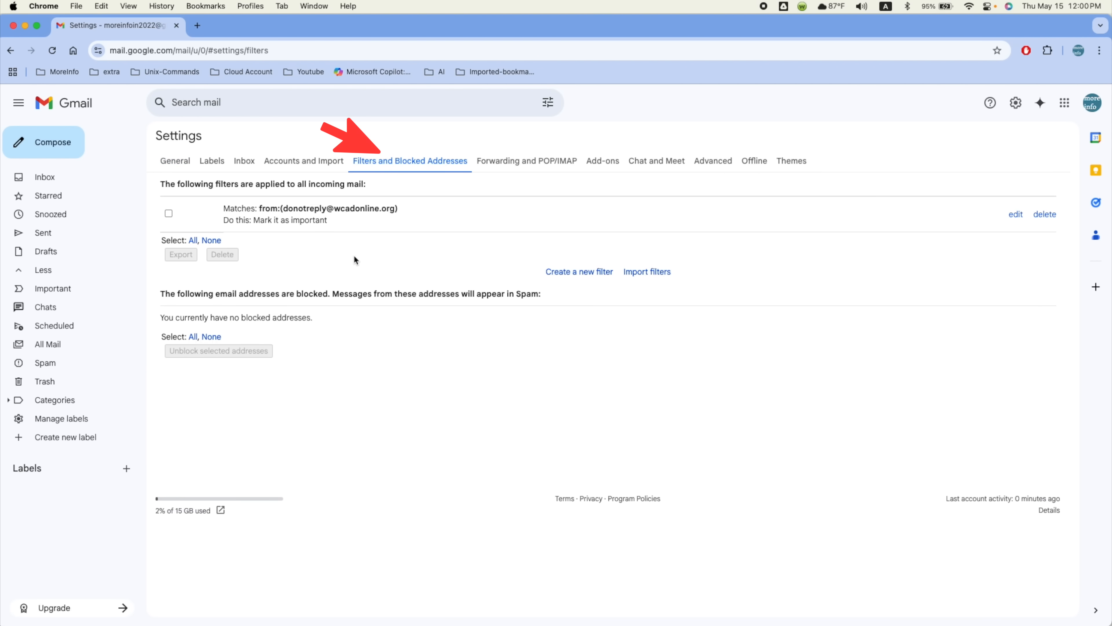
{"action": "mouse_move", "coordinate": [380, 183]}
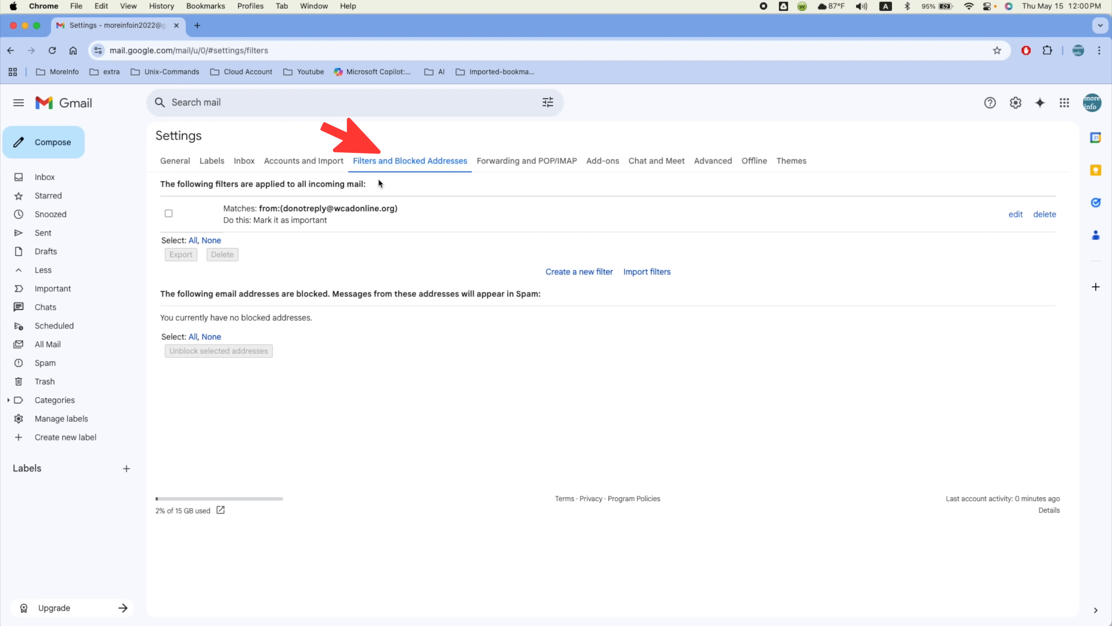
{"action": "mouse_move", "coordinate": [402, 172]}
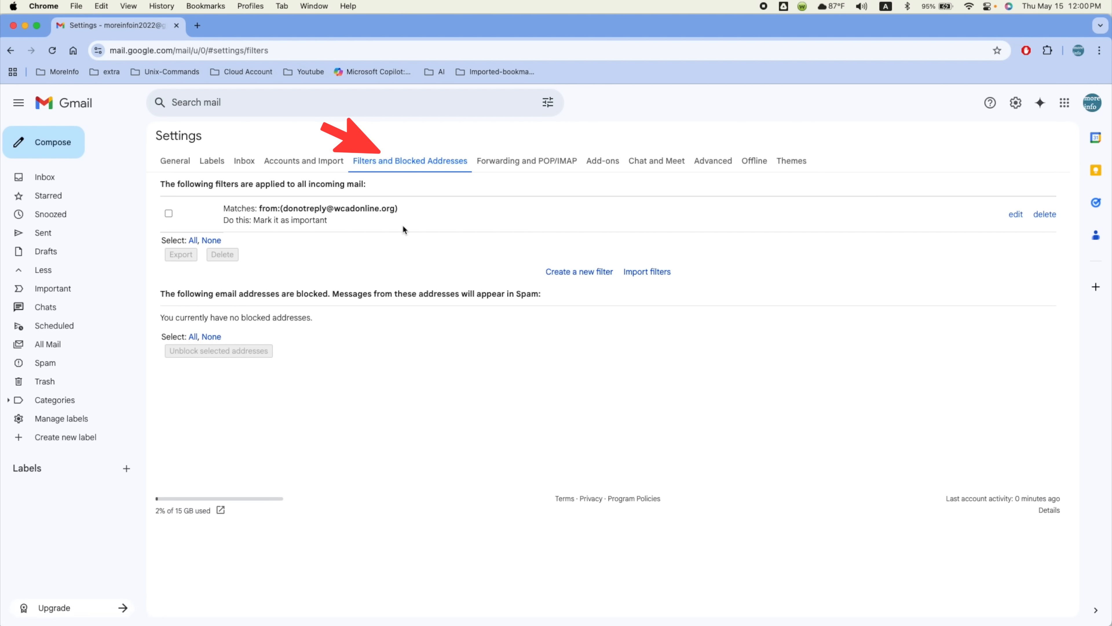
{"action": "mouse_move", "coordinate": [503, 221]}
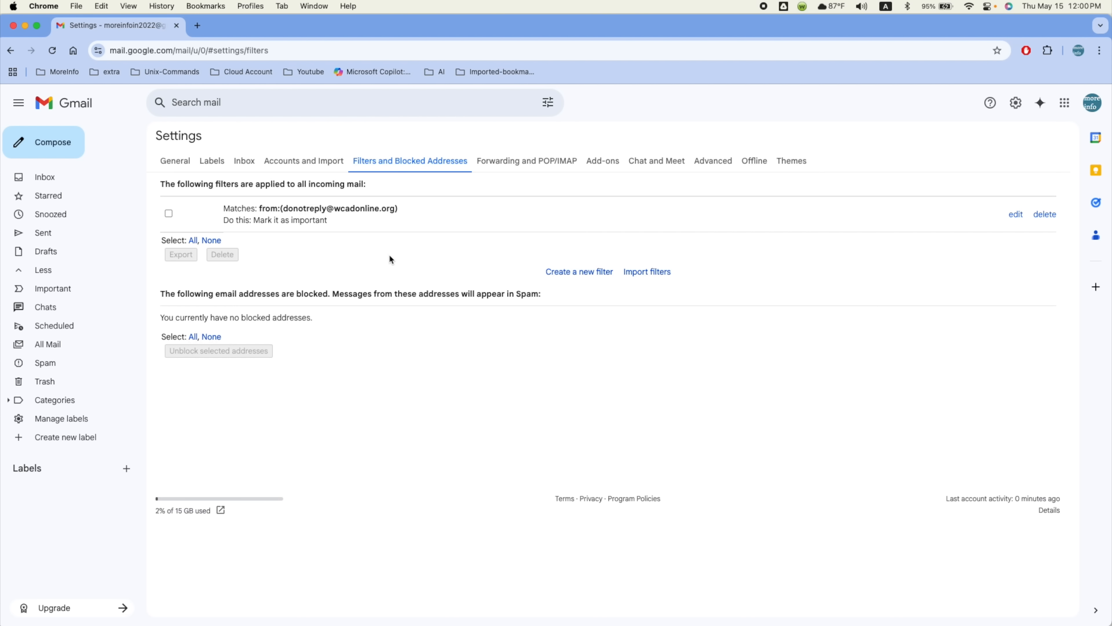
{"action": "mouse_move", "coordinate": [913, 241]}
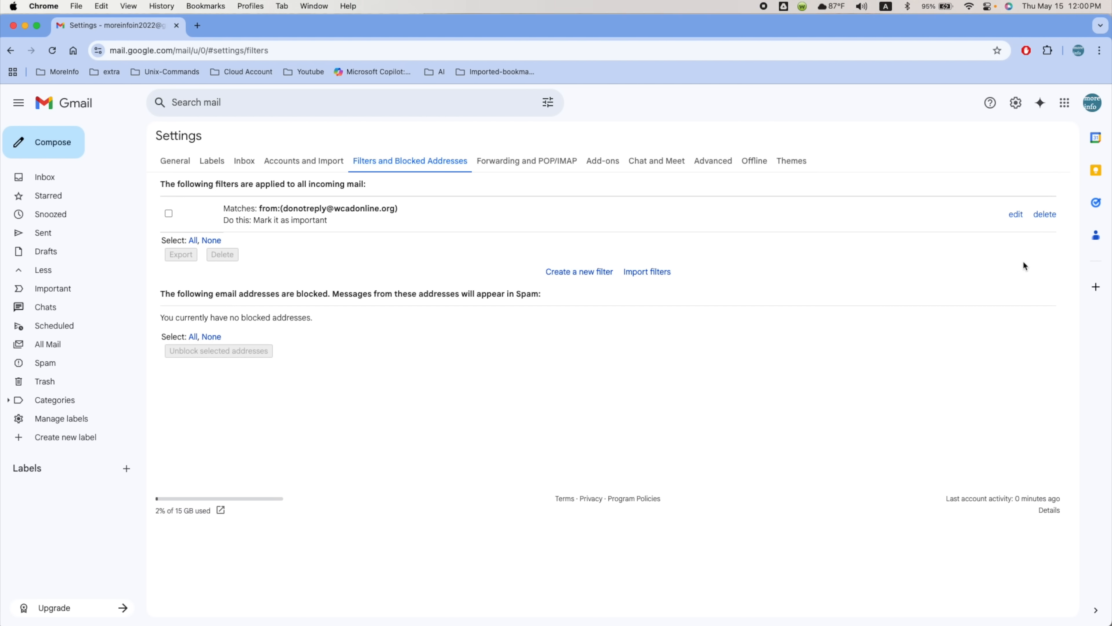
{"action": "mouse_move", "coordinate": [405, 260]}
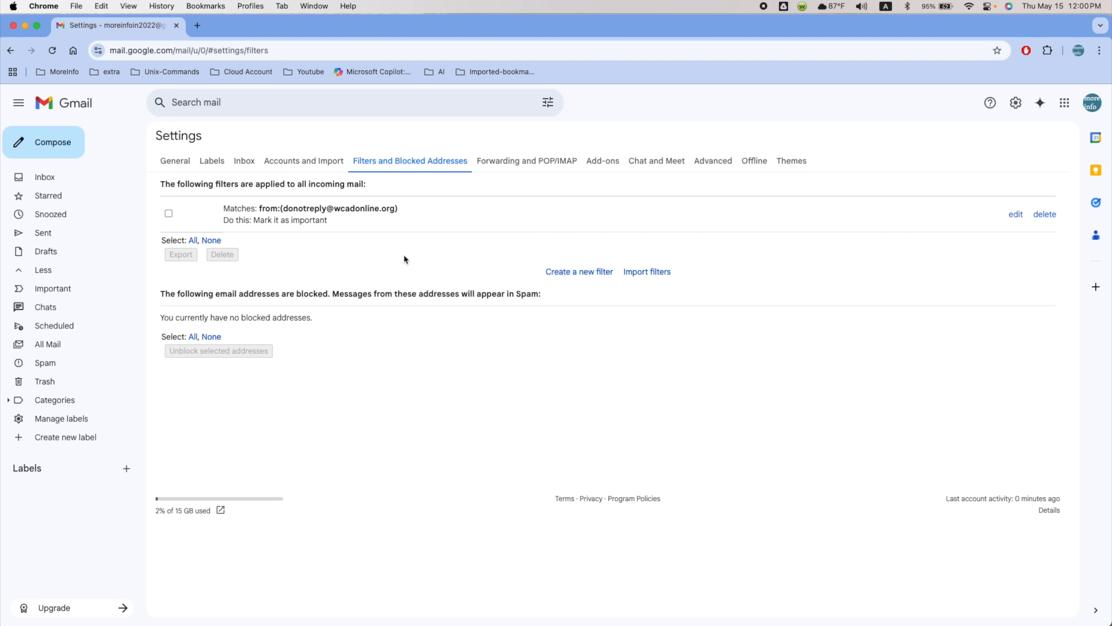
{"action": "double_click", "coordinate": [357, 209]}
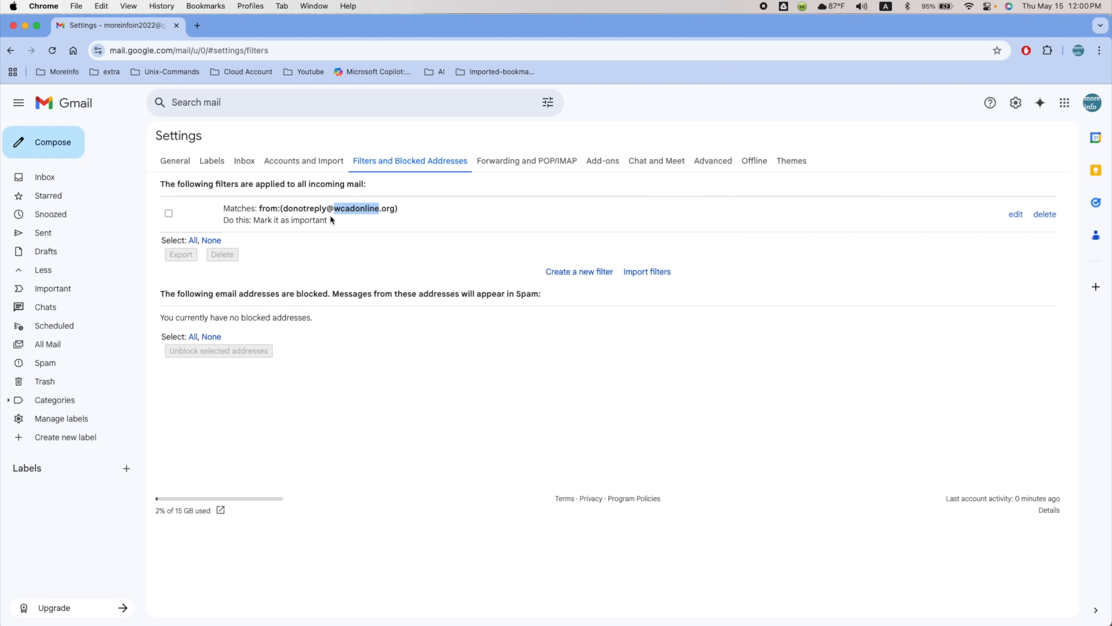
{"action": "left_click", "coordinate": [1044, 215]}
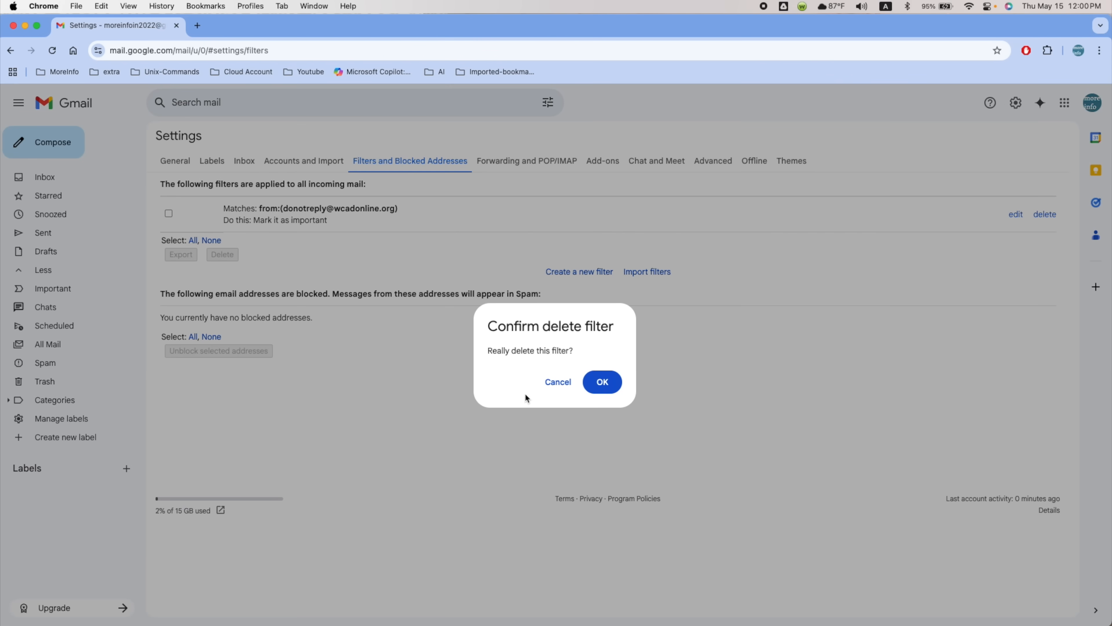
{"action": "left_click", "coordinate": [603, 381]}
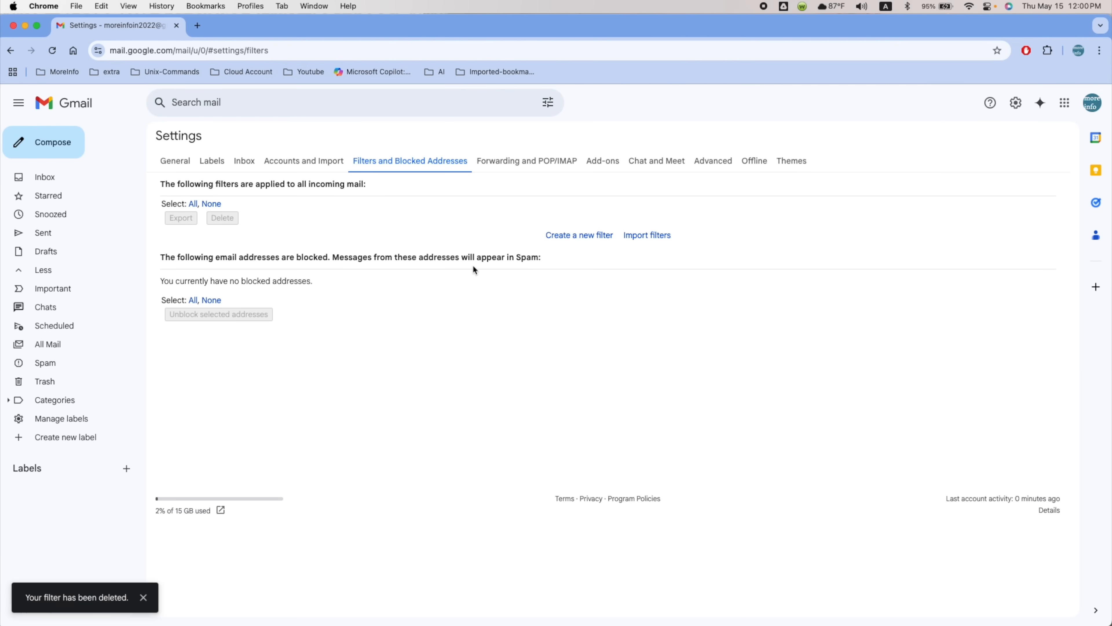
{"action": "mouse_move", "coordinate": [340, 336]}
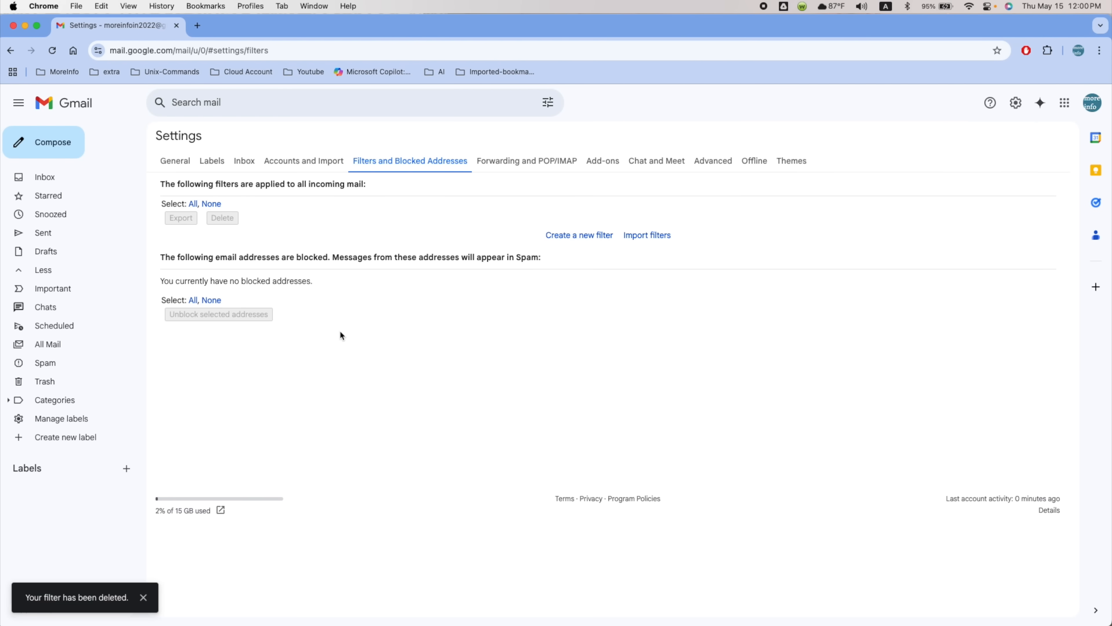
{"action": "mouse_move", "coordinate": [281, 326]}
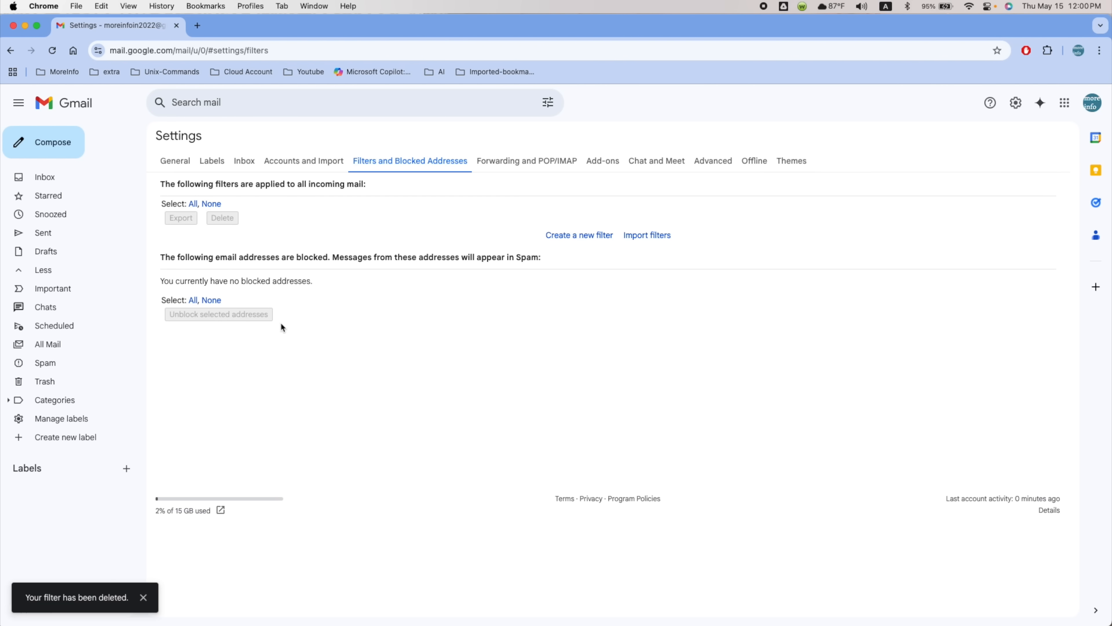
{"action": "mouse_move", "coordinate": [428, 199]}
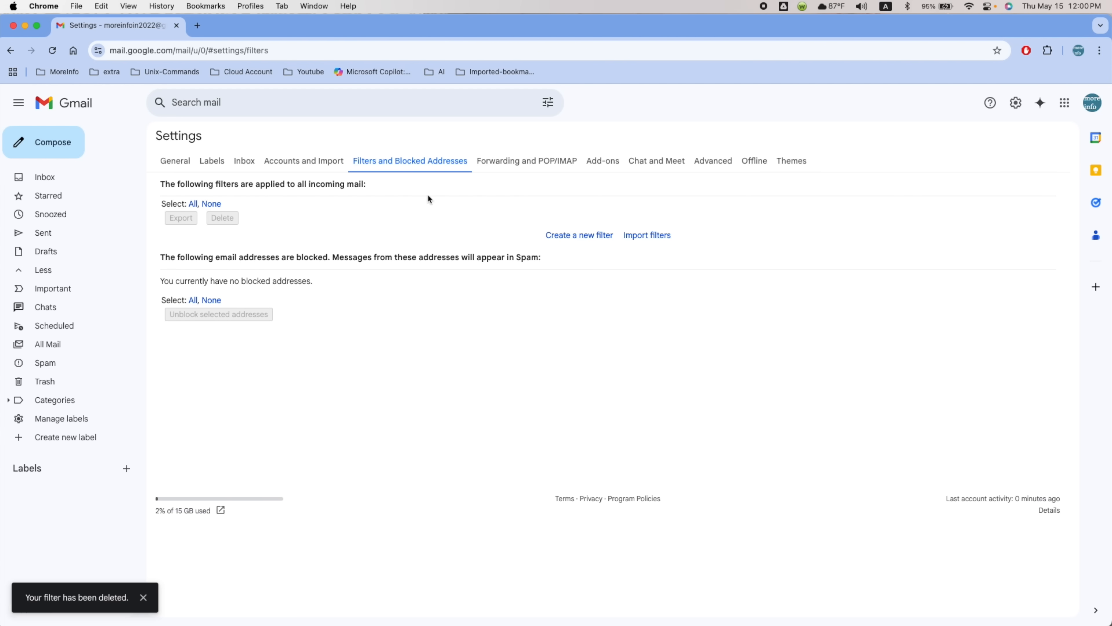
{"action": "mouse_move", "coordinate": [390, 209]}
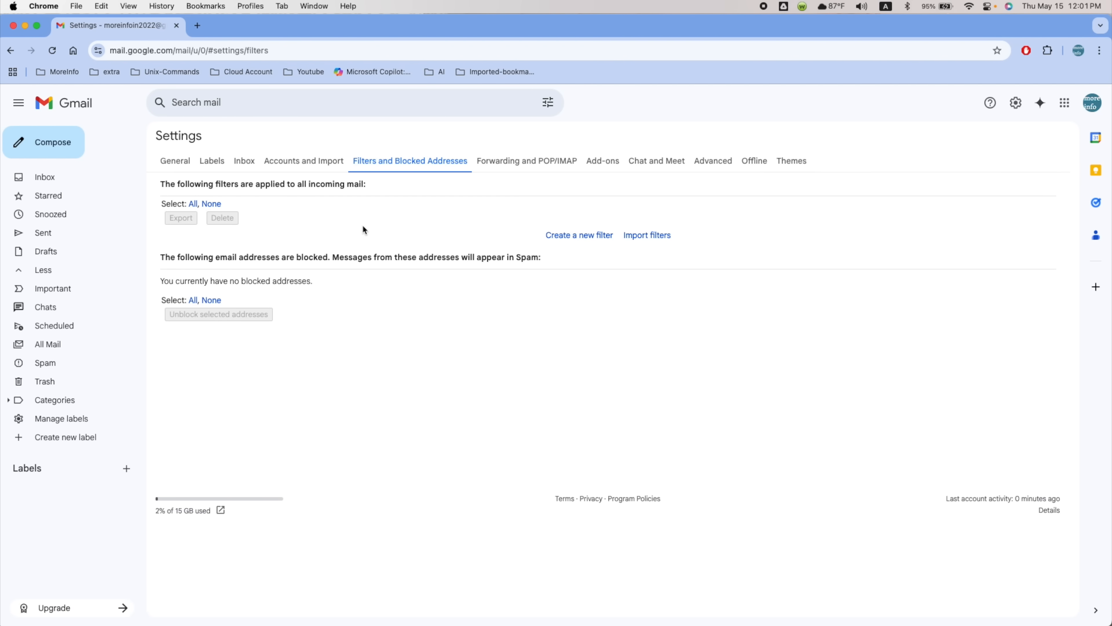
{"action": "mouse_move", "coordinate": [508, 245]}
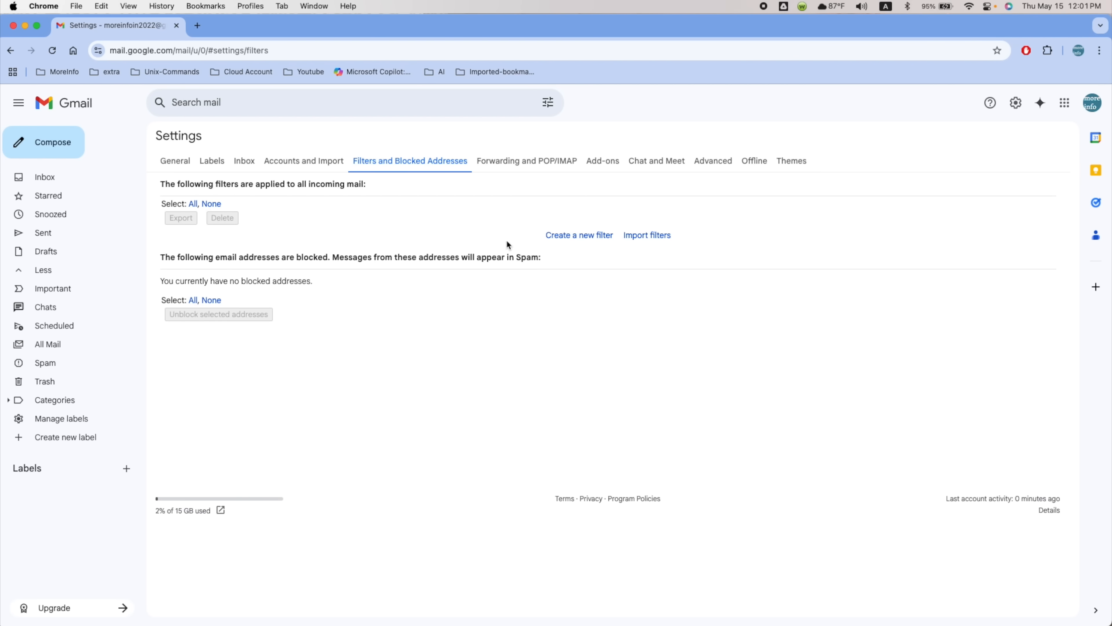
{"action": "mouse_move", "coordinate": [260, 186]}
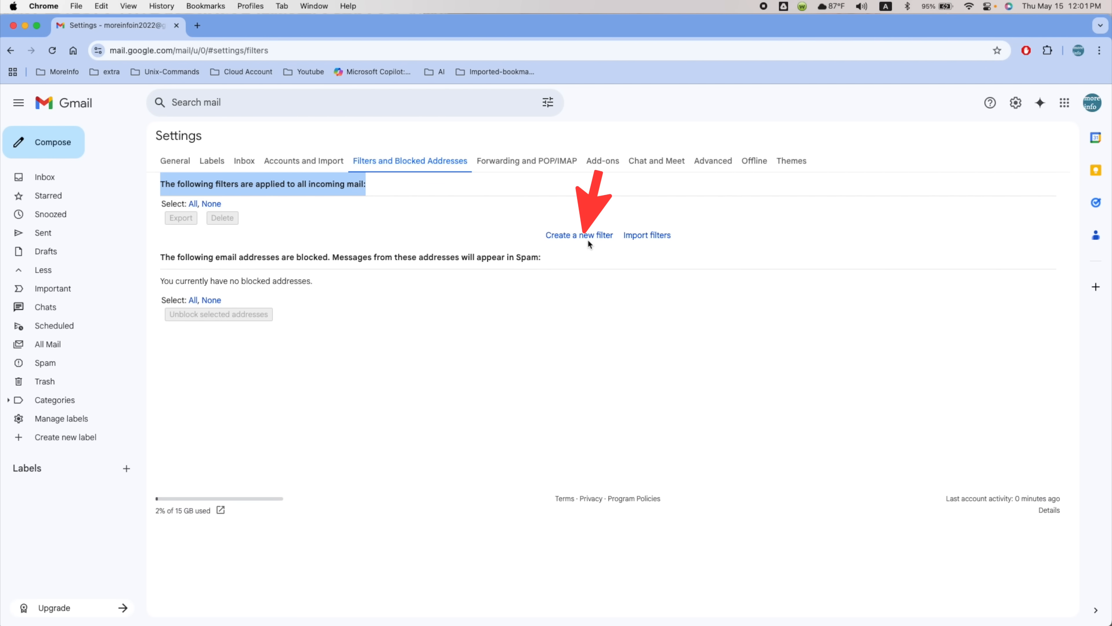
{"action": "mouse_move", "coordinate": [588, 239]}
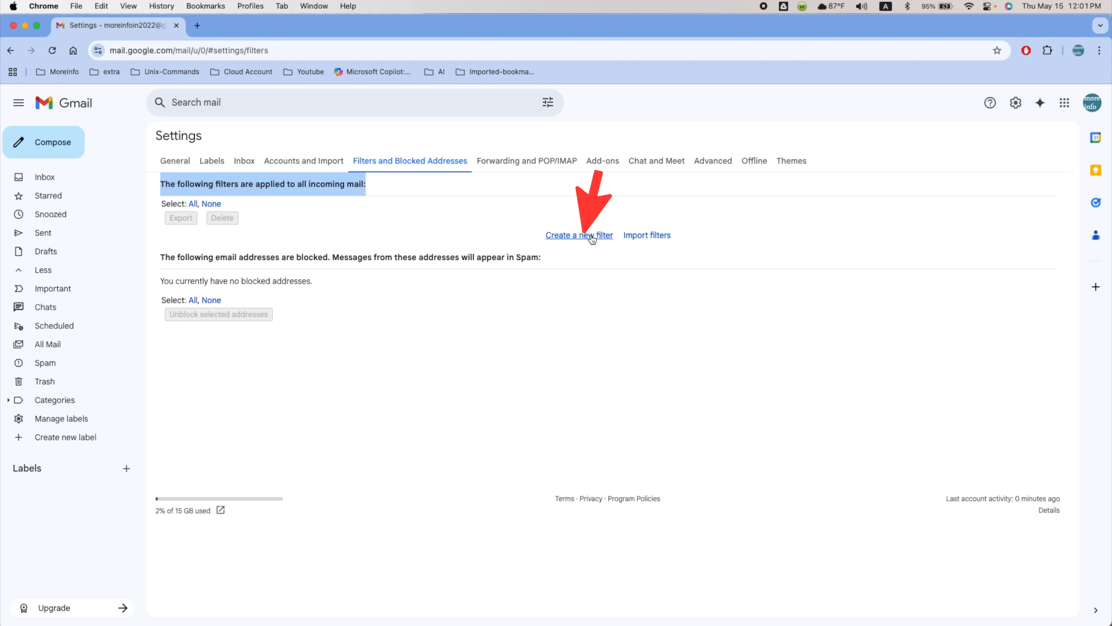
- Start a new filter and focus its From field
{"action": "left_click", "coordinate": [579, 235]}
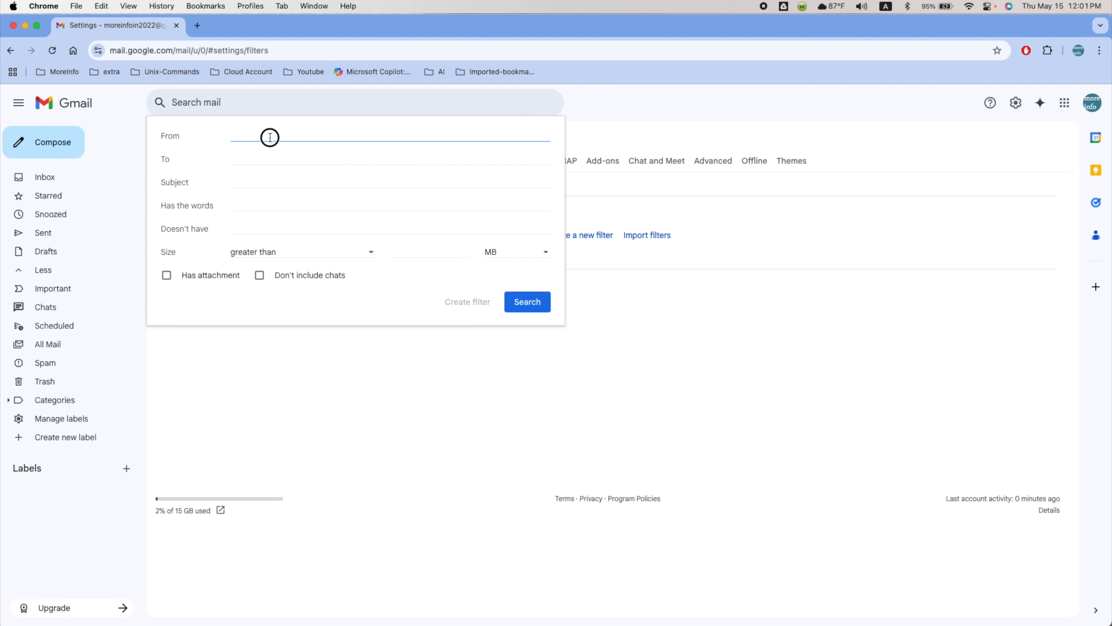
{"action": "left_click", "coordinate": [270, 137]}
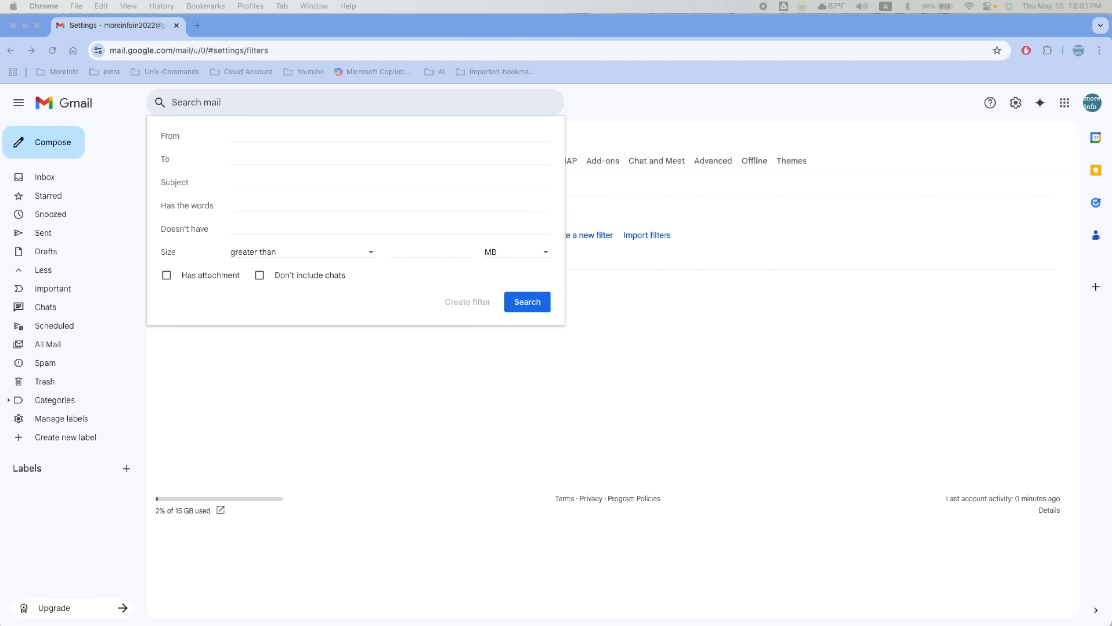
{"action": "mouse_move", "coordinate": [274, 134]}
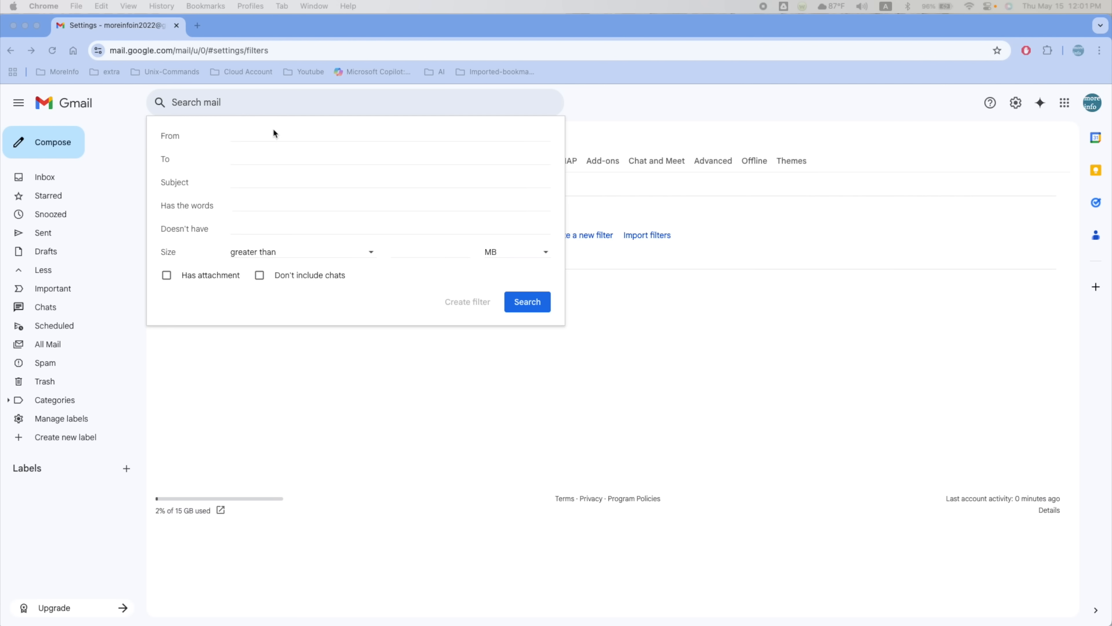
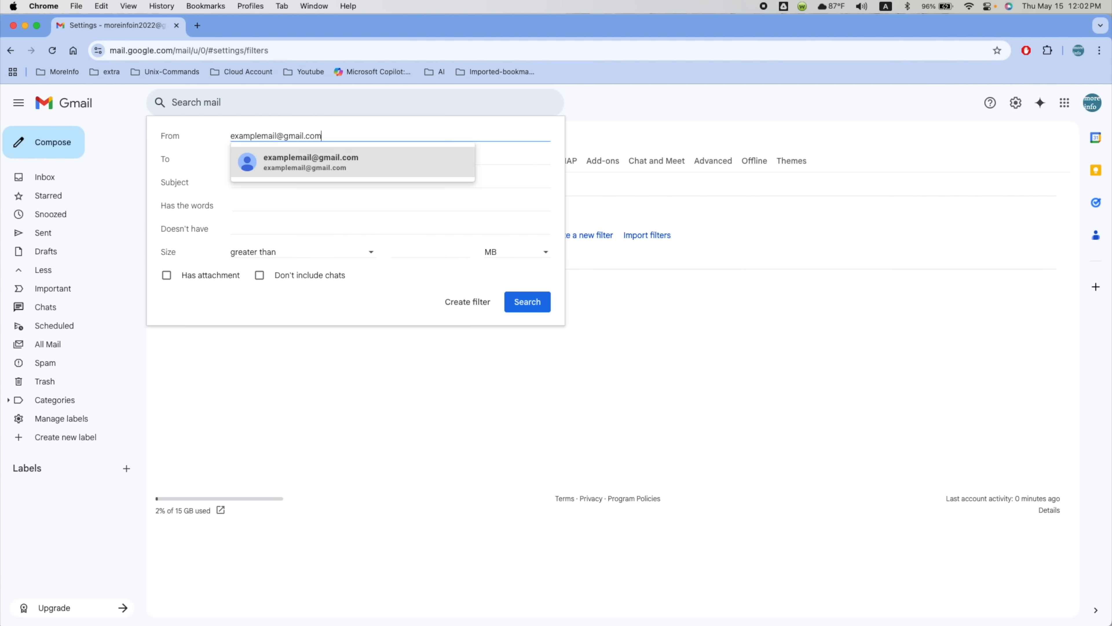
- Enter the example Gmail sender address in From, accepting the autocomplete suggestion
{"action": "left_click", "coordinate": [311, 162]}
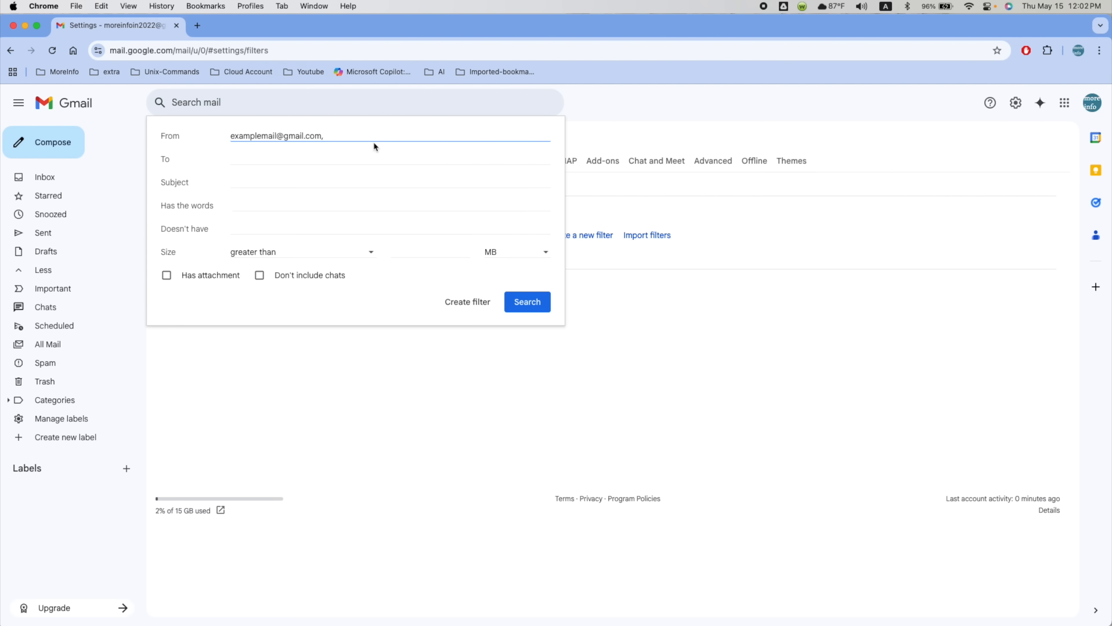
{"action": "mouse_move", "coordinate": [360, 146]}
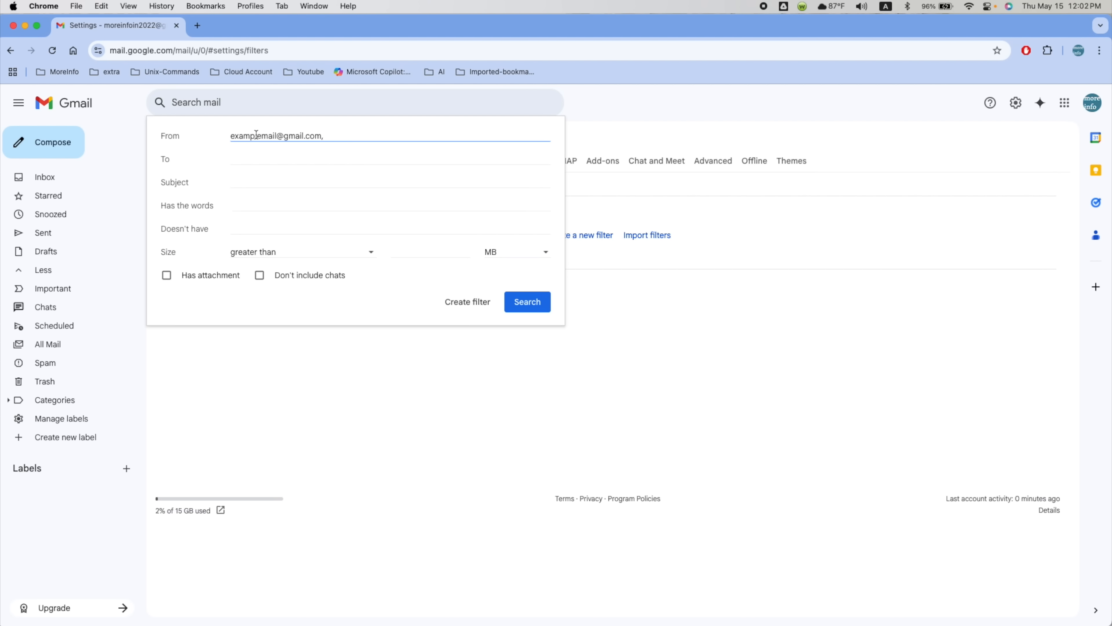
{"action": "double_click", "coordinate": [253, 135]}
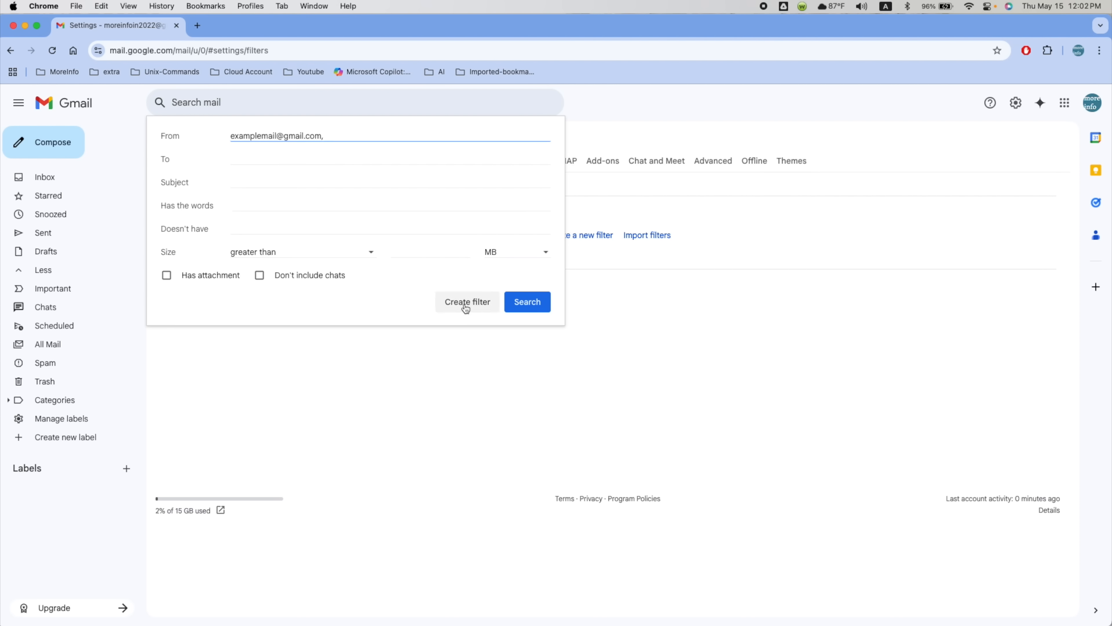
- Continue from search criteria to the filter's action checkboxes
{"action": "left_click", "coordinate": [467, 302]}
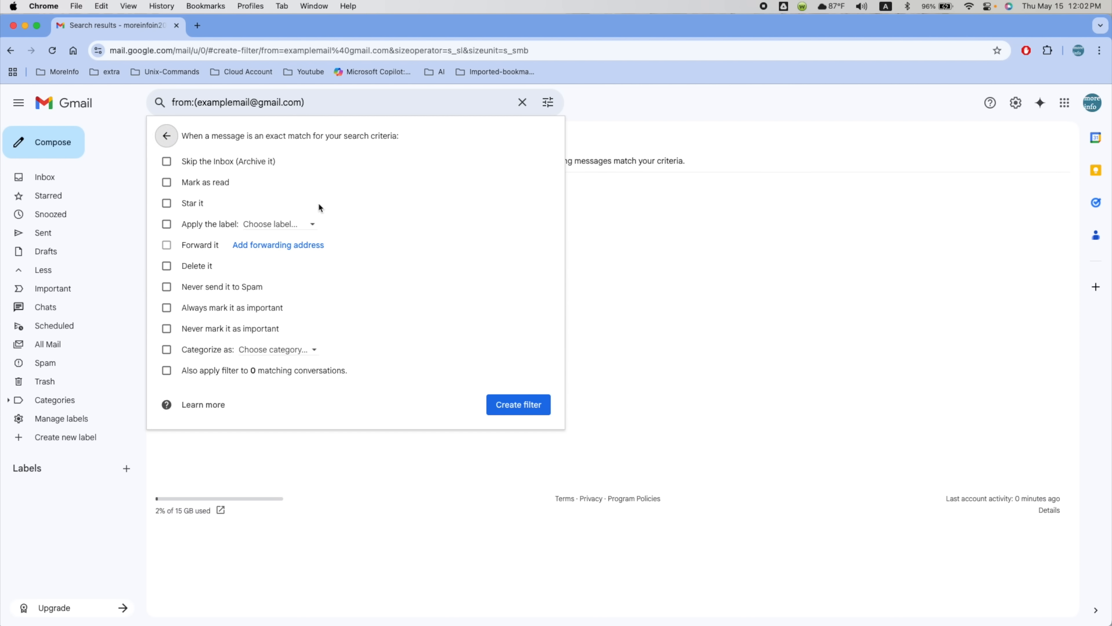
{"action": "mouse_move", "coordinate": [226, 116]}
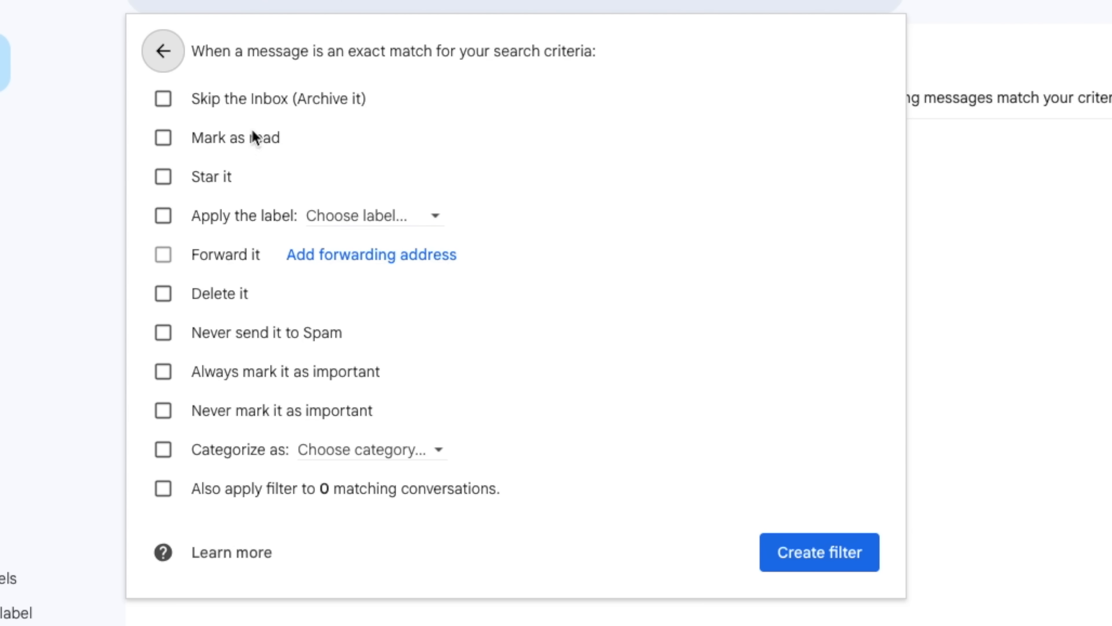
{"action": "mouse_move", "coordinate": [163, 138]}
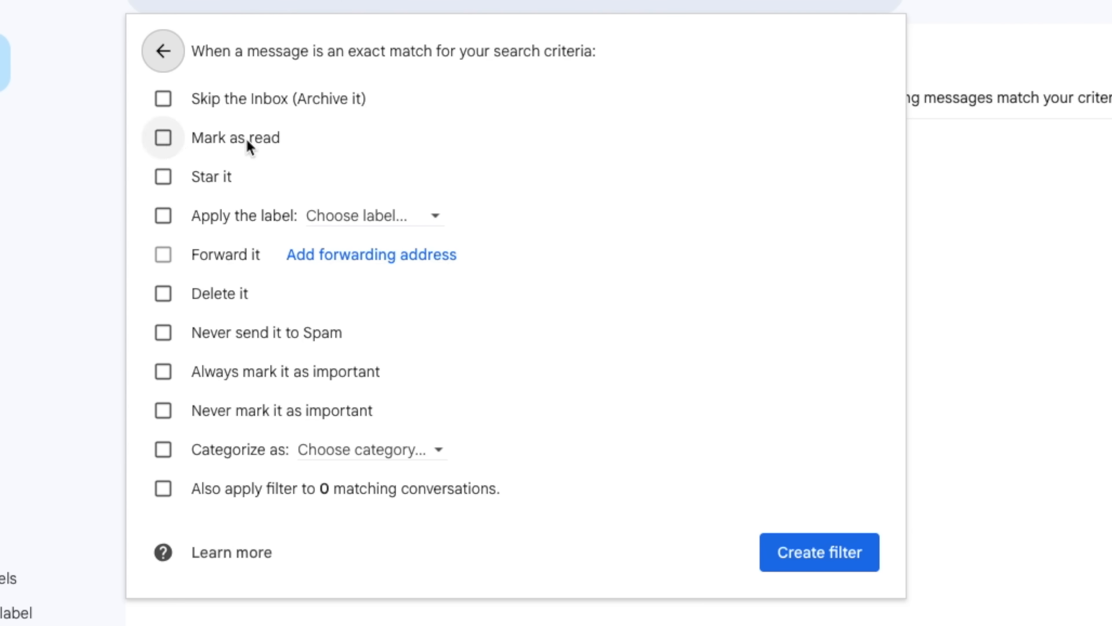
{"action": "mouse_move", "coordinate": [355, 122]}
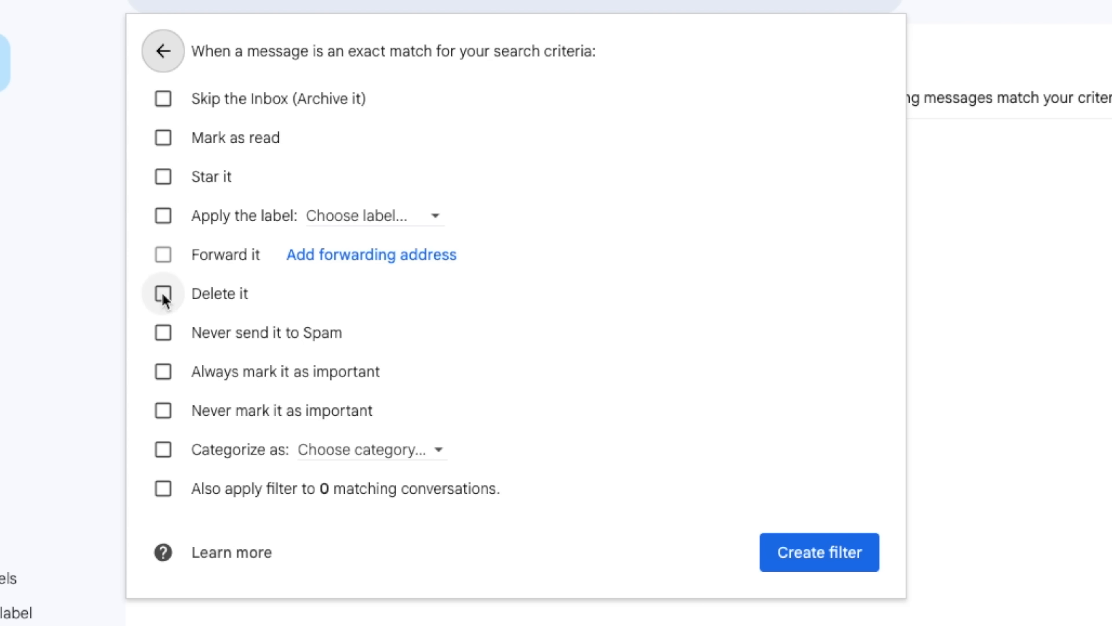
{"action": "mouse_move", "coordinate": [225, 412]}
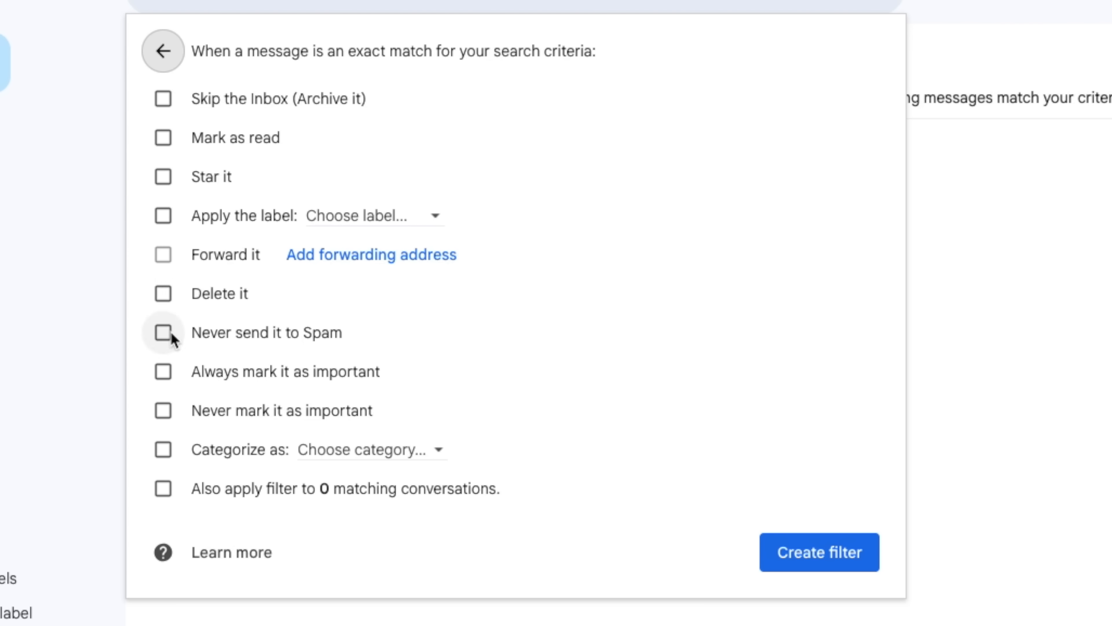
{"action": "mouse_move", "coordinate": [323, 347]}
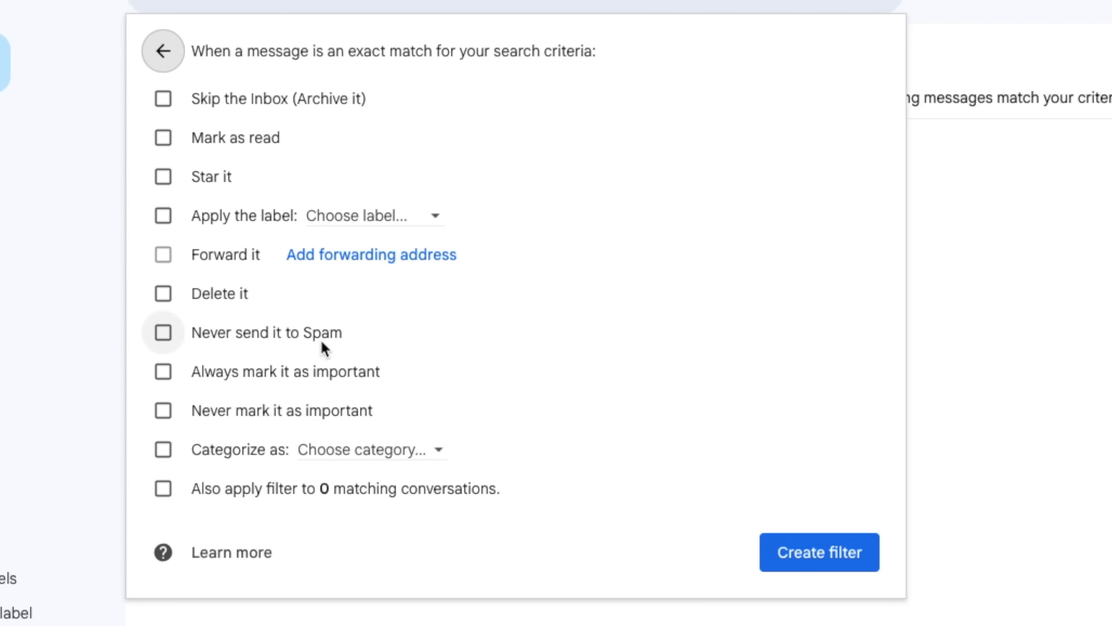
{"action": "mouse_move", "coordinate": [386, 409]}
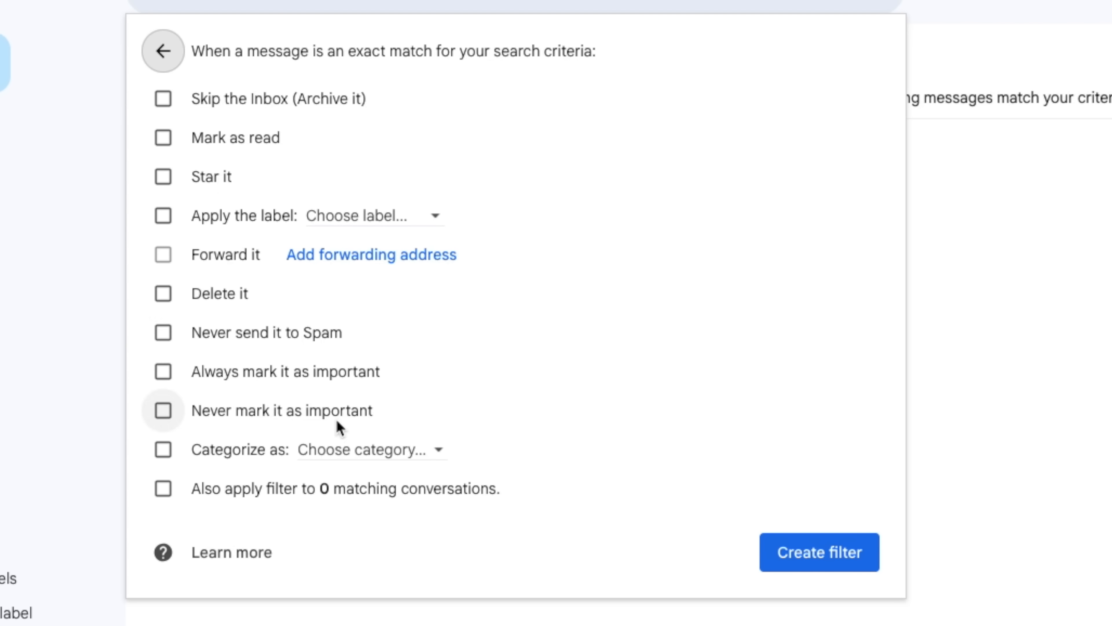
{"action": "mouse_move", "coordinate": [293, 414]}
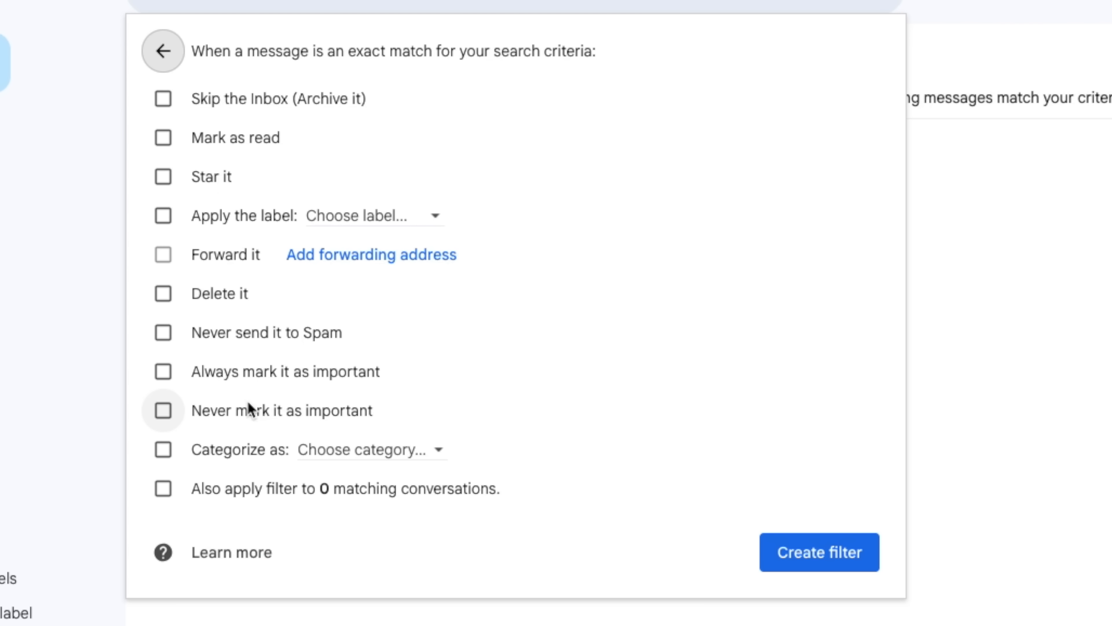
{"action": "mouse_move", "coordinate": [227, 357]}
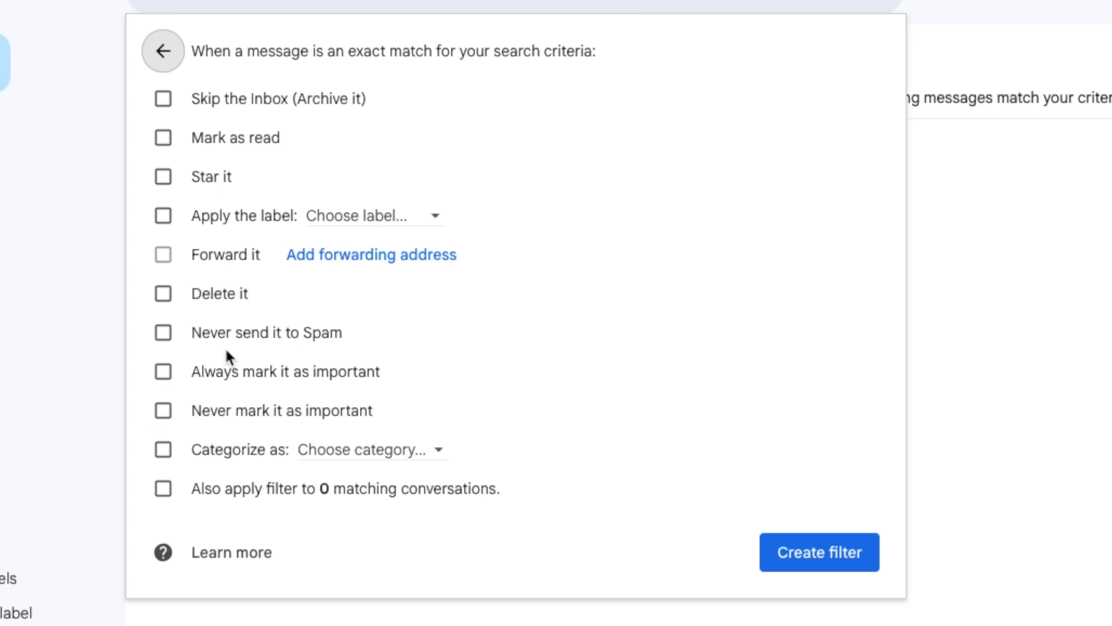
- Tick 'Always mark it as important' for matching messages
{"action": "left_click", "coordinate": [162, 371]}
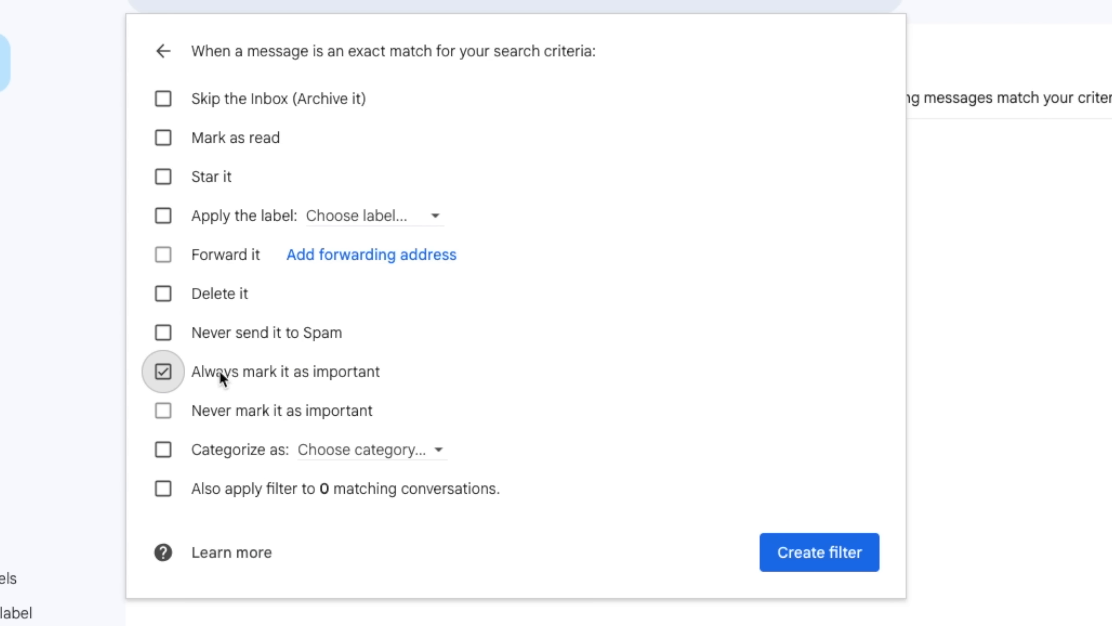
{"action": "mouse_move", "coordinate": [356, 388]}
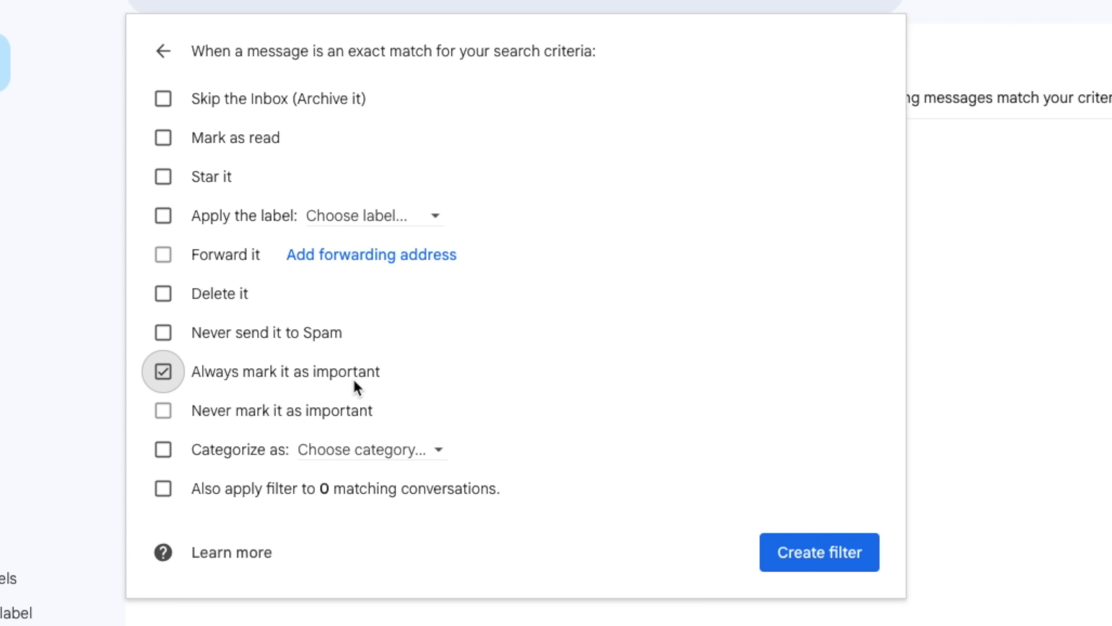
{"action": "mouse_move", "coordinate": [358, 374]}
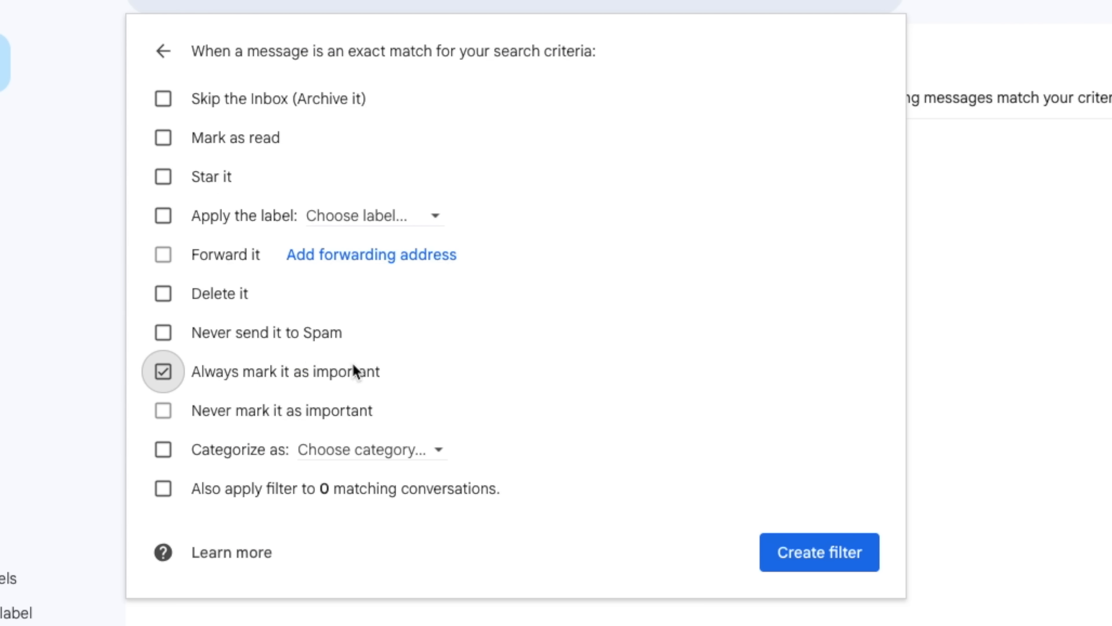
{"action": "mouse_move", "coordinate": [271, 327]}
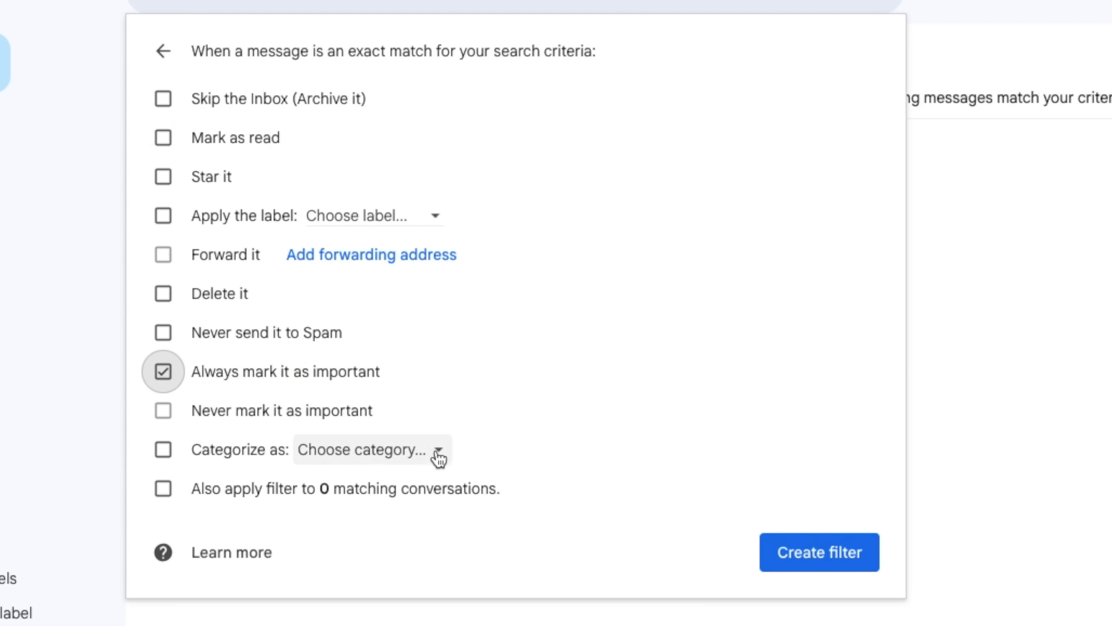
{"action": "mouse_move", "coordinate": [600, 536]}
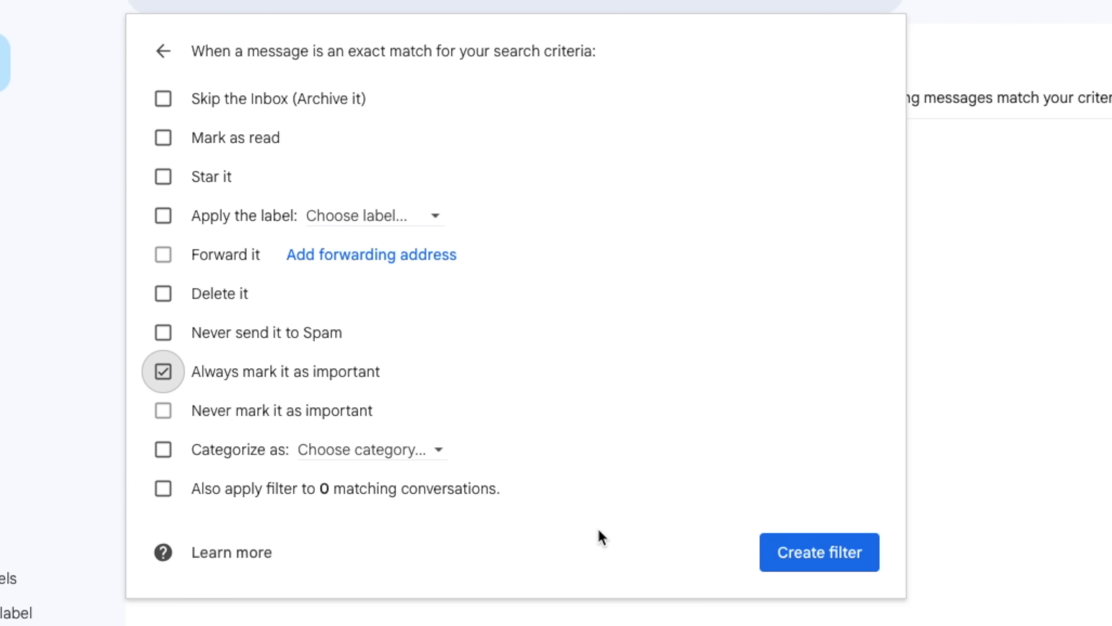
{"action": "mouse_move", "coordinate": [397, 376]}
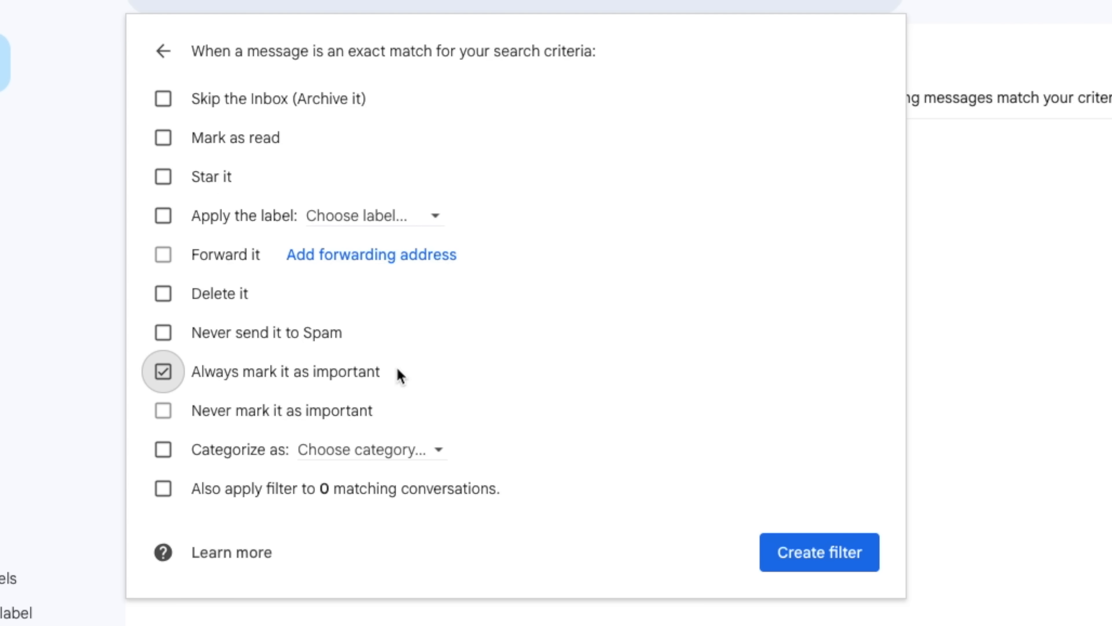
{"action": "mouse_move", "coordinate": [711, 497]}
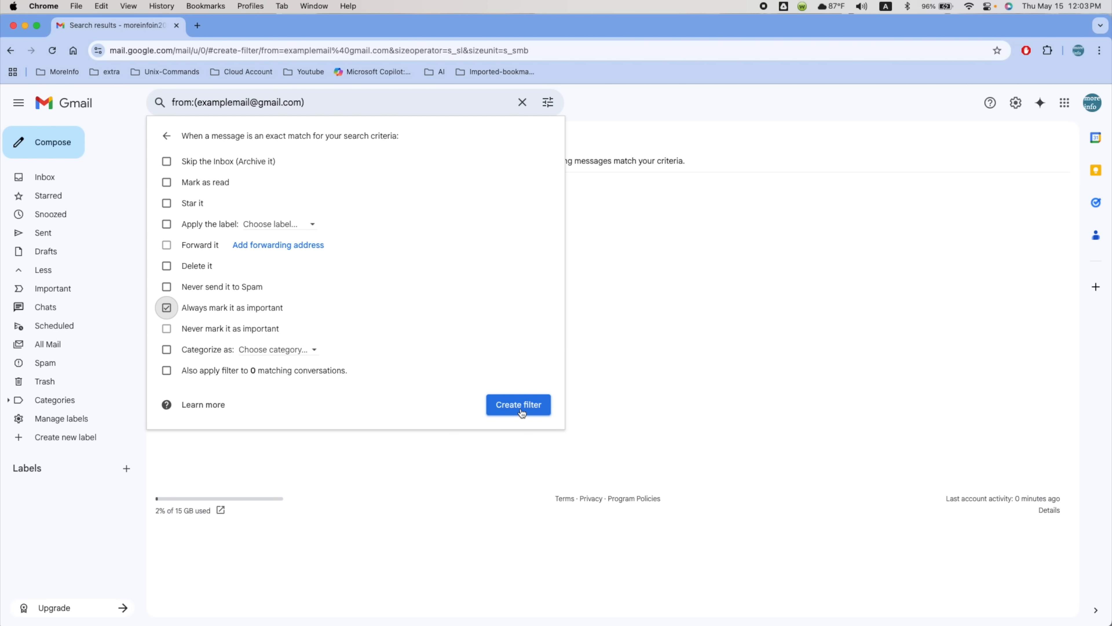
{"action": "mouse_move", "coordinate": [231, 111]}
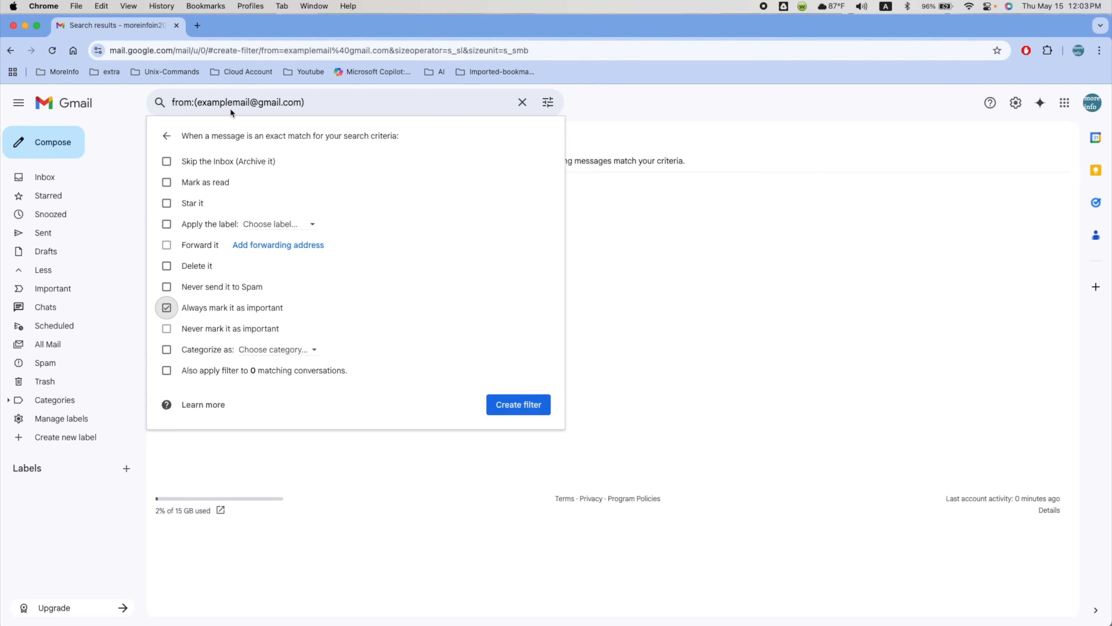
{"action": "left_click", "coordinate": [517, 405]}
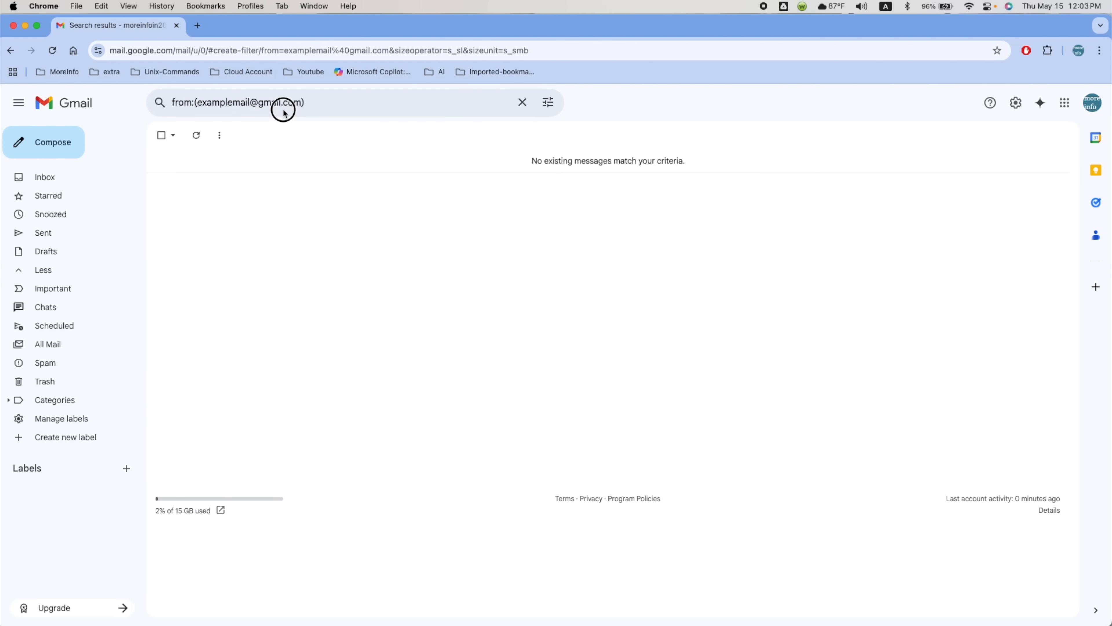
{"action": "mouse_move", "coordinate": [229, 154]}
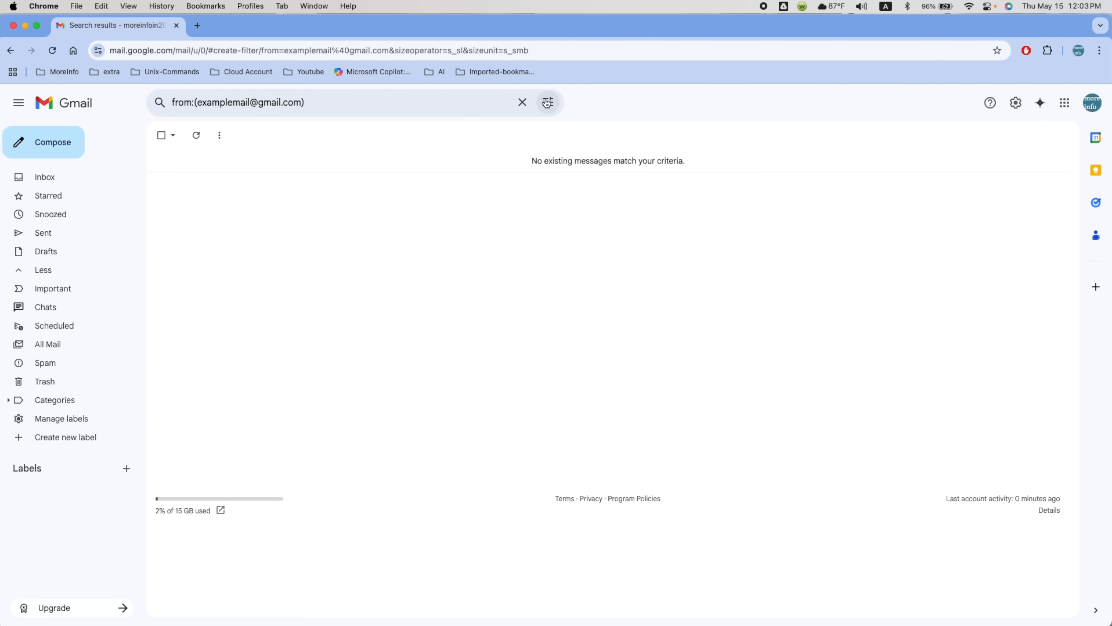
{"action": "left_click", "coordinate": [547, 102]}
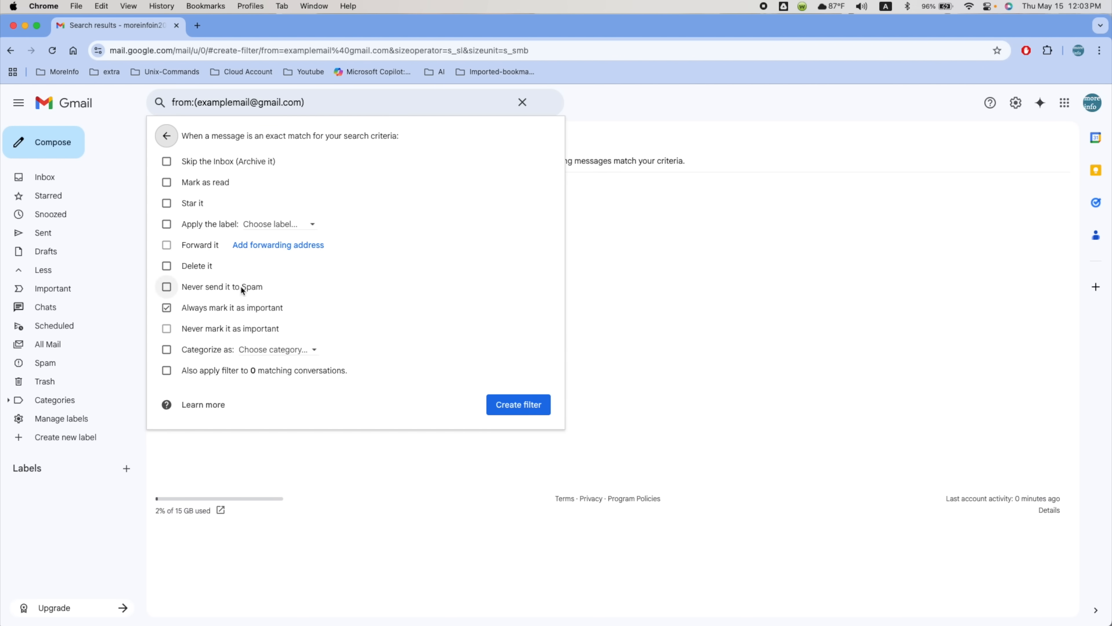
{"action": "left_click", "coordinate": [518, 405]}
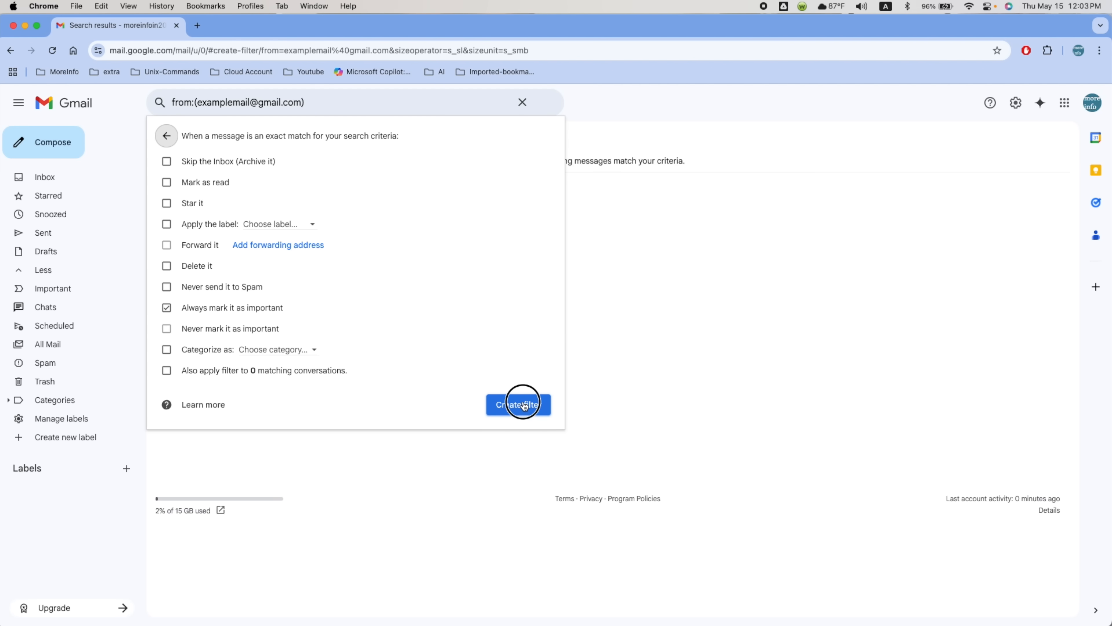
- Create the filter so mail from the example sender is marked important
{"action": "left_click", "coordinate": [518, 405]}
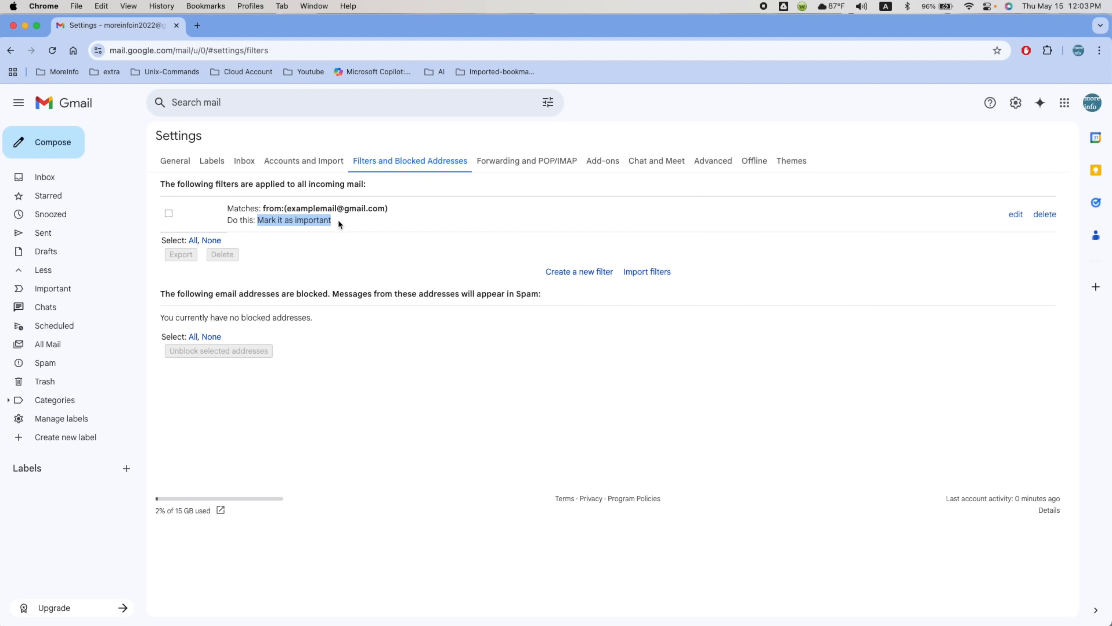
{"action": "mouse_move", "coordinate": [334, 403]}
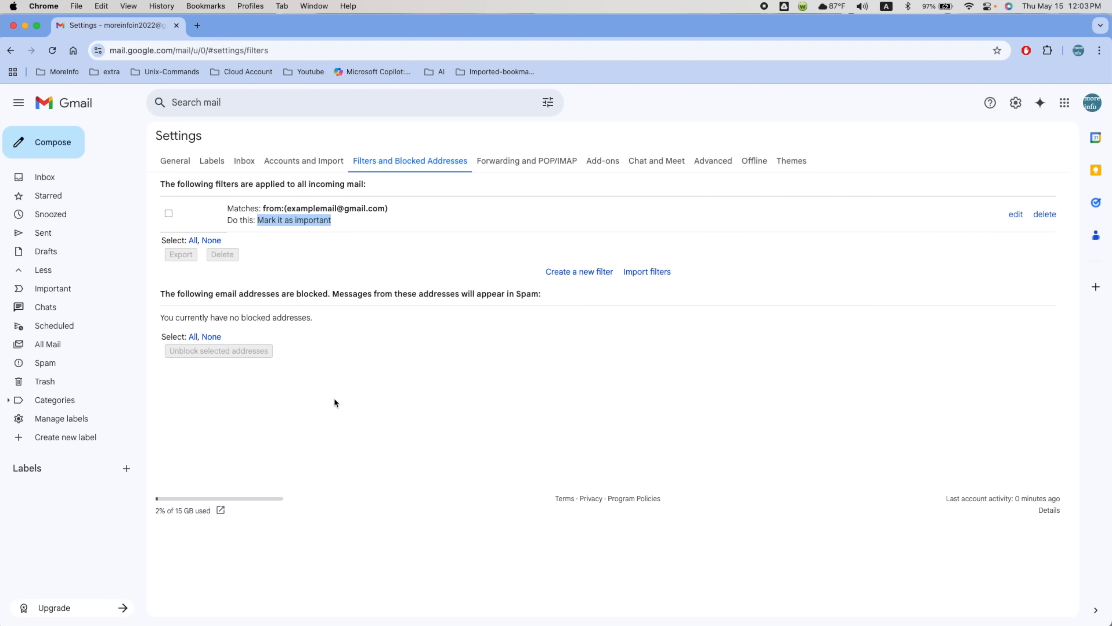
{"action": "mouse_move", "coordinate": [540, 394]}
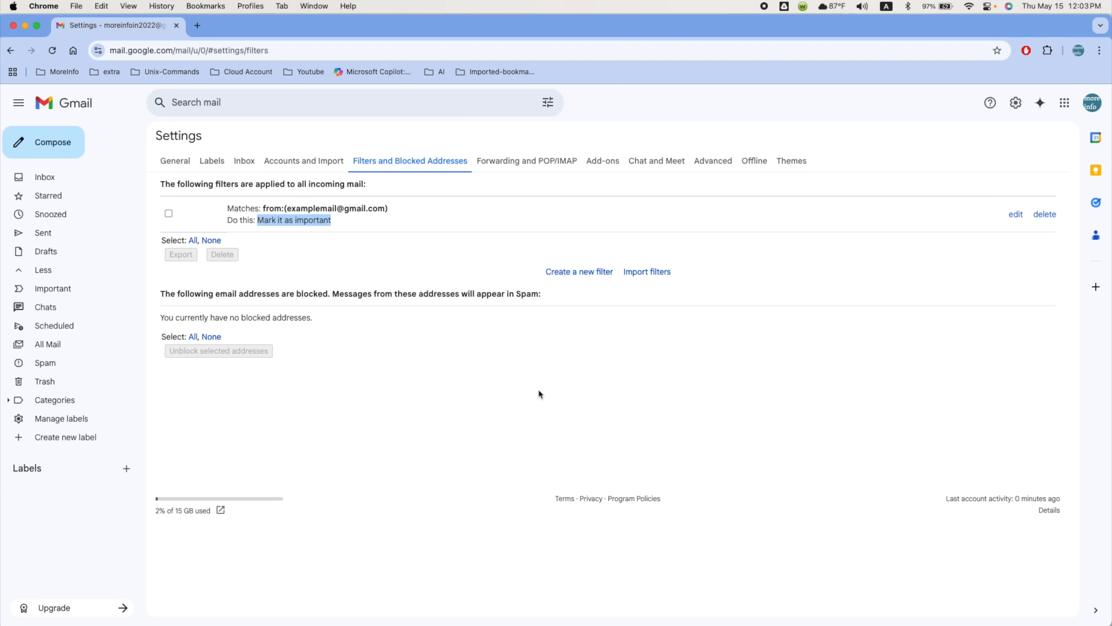
{"action": "mouse_move", "coordinate": [149, 131]}
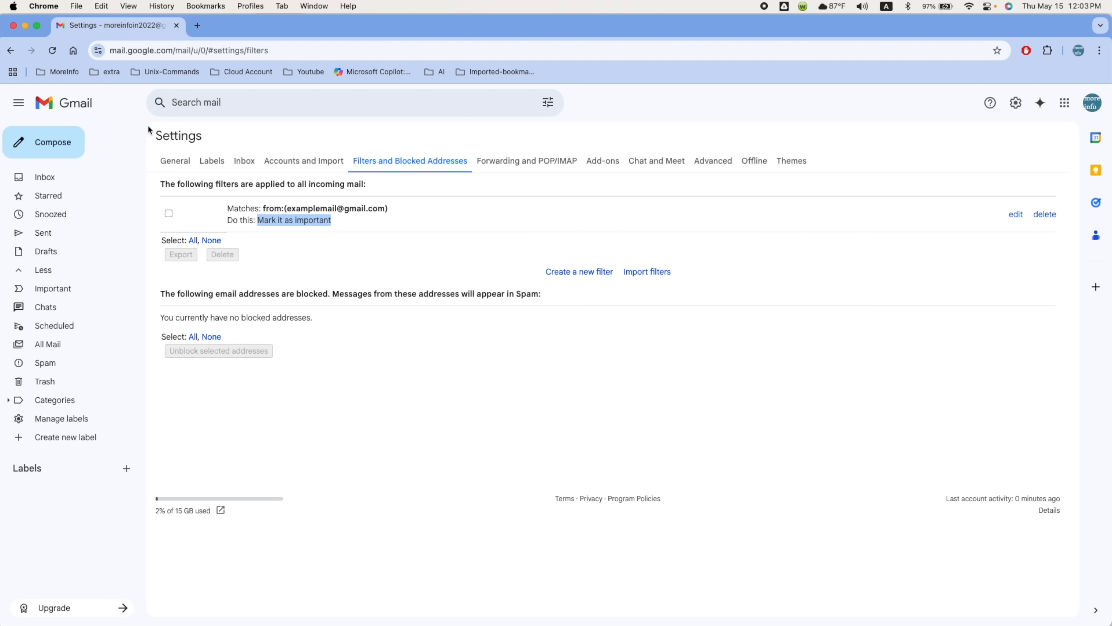
{"action": "mouse_move", "coordinate": [494, 263]}
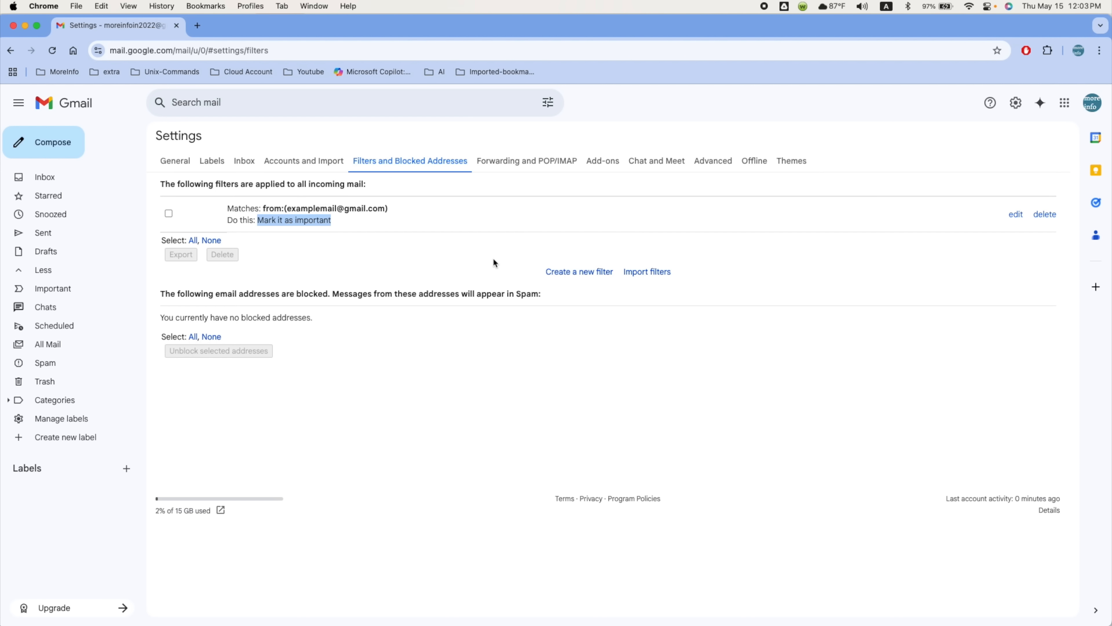
{"action": "mouse_move", "coordinate": [370, 265]}
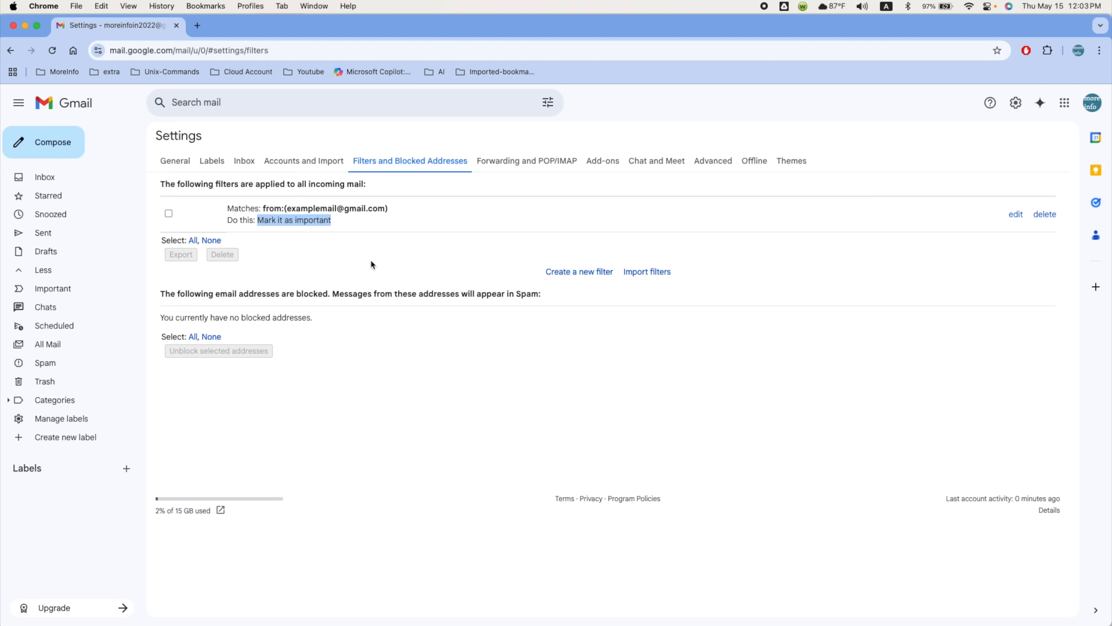
{"action": "mouse_move", "coordinate": [377, 260]}
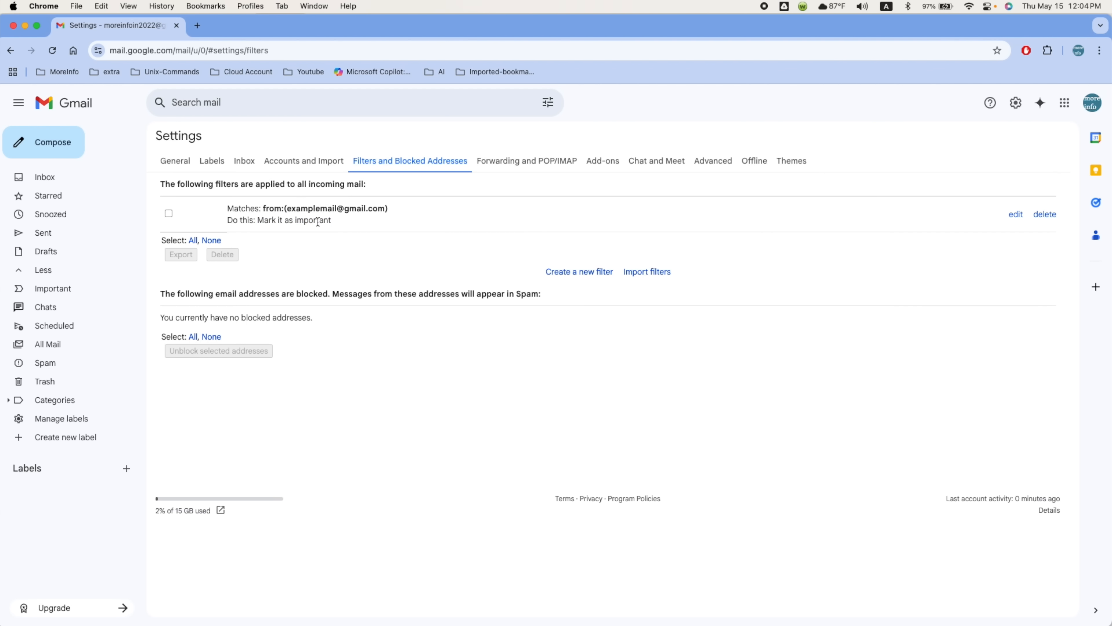
{"action": "mouse_move", "coordinate": [850, 243]}
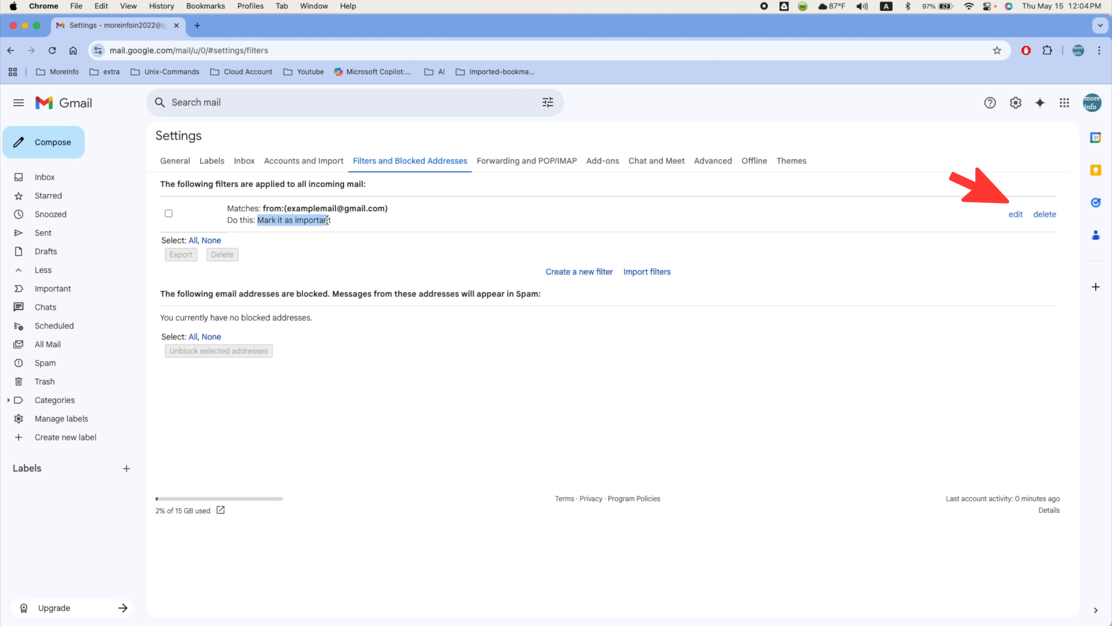
{"action": "mouse_move", "coordinate": [343, 234]}
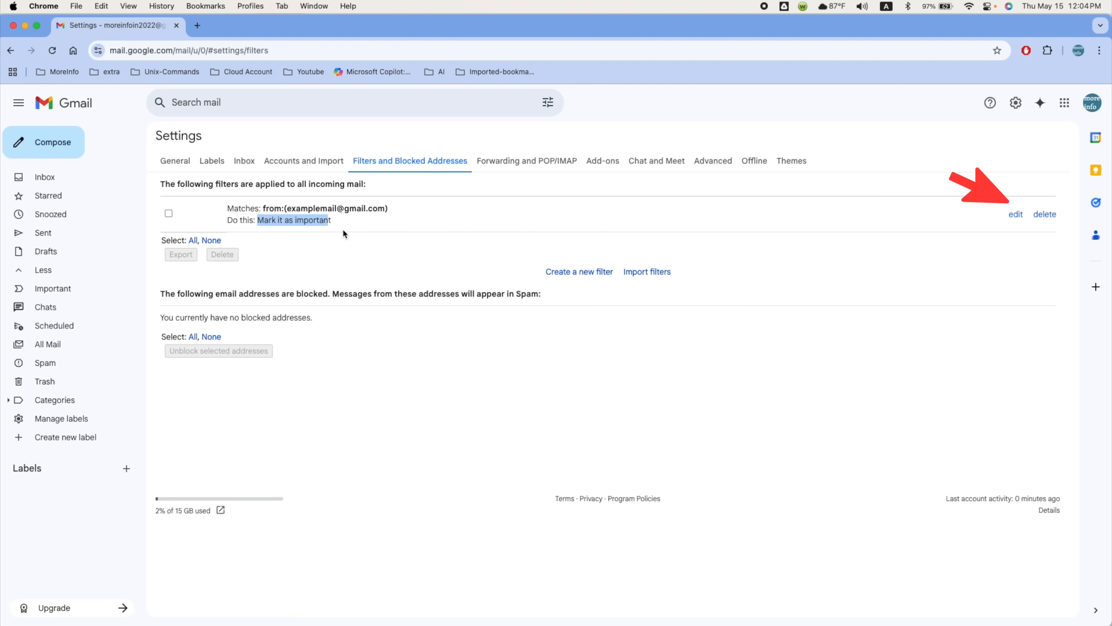
{"action": "mouse_move", "coordinate": [958, 228]}
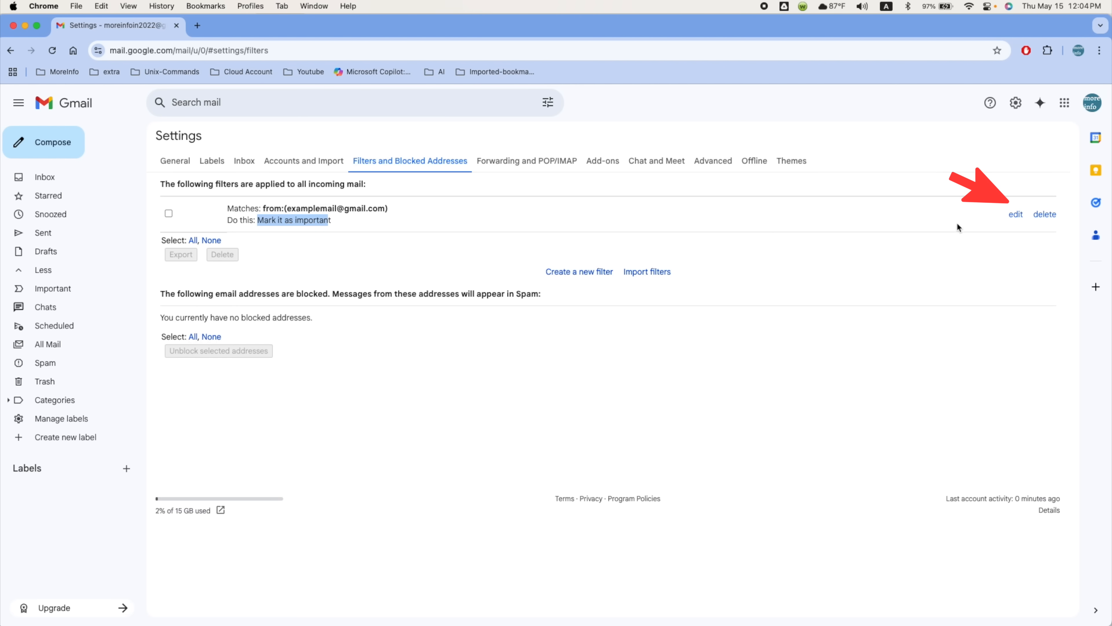
{"action": "left_click", "coordinate": [1015, 214]}
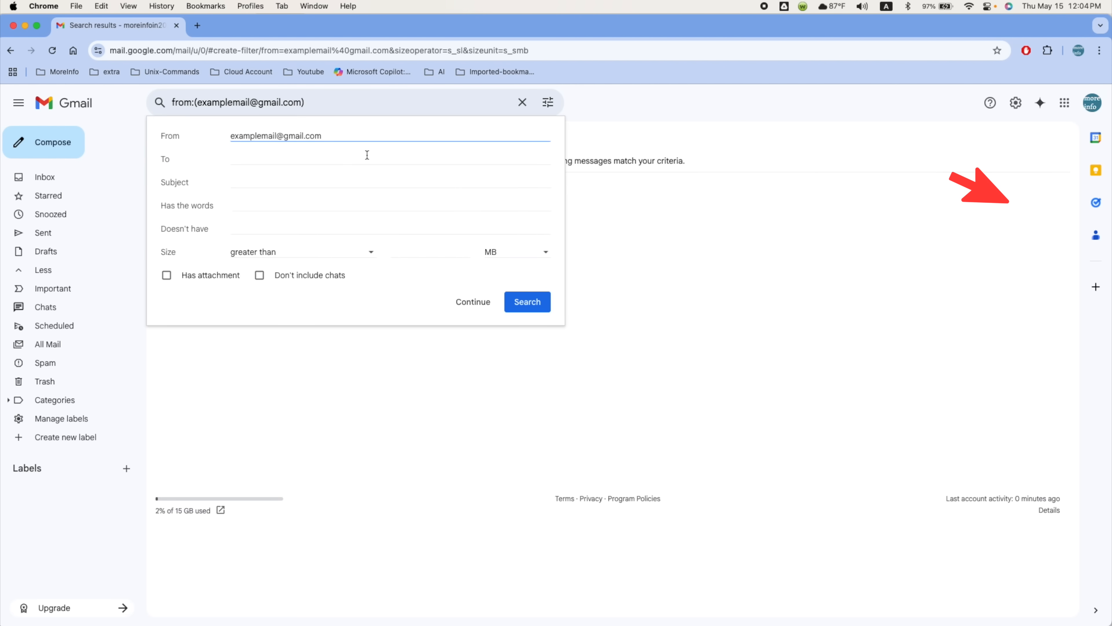
{"action": "type", "text": ","}
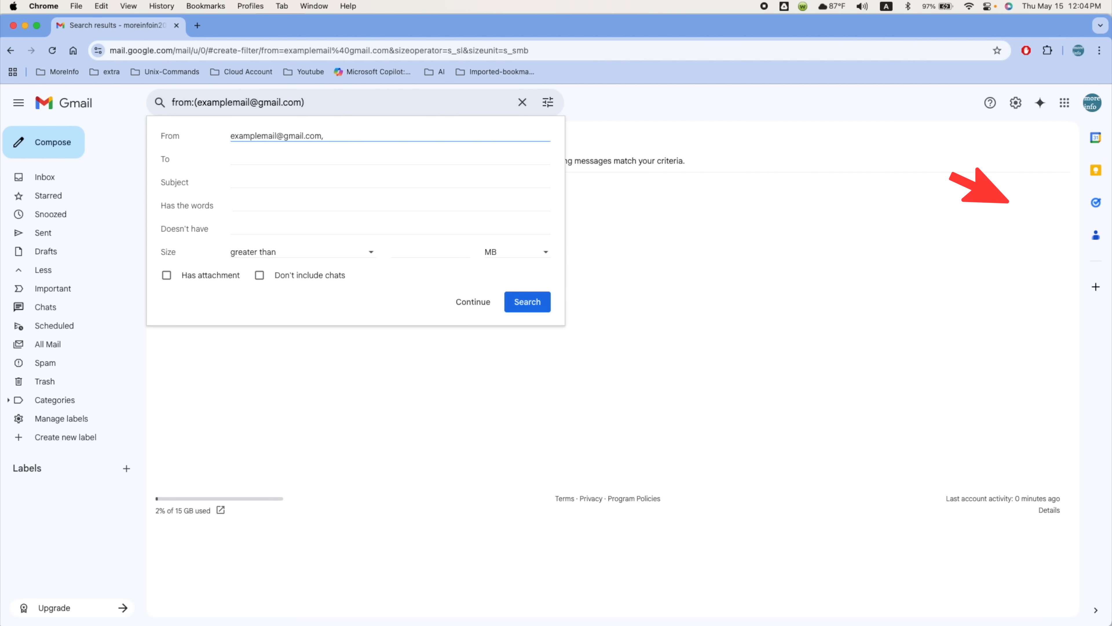
{"action": "type", "text": "k"}
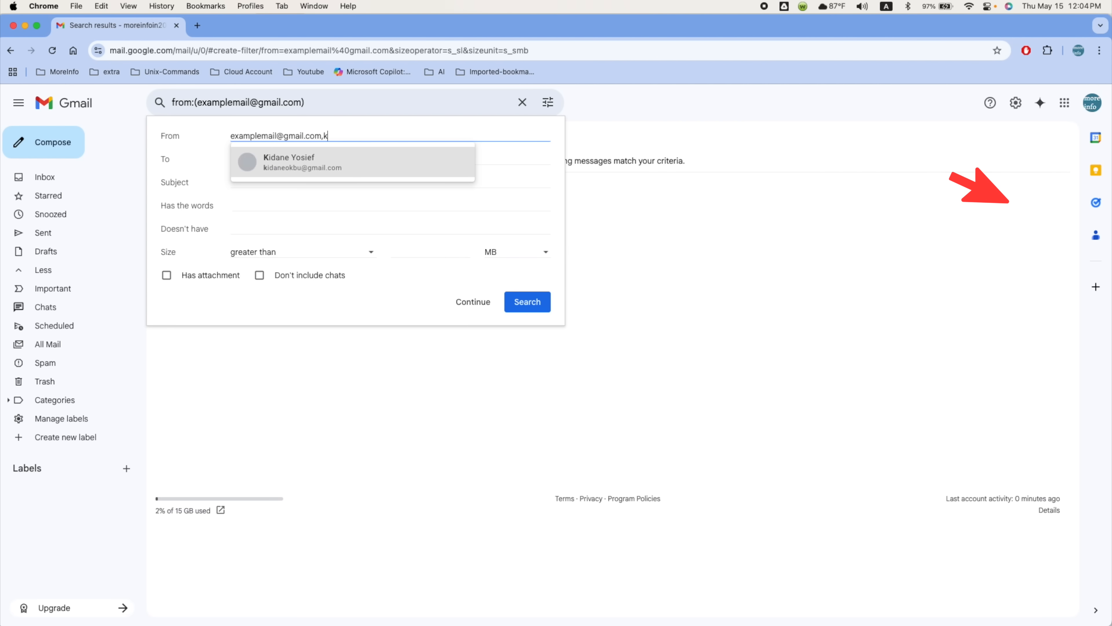
{"action": "type", "text": "idane"}
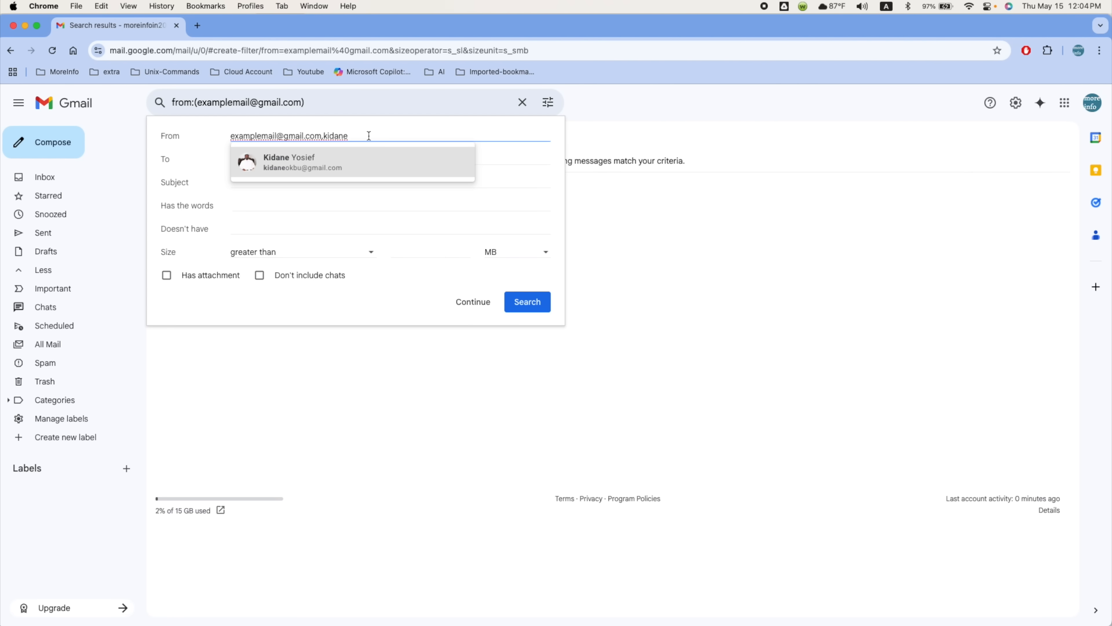
{"action": "mouse_move", "coordinate": [320, 165]}
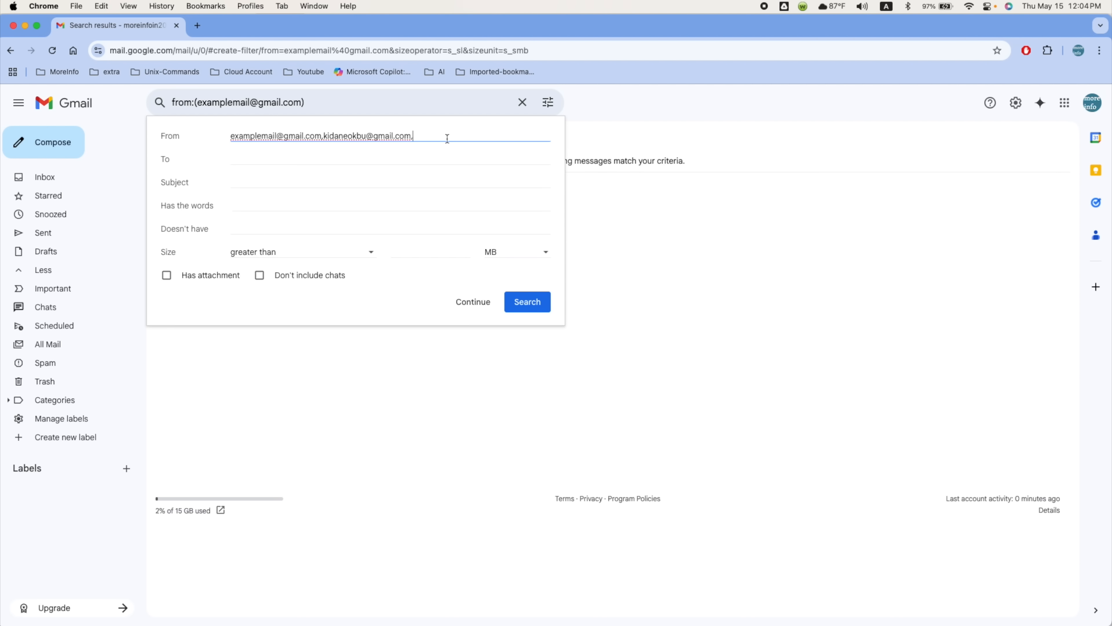
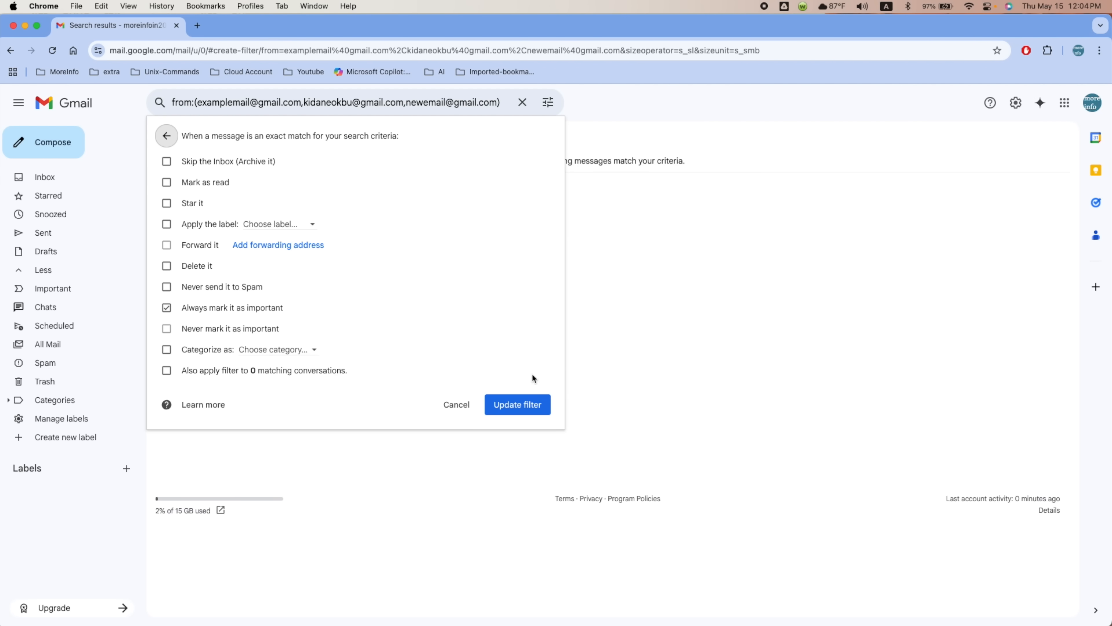
- Update the filter marking mail from the three gmail senders as important
{"action": "left_click", "coordinate": [518, 404]}
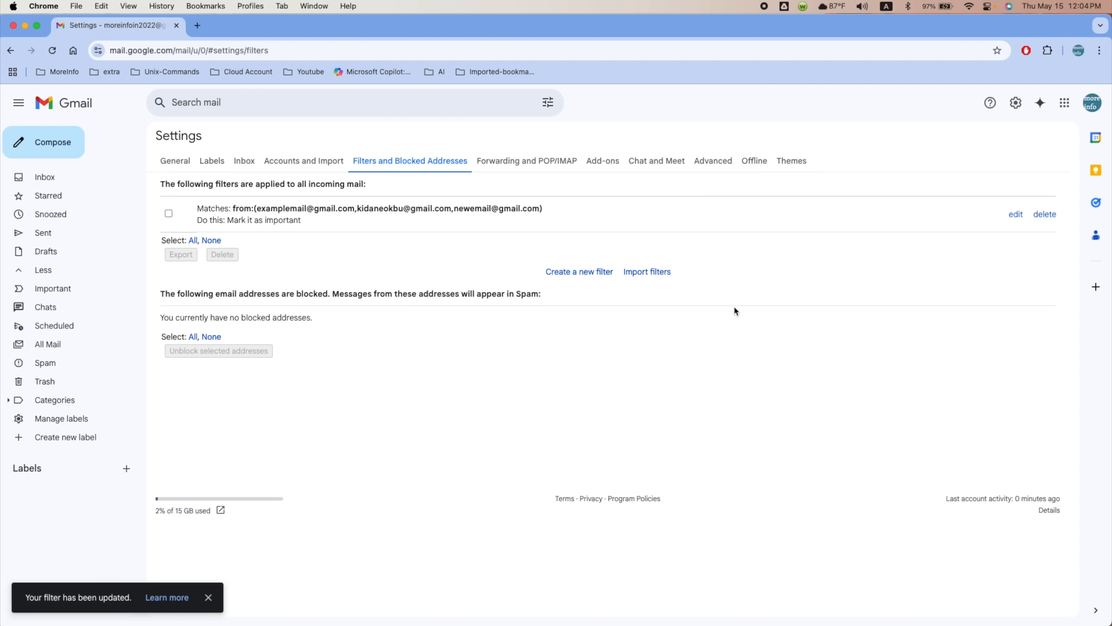
{"action": "mouse_move", "coordinate": [834, 279]}
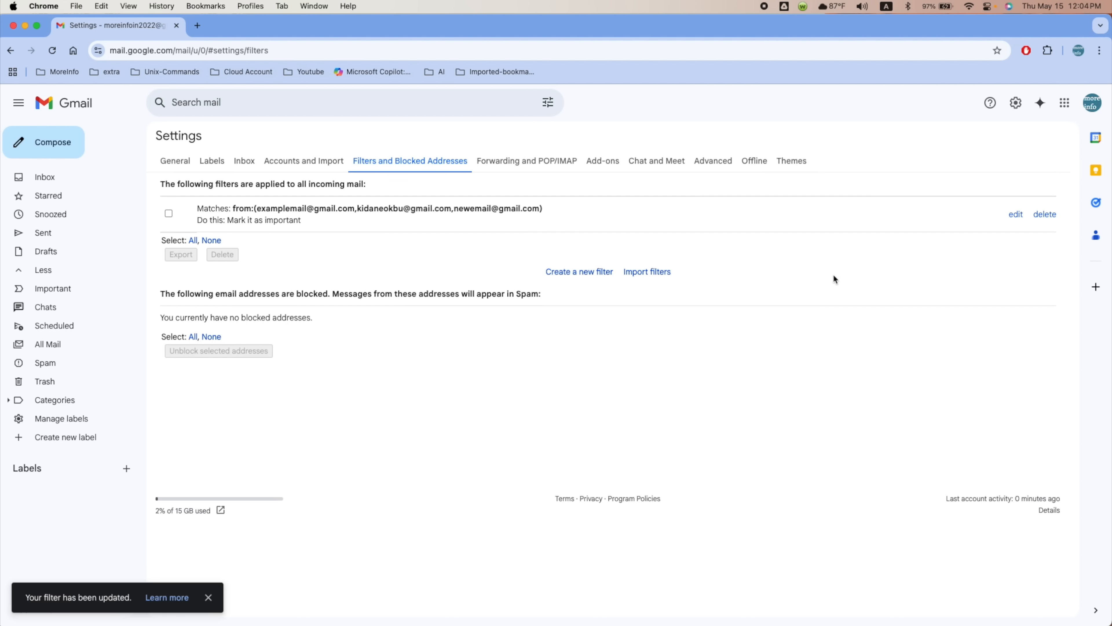
{"action": "mouse_move", "coordinate": [568, 282]}
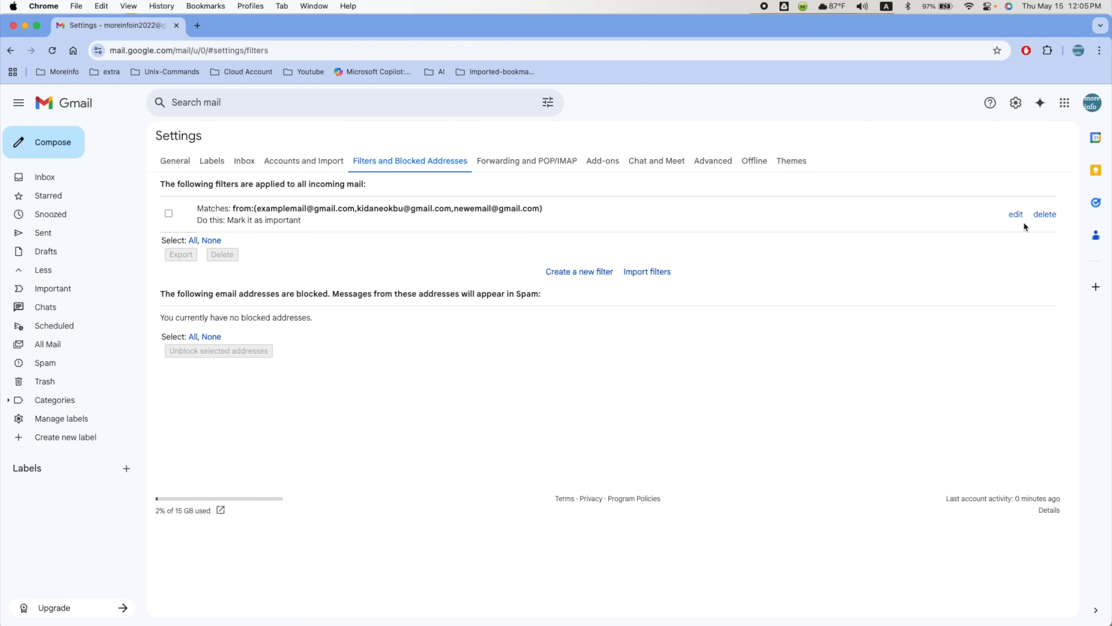
{"action": "left_click", "coordinate": [1016, 215]}
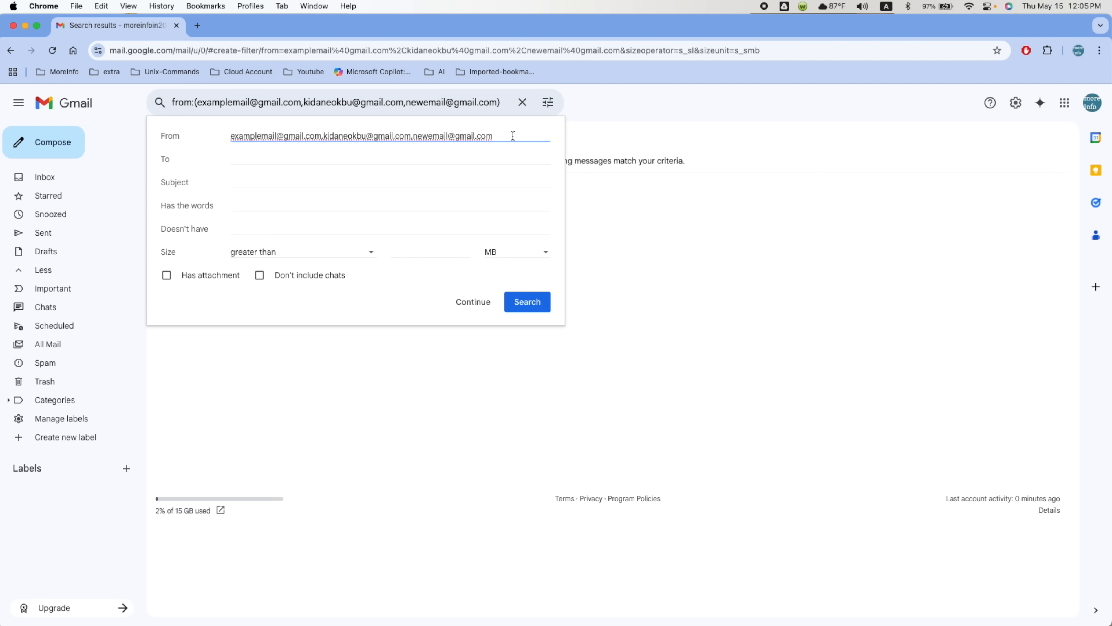
{"action": "type", "text": ","}
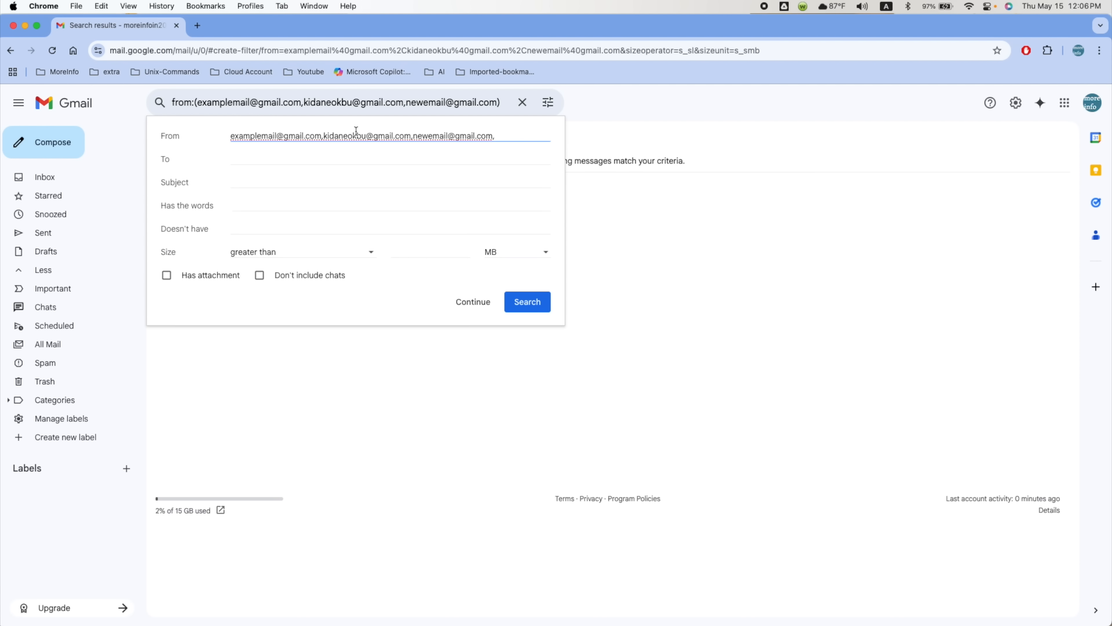
{"action": "mouse_move", "coordinate": [456, 146]}
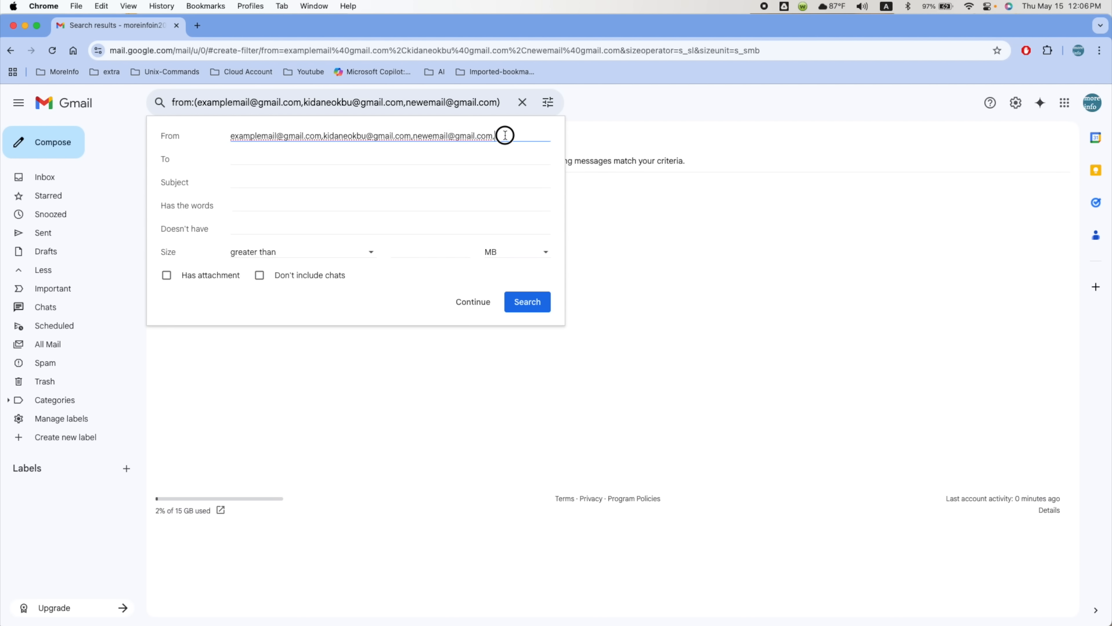
{"action": "type", "text": "@"}
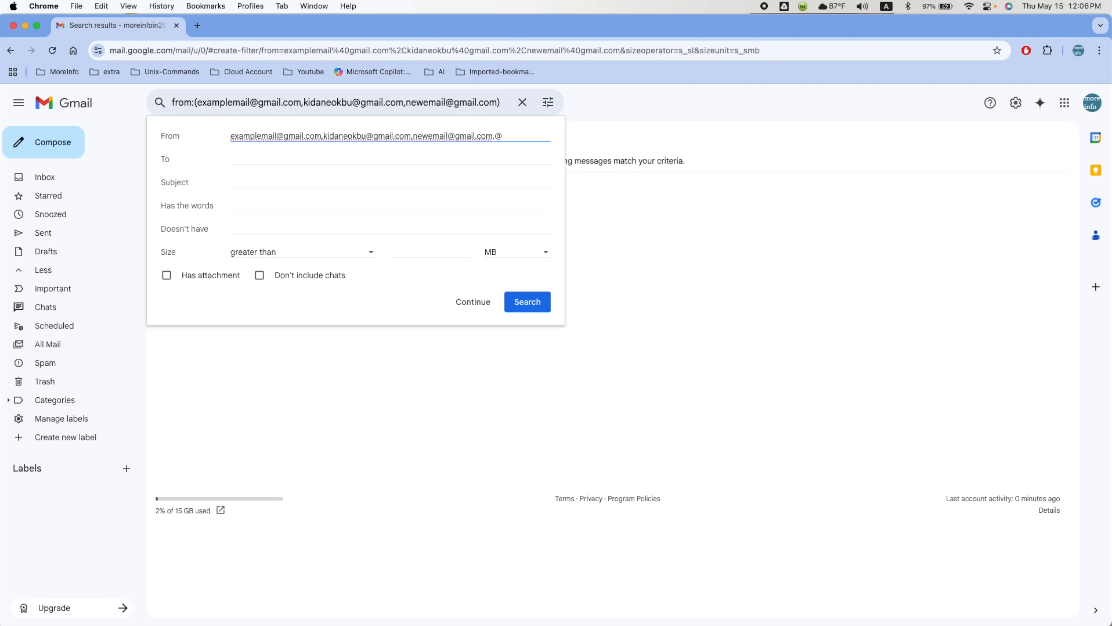
{"action": "type", "text": "anotherm"}
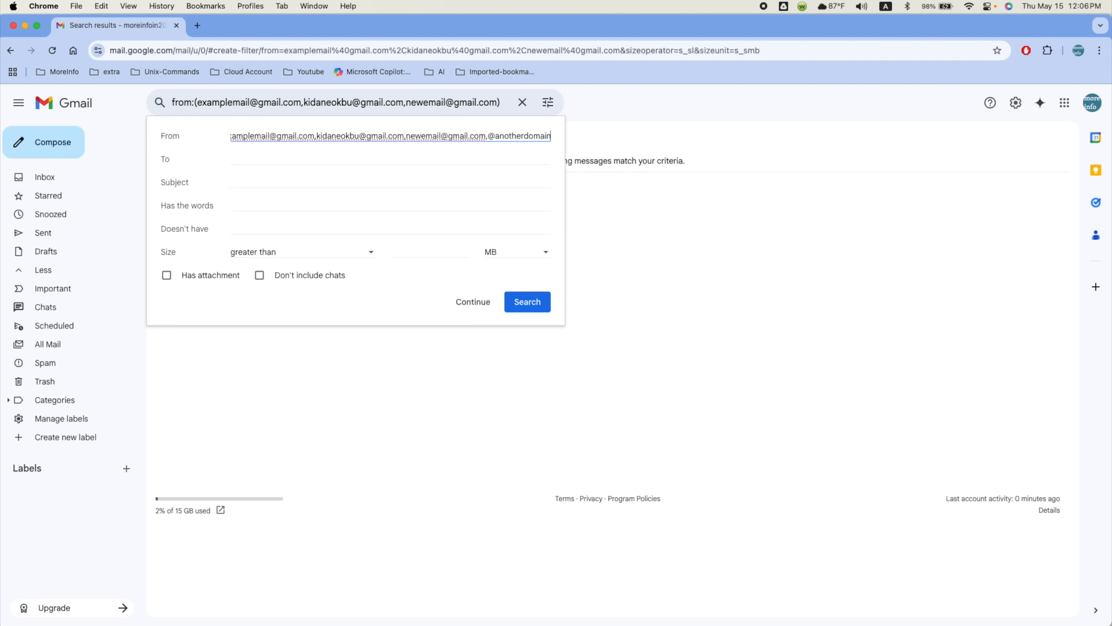
{"action": "type", "text": ".com"}
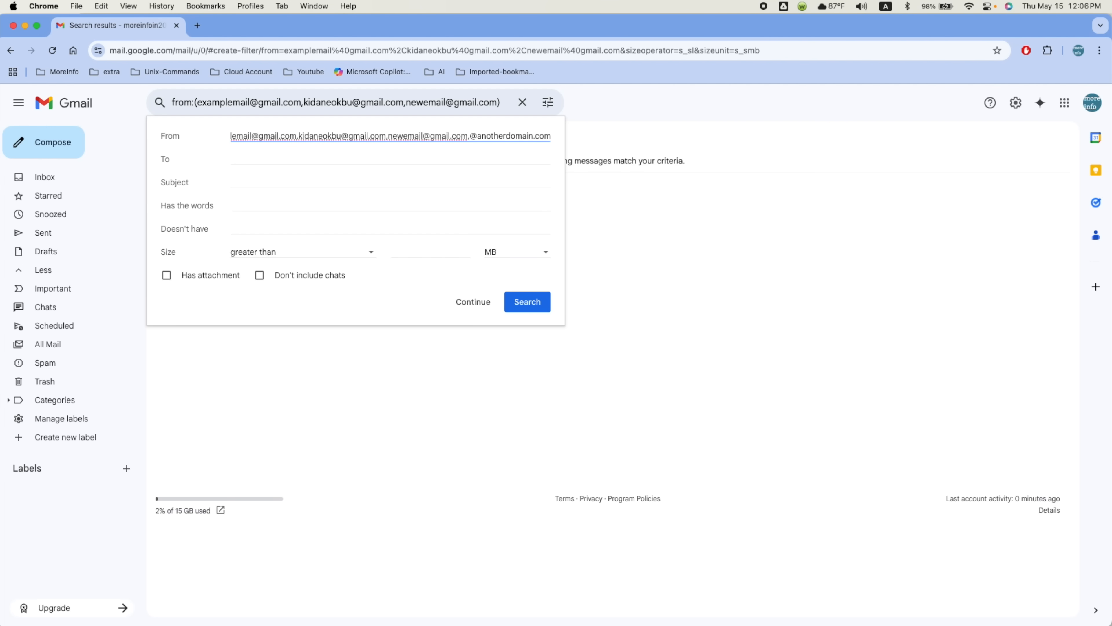
{"action": "left_click", "coordinate": [527, 301]}
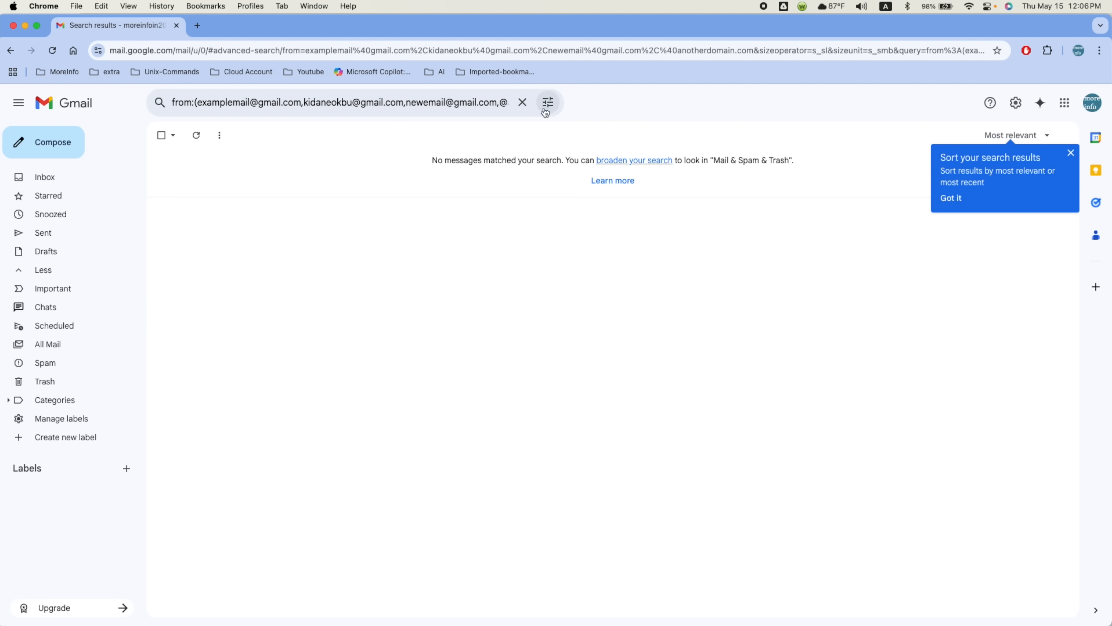
- Update the filter to keep Always mark it as important for all four senders
{"action": "left_click", "coordinate": [547, 102]}
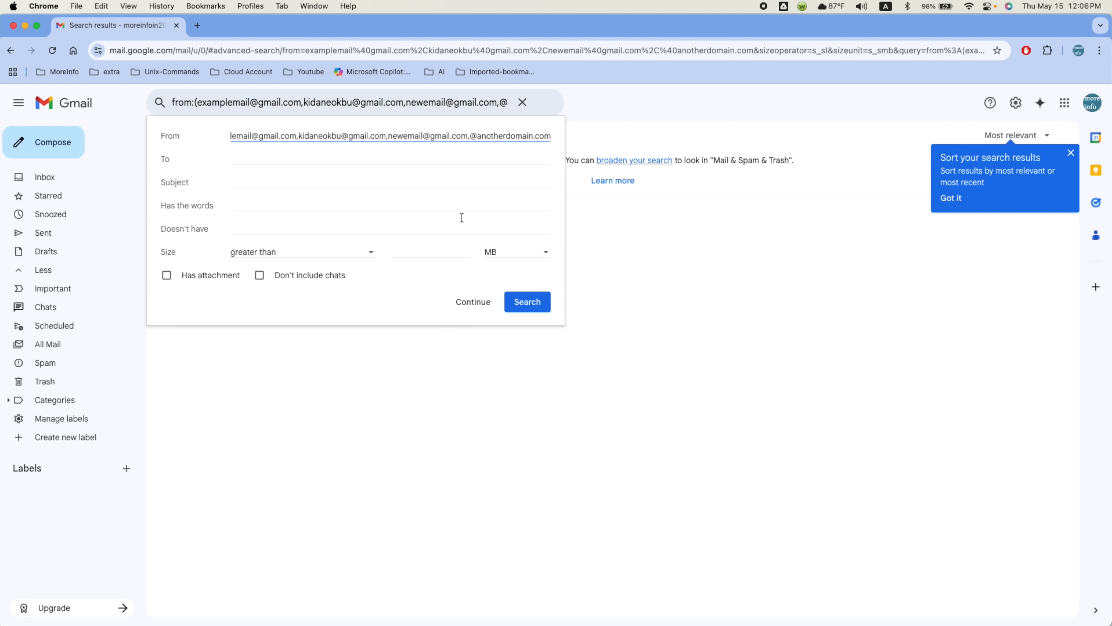
{"action": "mouse_move", "coordinate": [454, 324]}
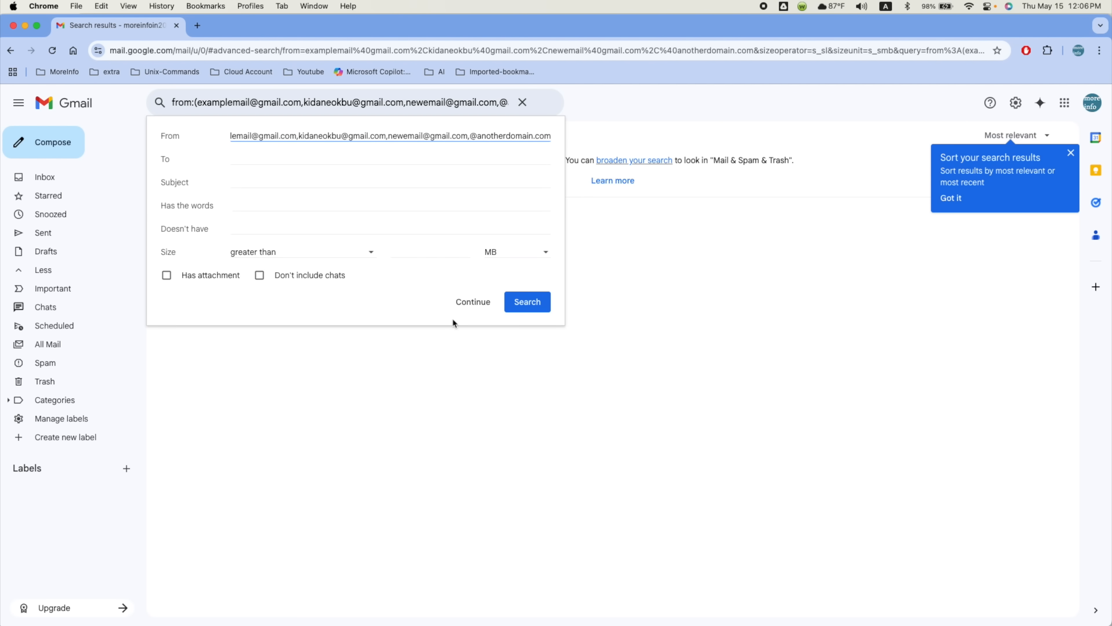
{"action": "left_click", "coordinate": [473, 302]}
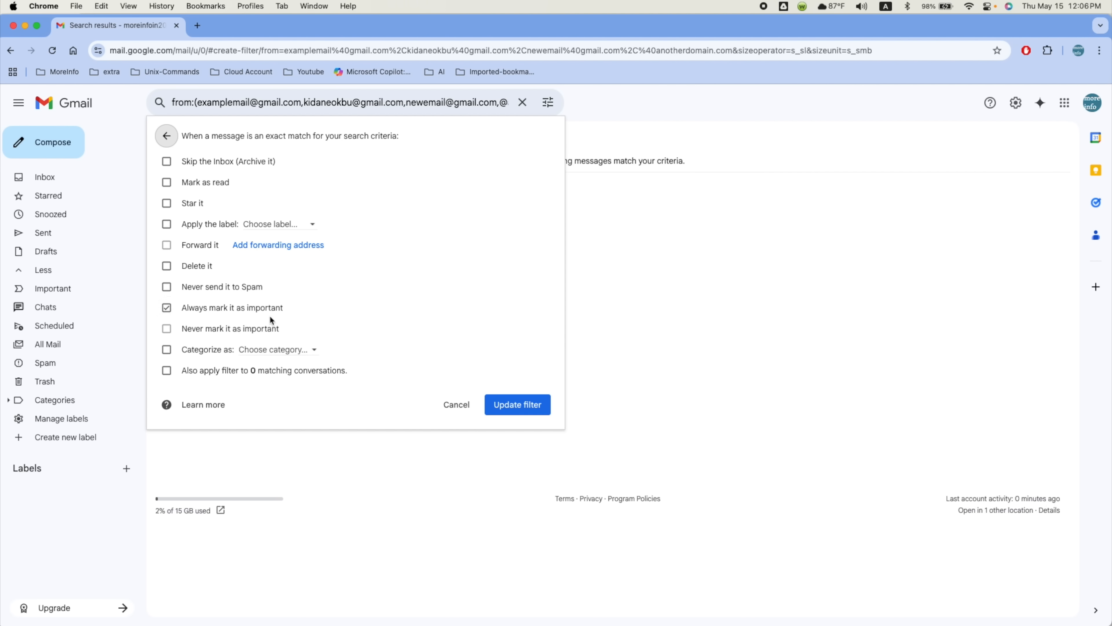
{"action": "mouse_move", "coordinate": [278, 323]}
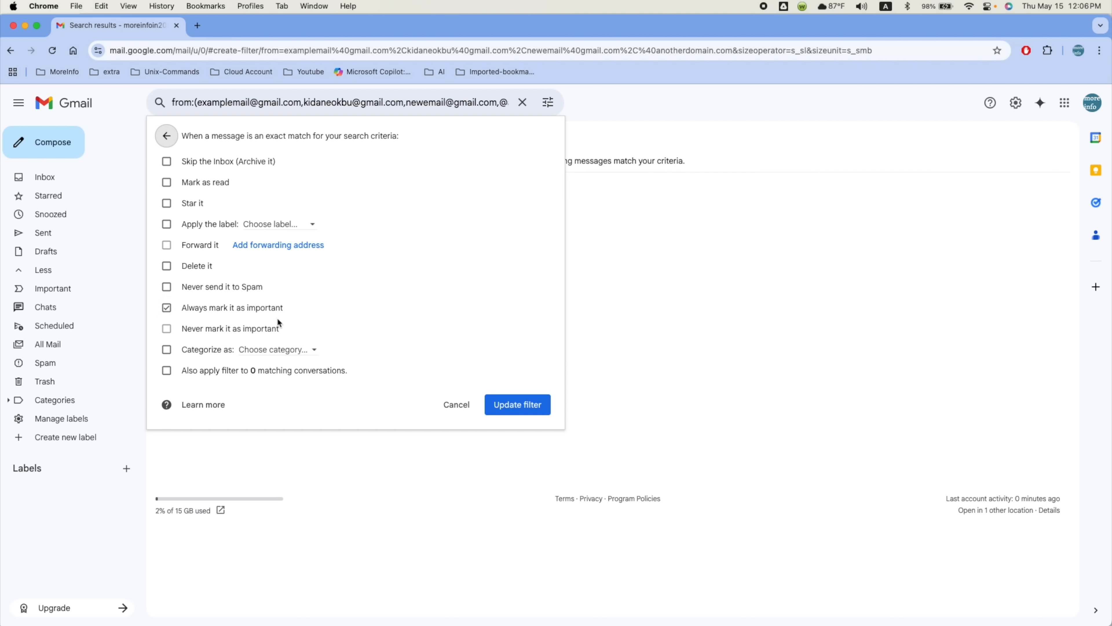
{"action": "mouse_move", "coordinate": [467, 385]}
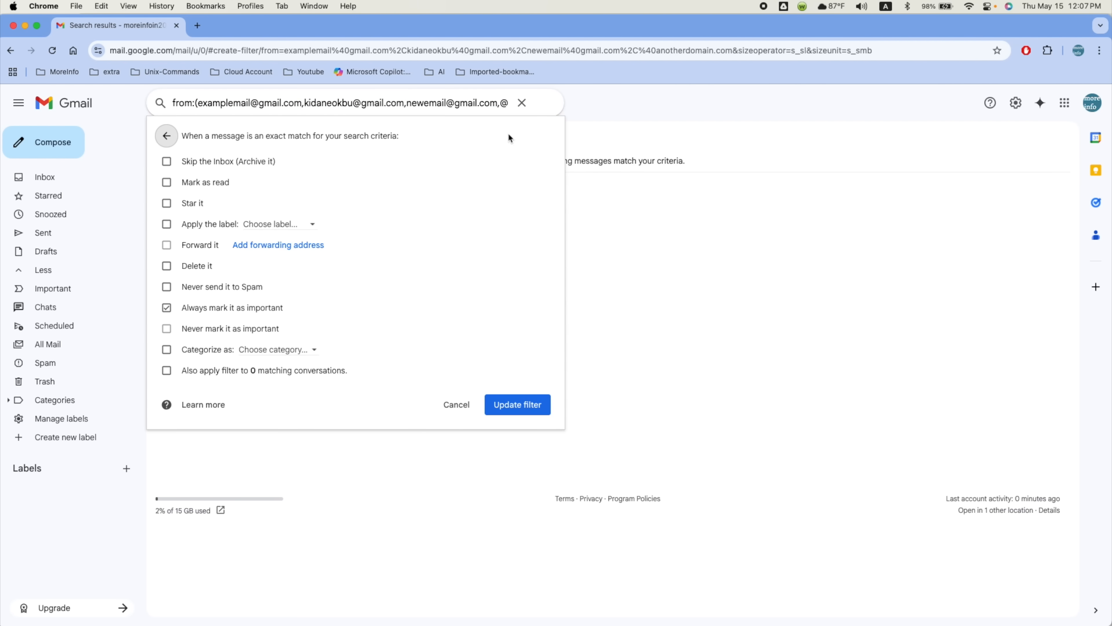
{"action": "mouse_move", "coordinate": [219, 278]}
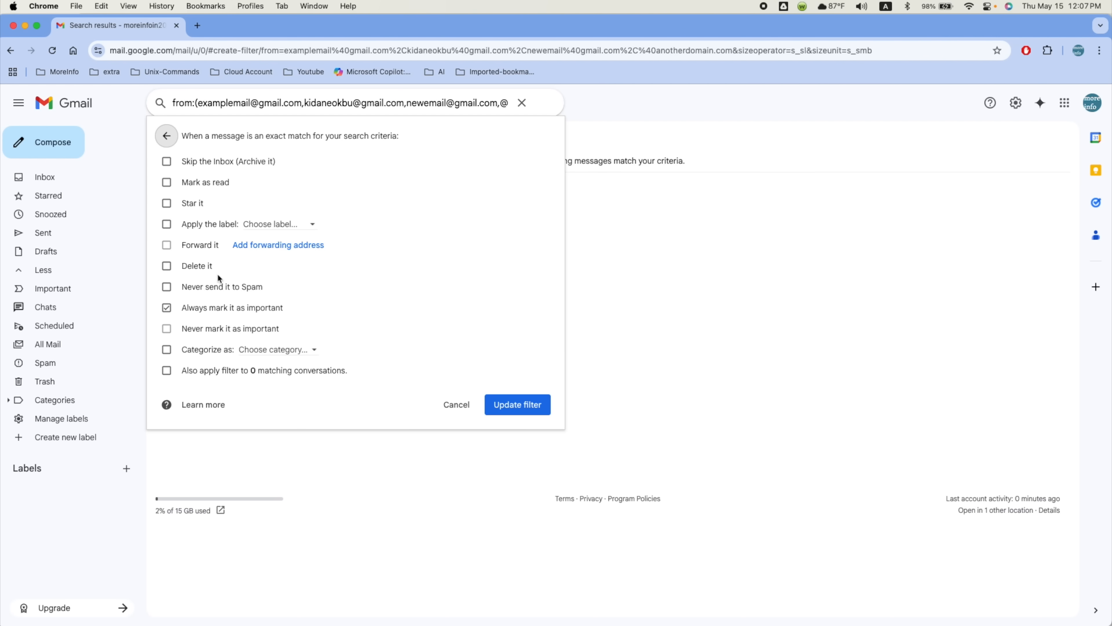
{"action": "mouse_move", "coordinate": [452, 368]}
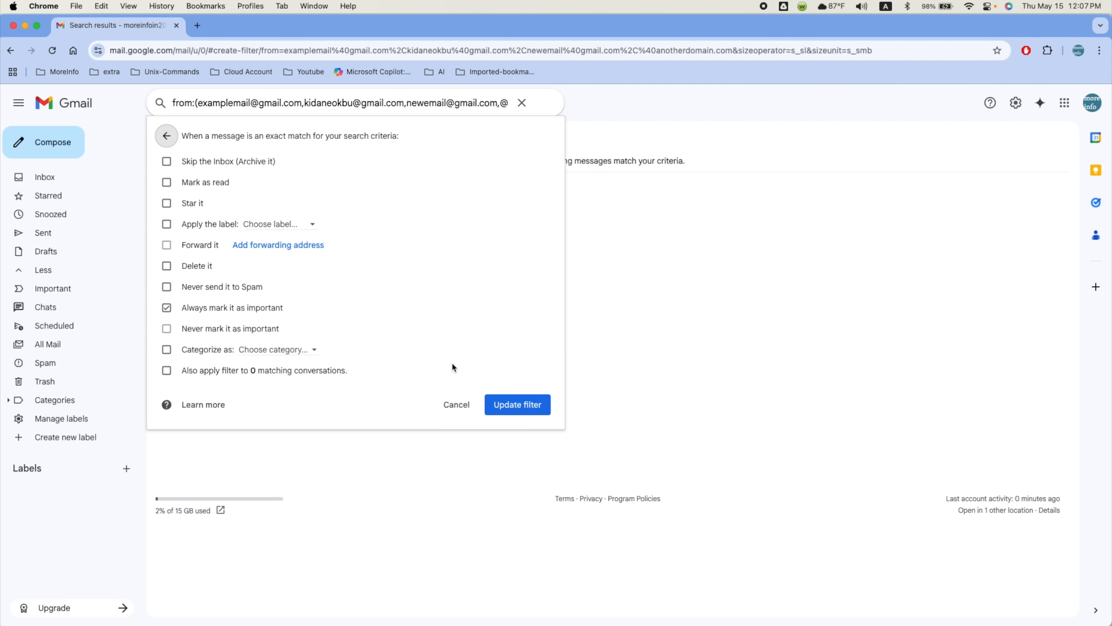
{"action": "left_click", "coordinate": [517, 404]}
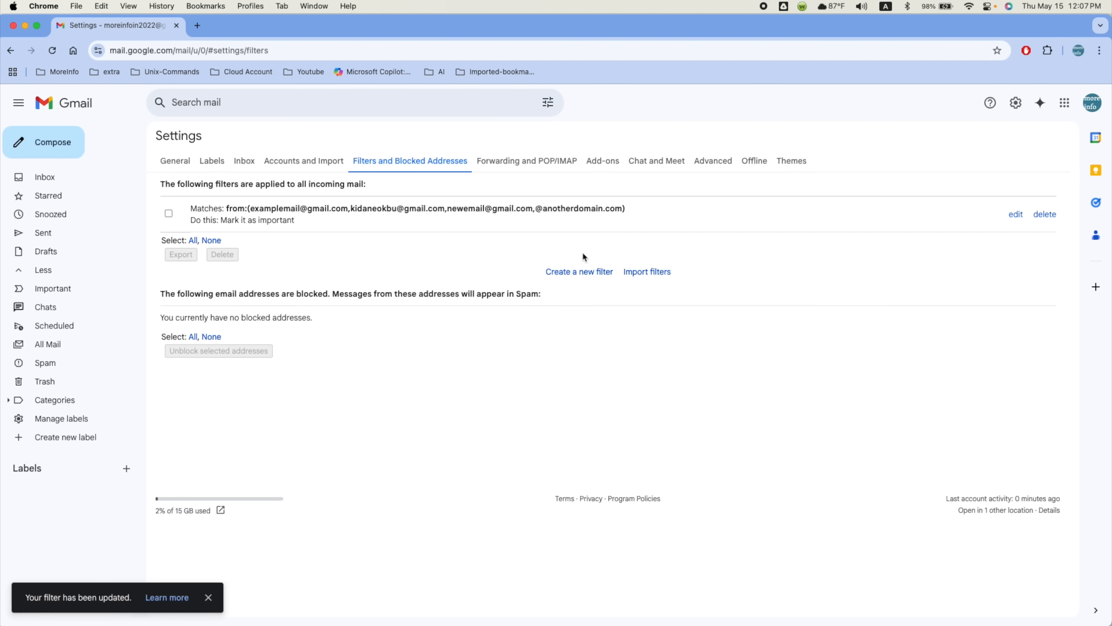
{"action": "mouse_move", "coordinate": [245, 208]}
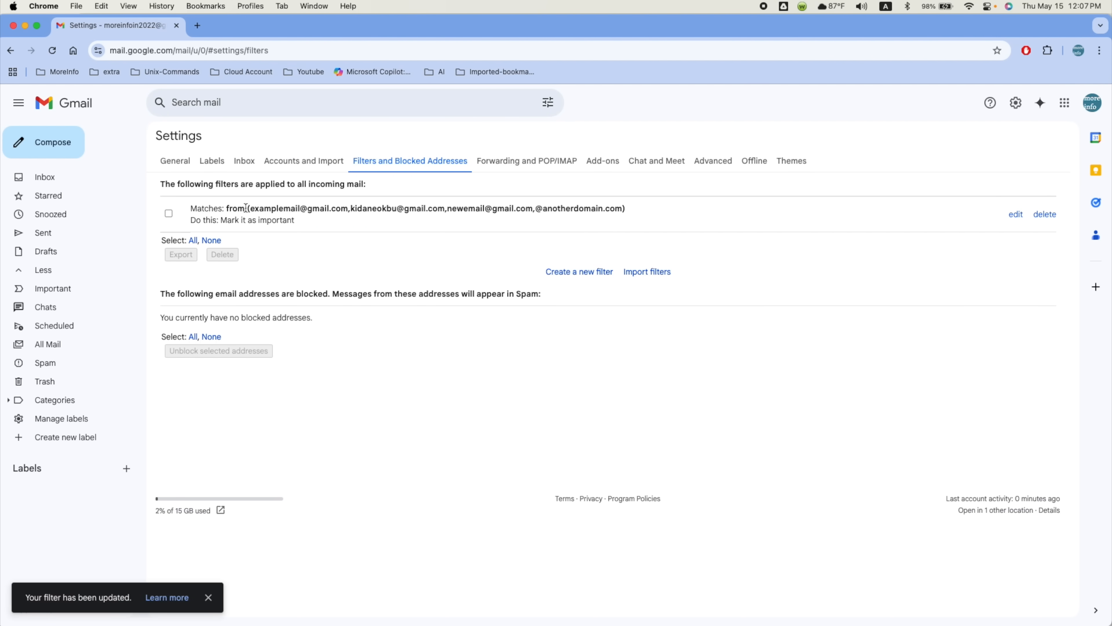
{"action": "double_click", "coordinate": [298, 208]}
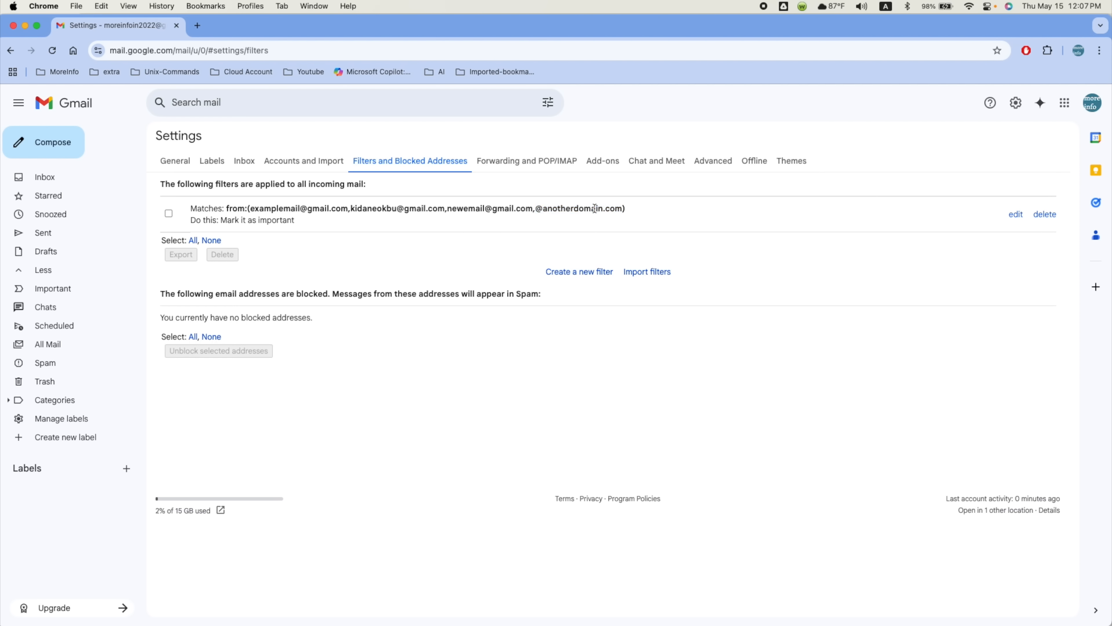
{"action": "double_click", "coordinate": [571, 208]}
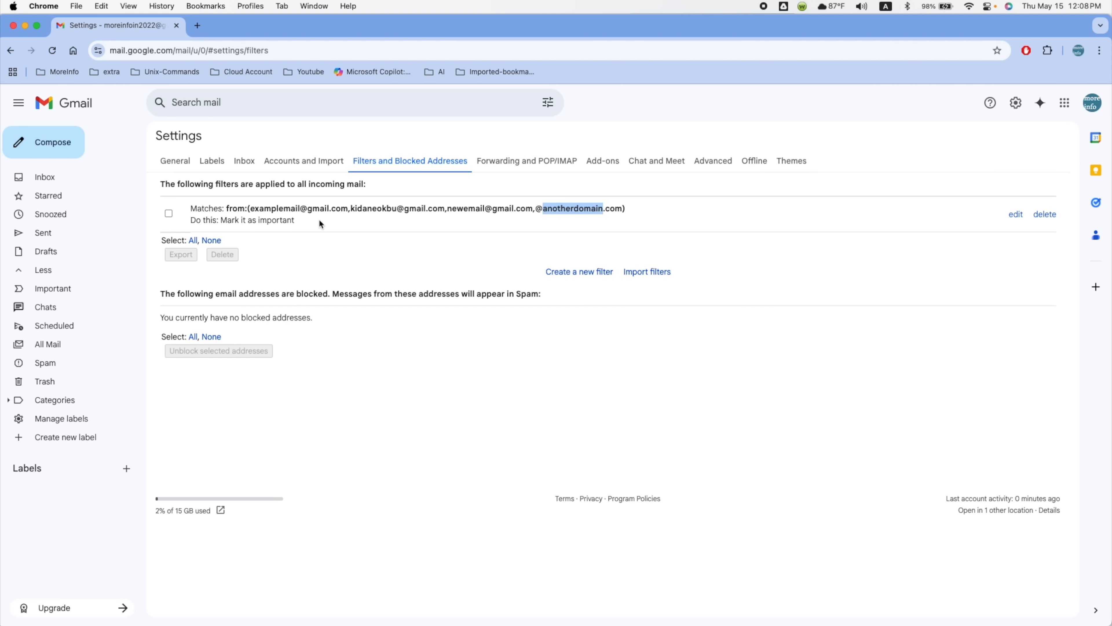
{"action": "mouse_move", "coordinate": [594, 110]}
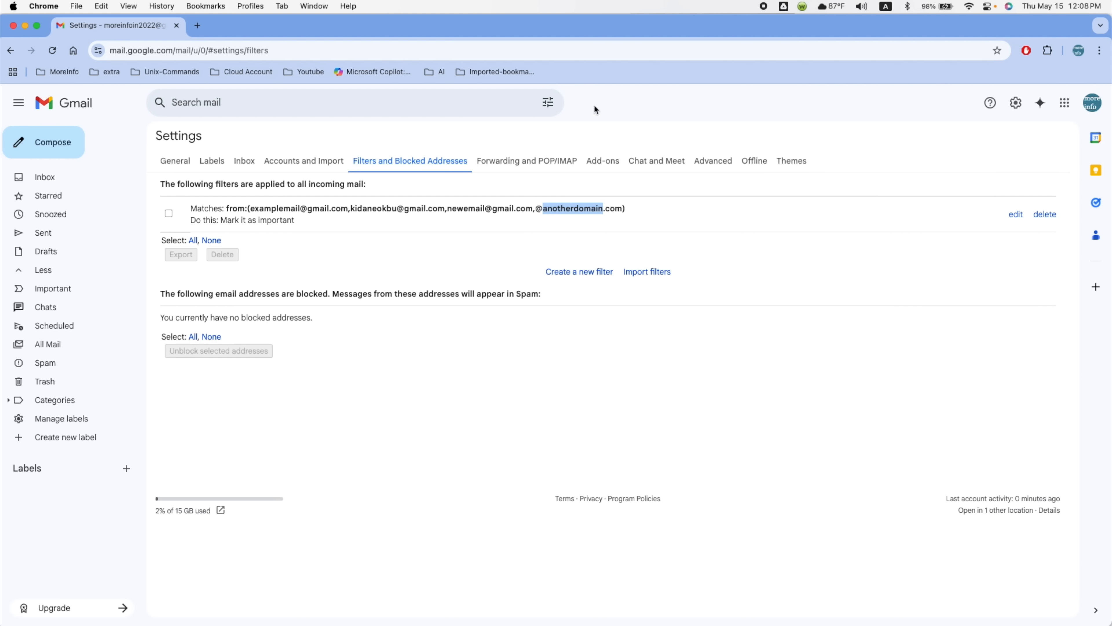